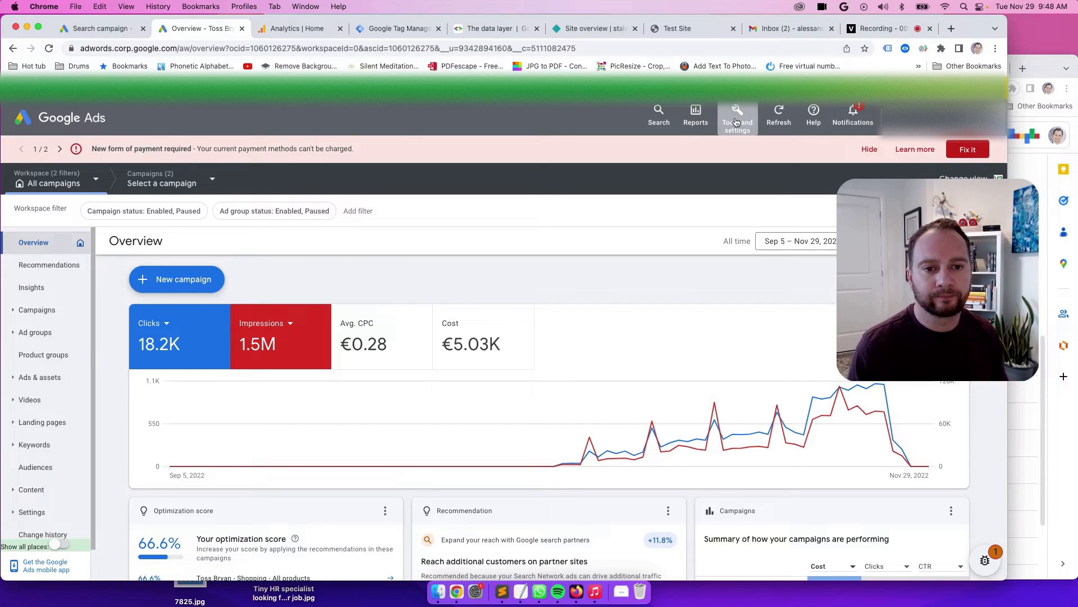
- Go from Tools and settings to the Conversions summary listing the Purchase actions
click(737, 115)
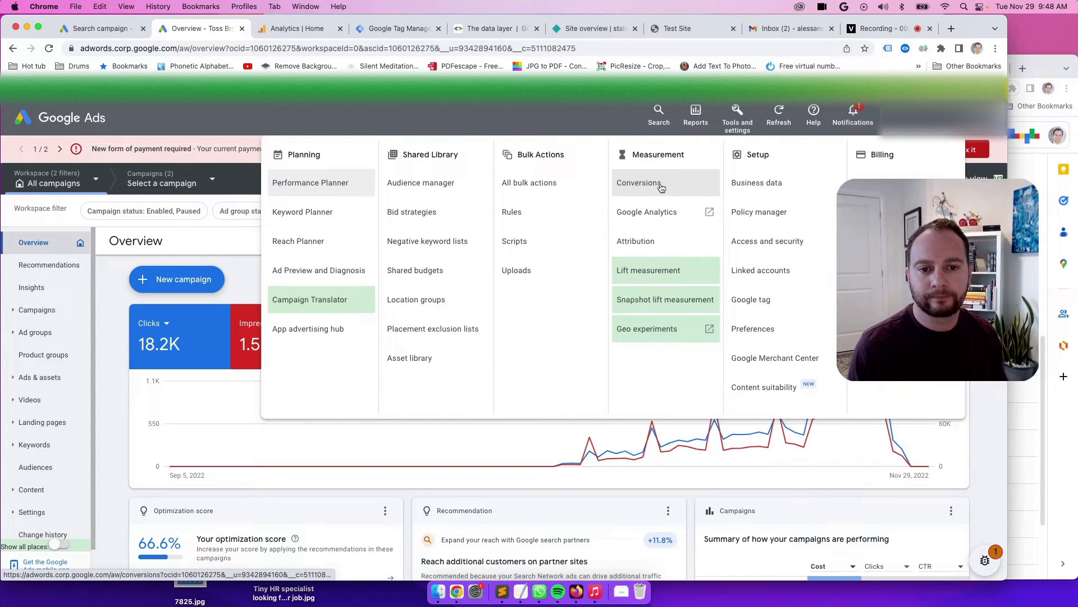
mouse_move(684, 185)
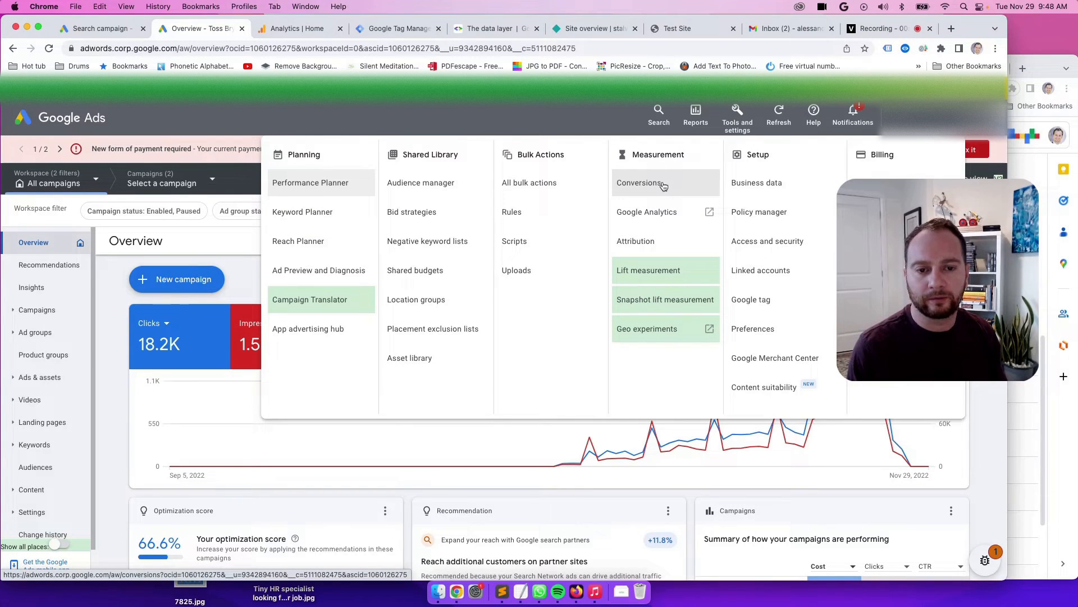
click(639, 182)
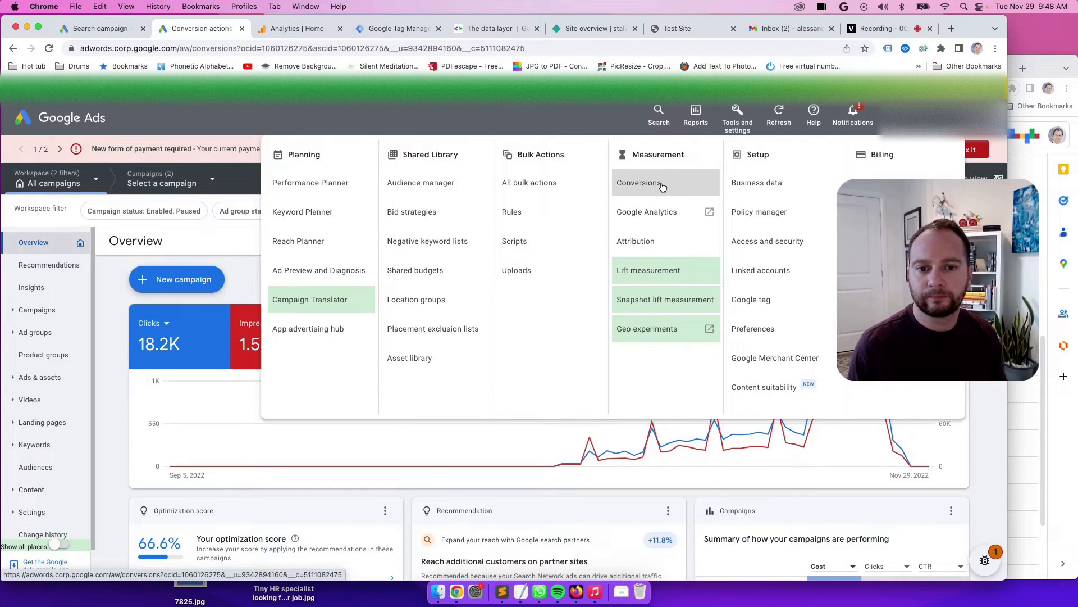
click(638, 182)
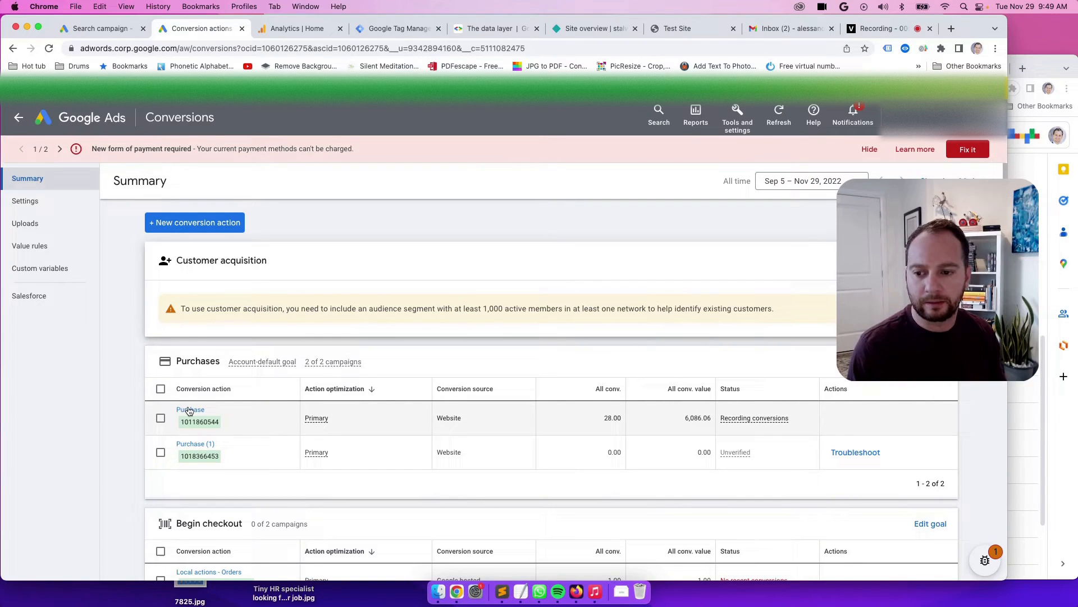
- Enable enhanced conversions on Purchase using Google tag or Google Tag Manager and continue
click(190, 409)
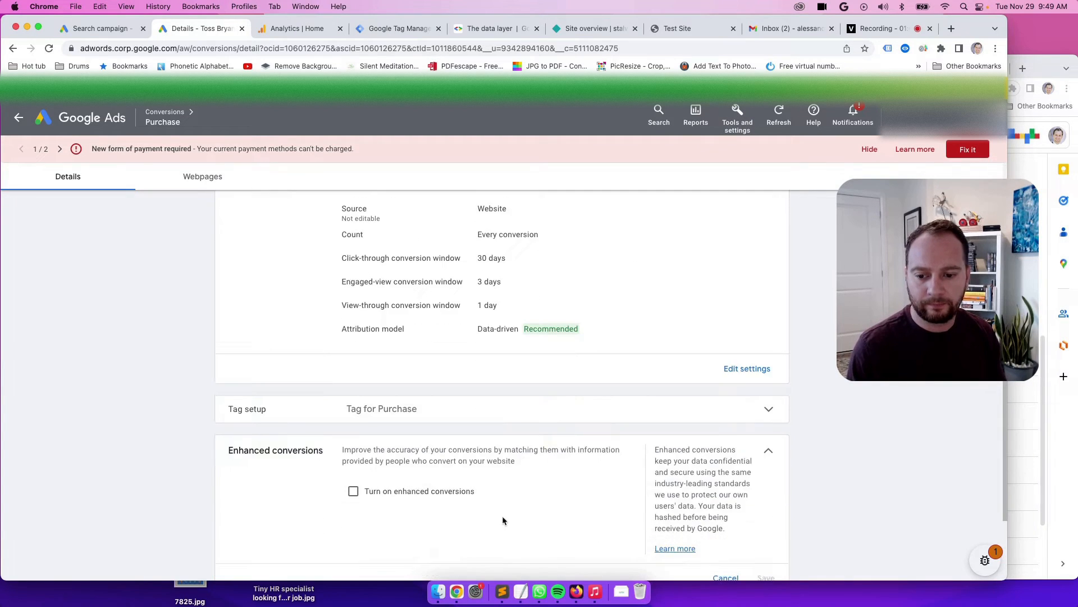
scroll(down, 3)
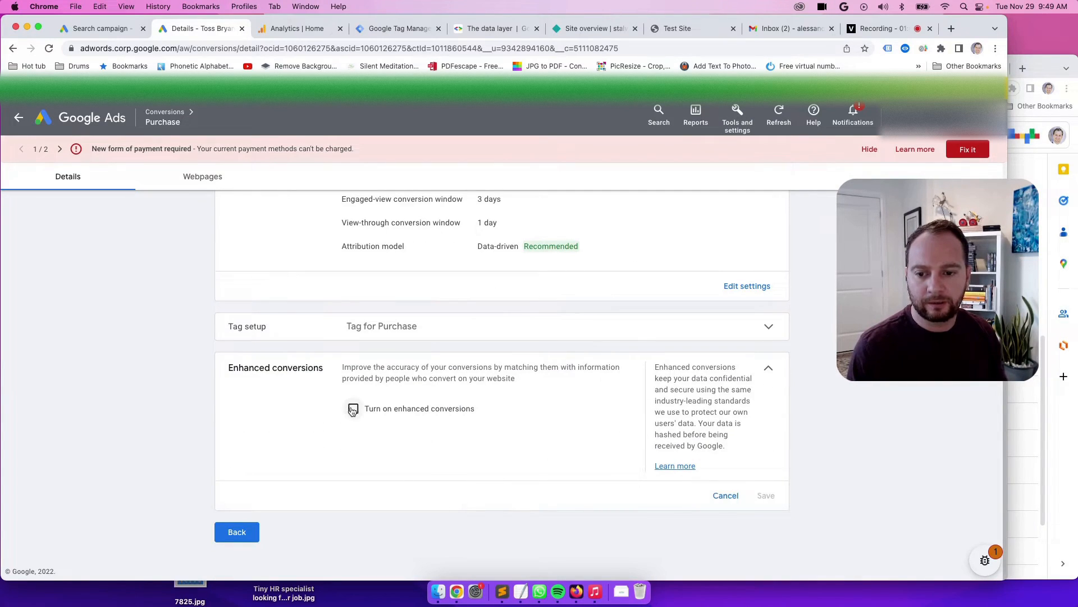
click(352, 409)
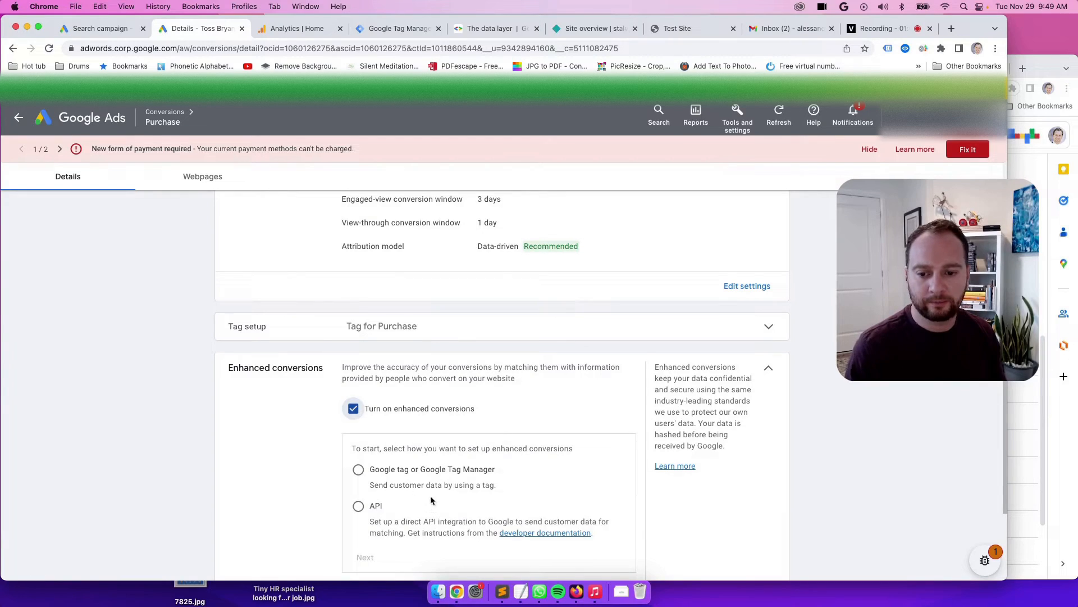
scroll(down, 3)
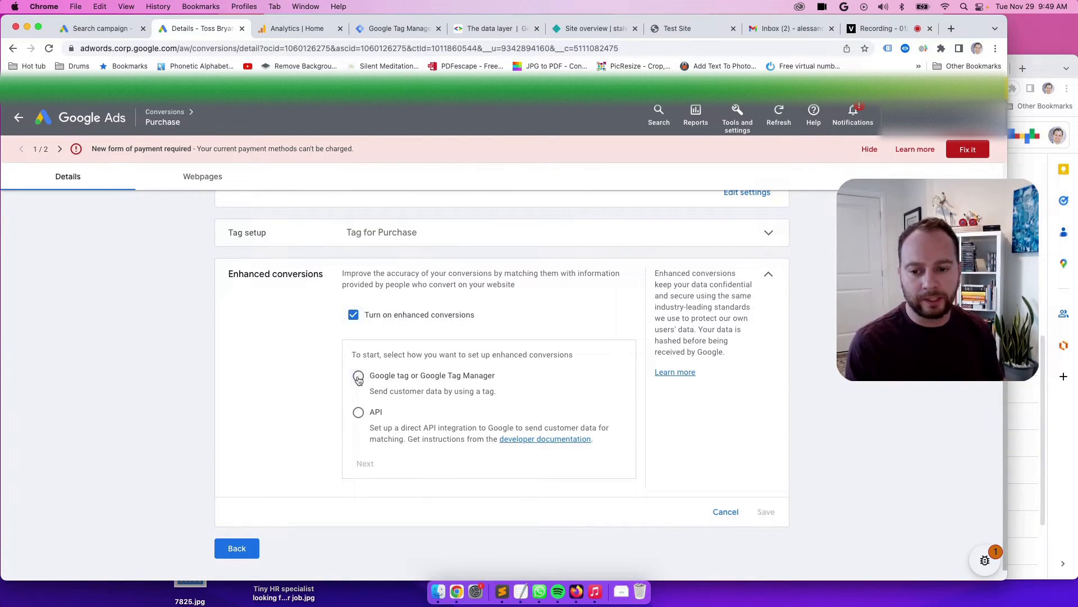
click(358, 375)
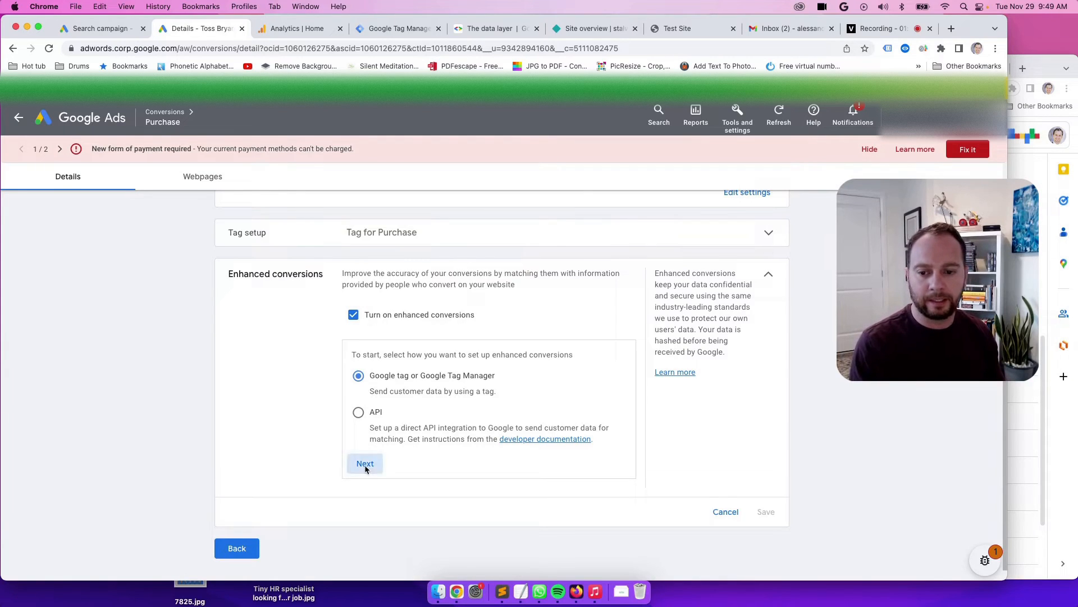
click(365, 463)
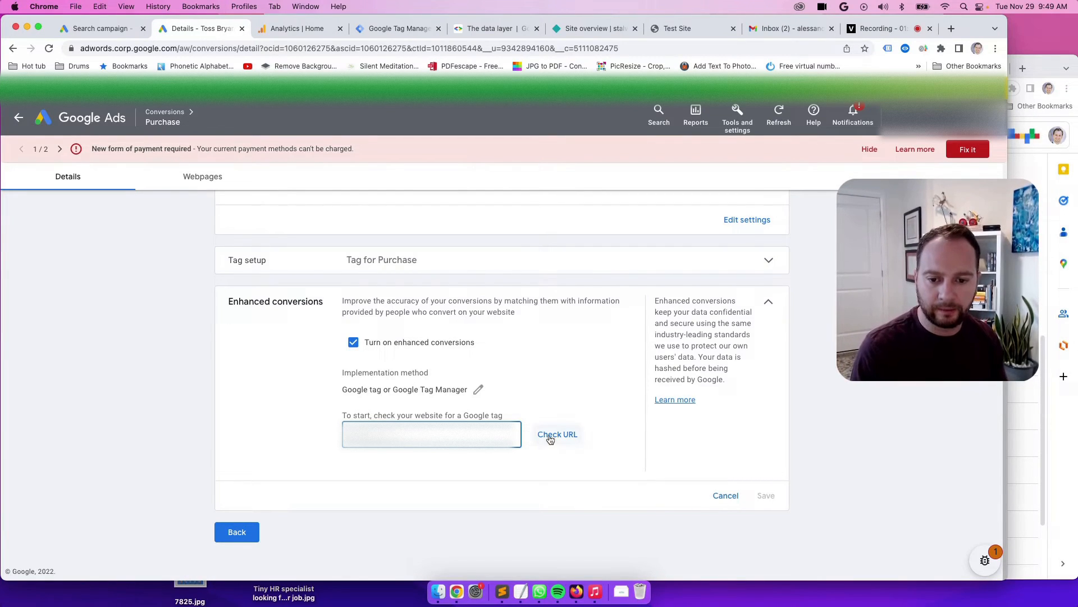
- Check the website URL so Google Ads detects Google Tag Manager as the tag type
click(558, 434)
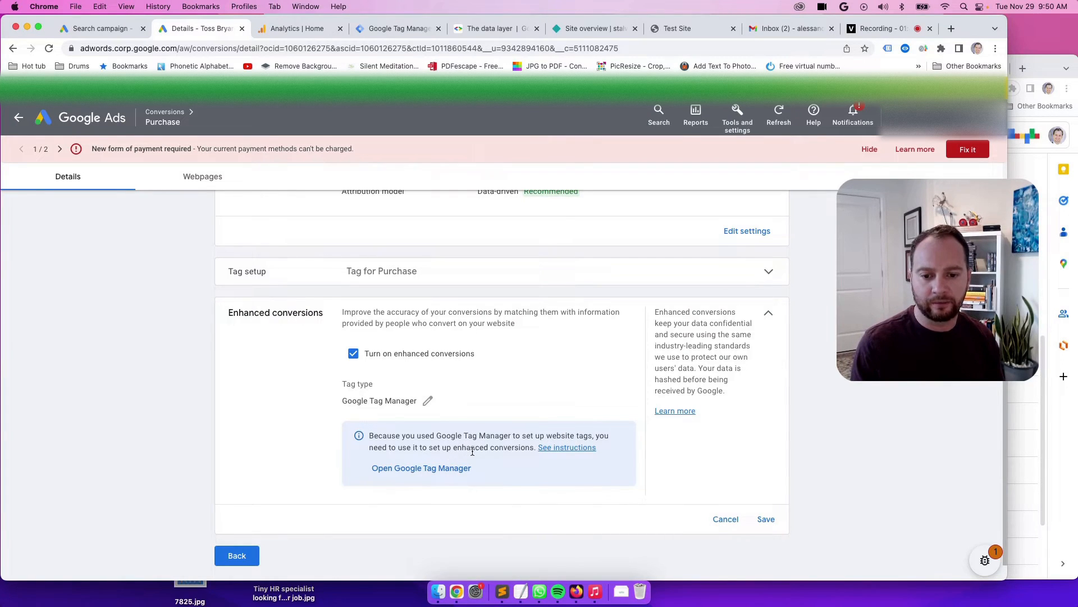
mouse_move(580, 452)
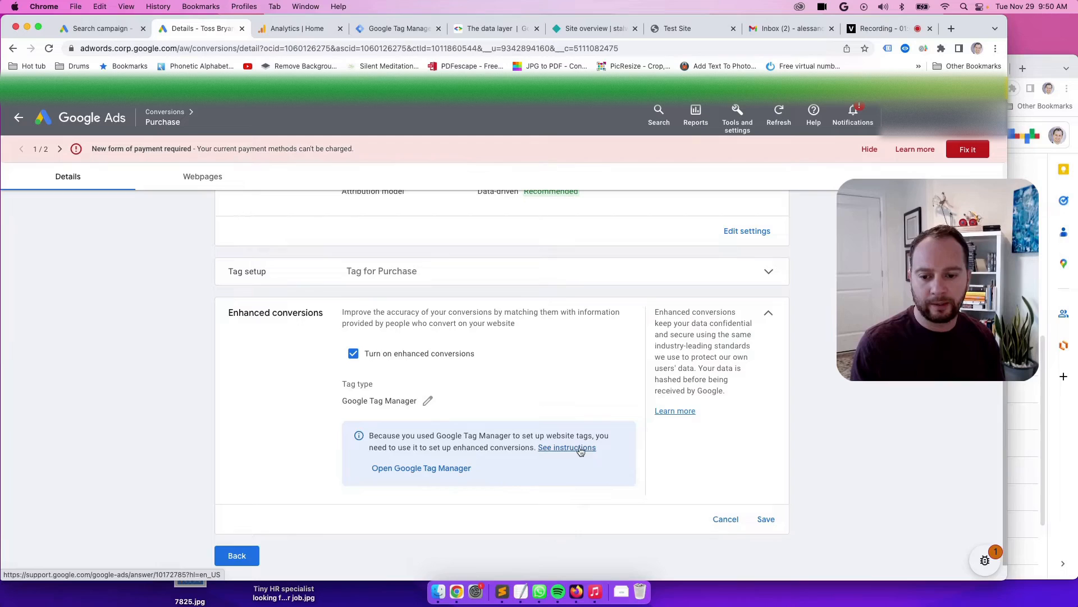
mouse_move(442, 471)
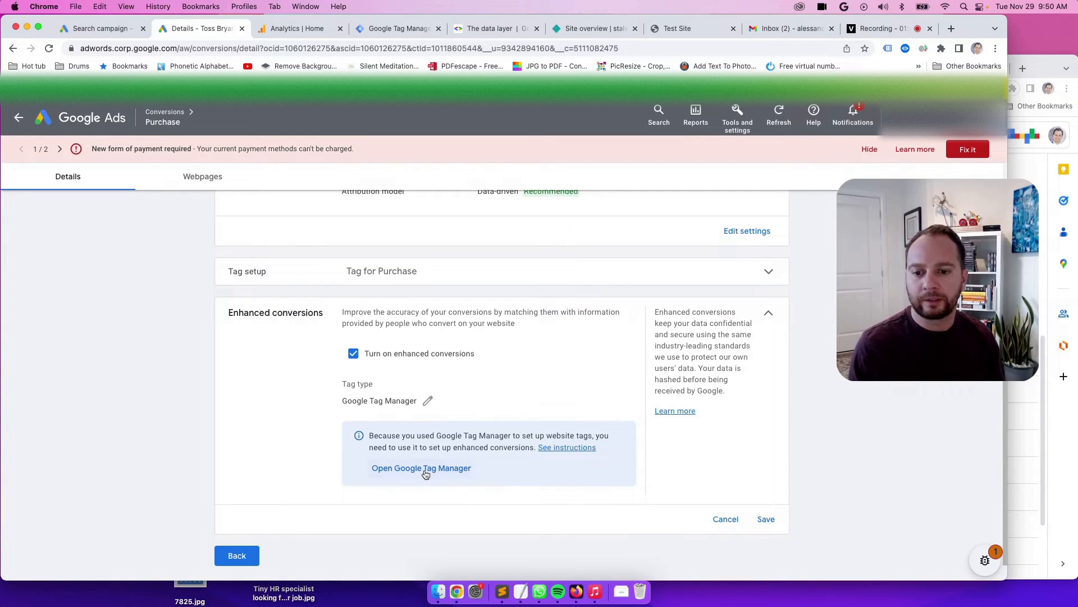
mouse_move(372, 442)
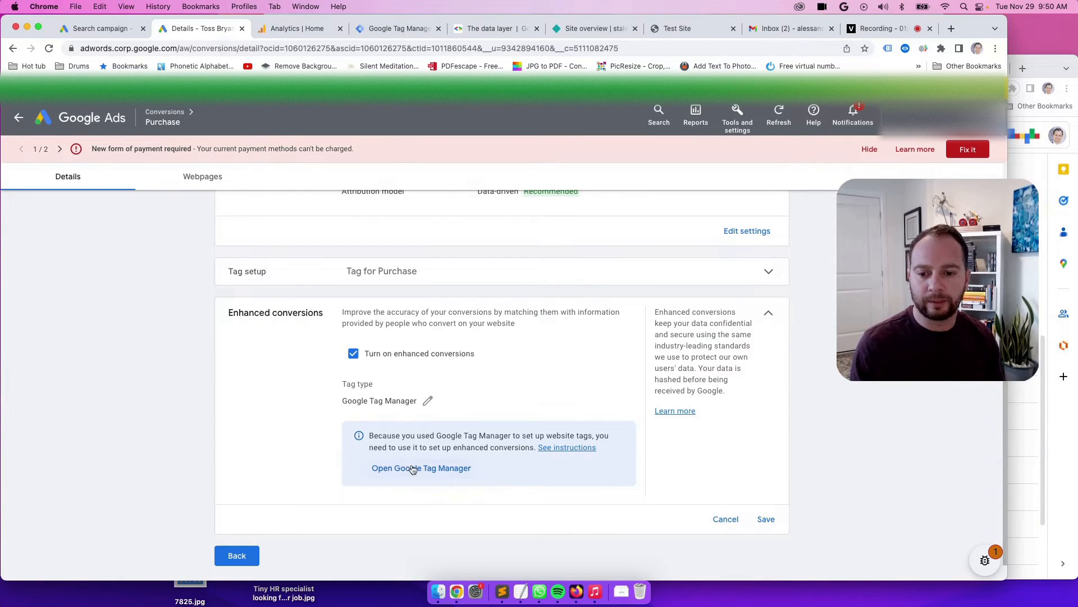
mouse_move(389, 28)
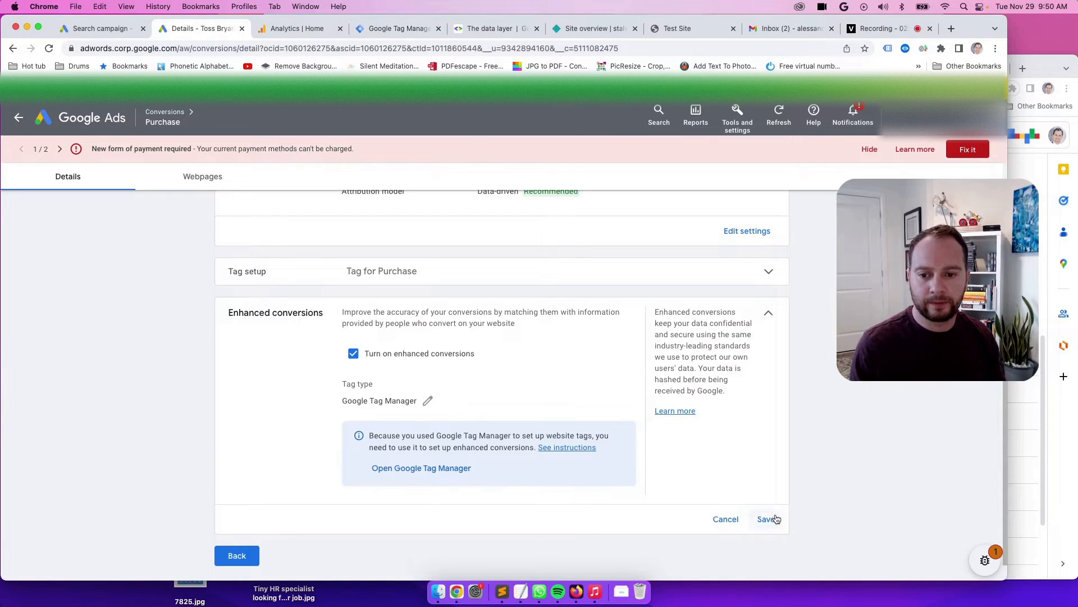
mouse_move(196, 555)
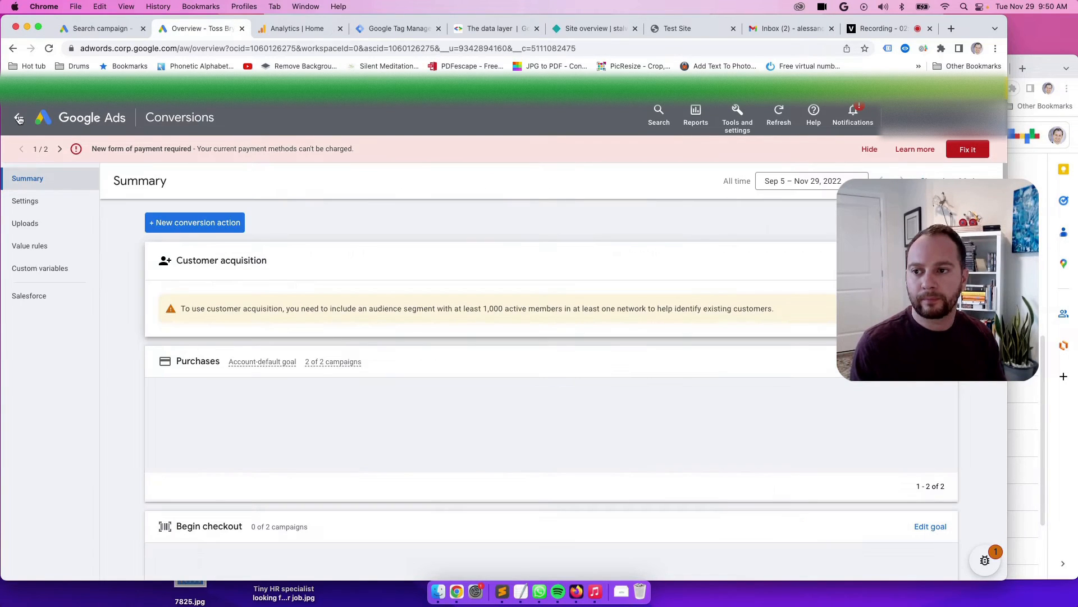
- Switch to Tag Manager and bring up the Google Ads Conversion Tracking - Purchase tag
click(398, 30)
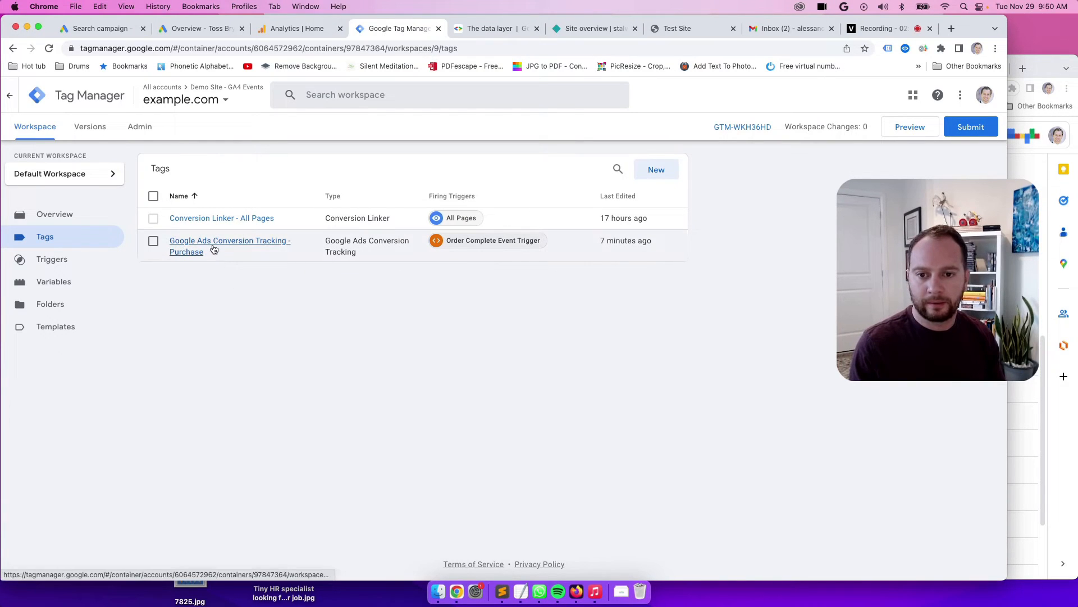
click(201, 240)
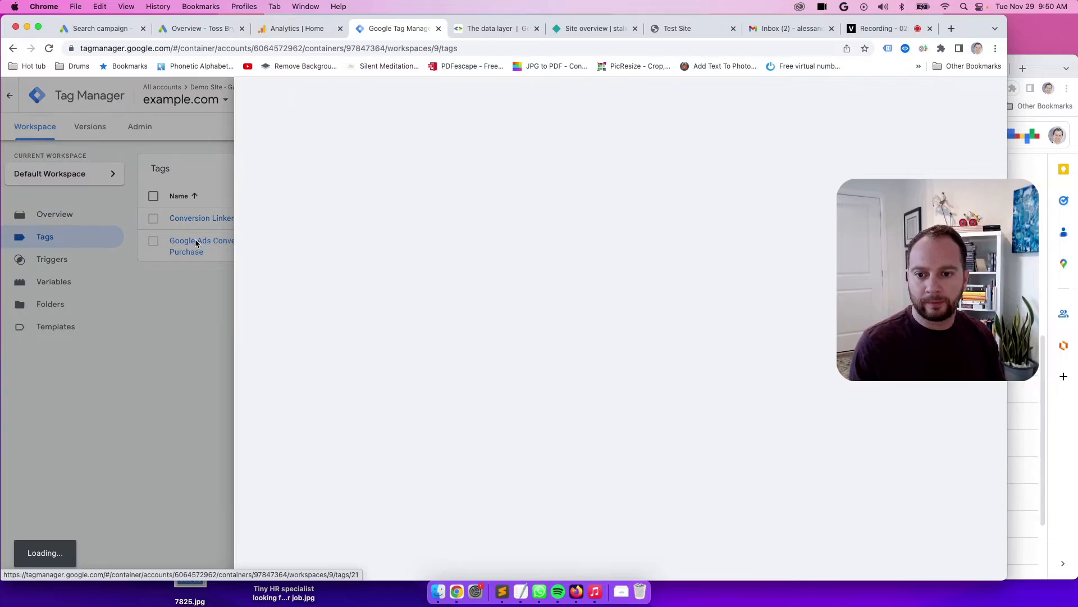
click(200, 245)
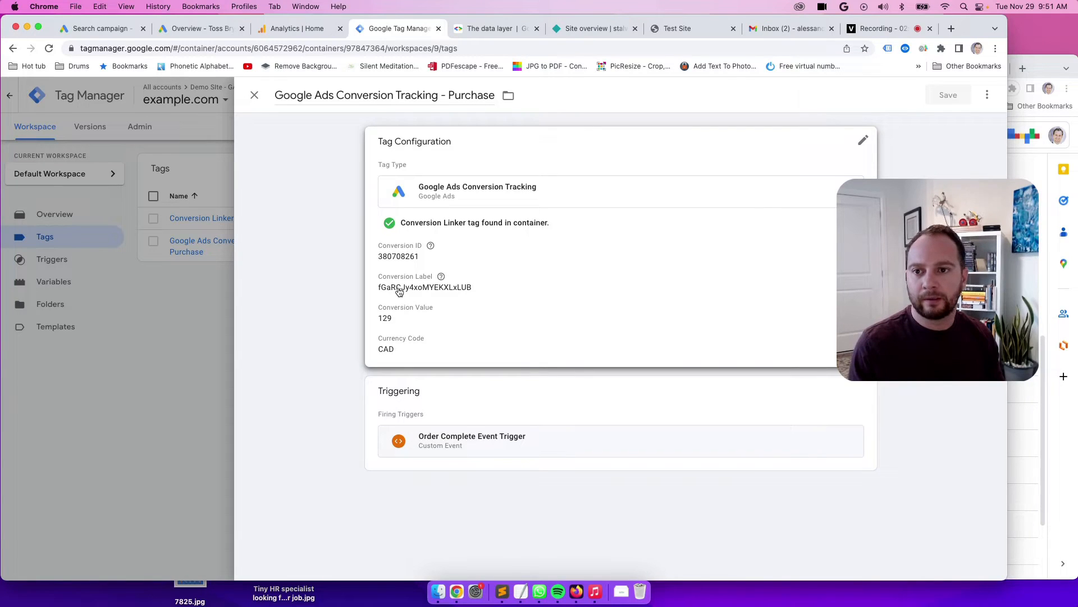
- Return to Google Ads, reopen the Purchase action and show its Tag Manager conversion ID and label
click(194, 28)
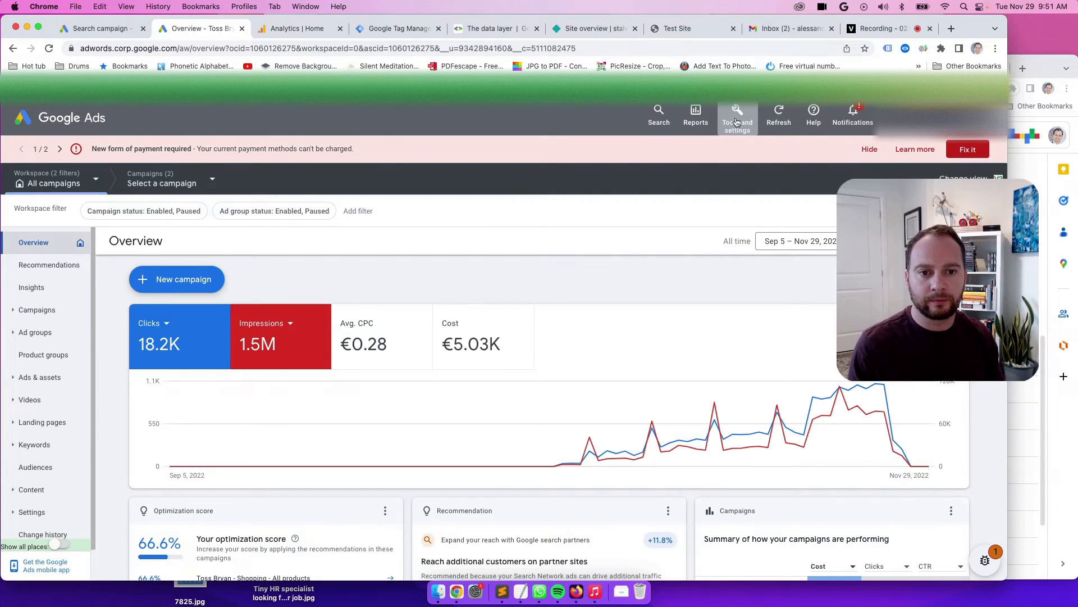
click(736, 115)
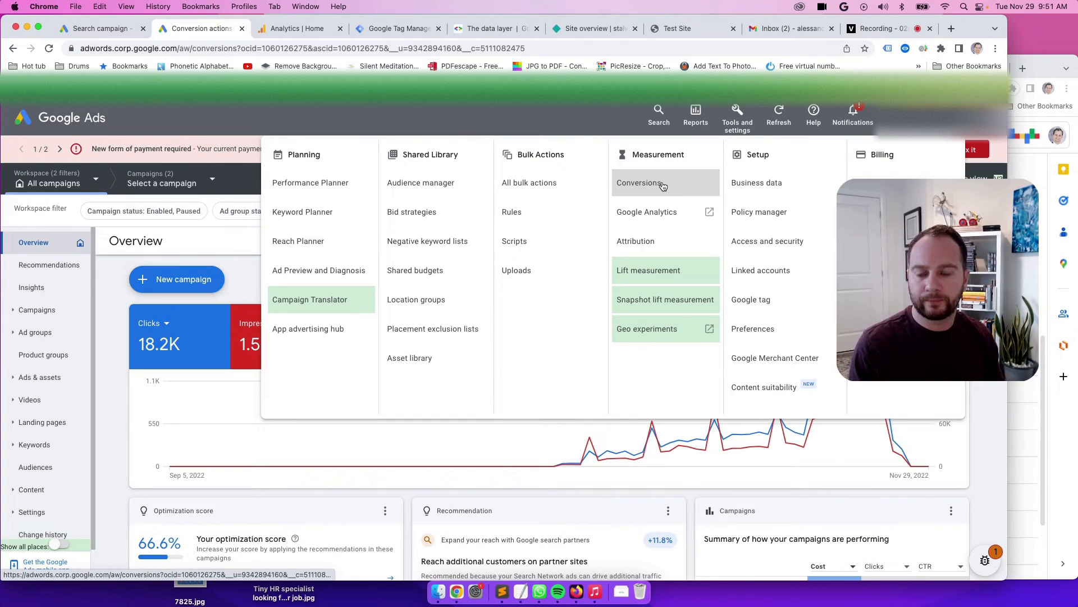
click(638, 182)
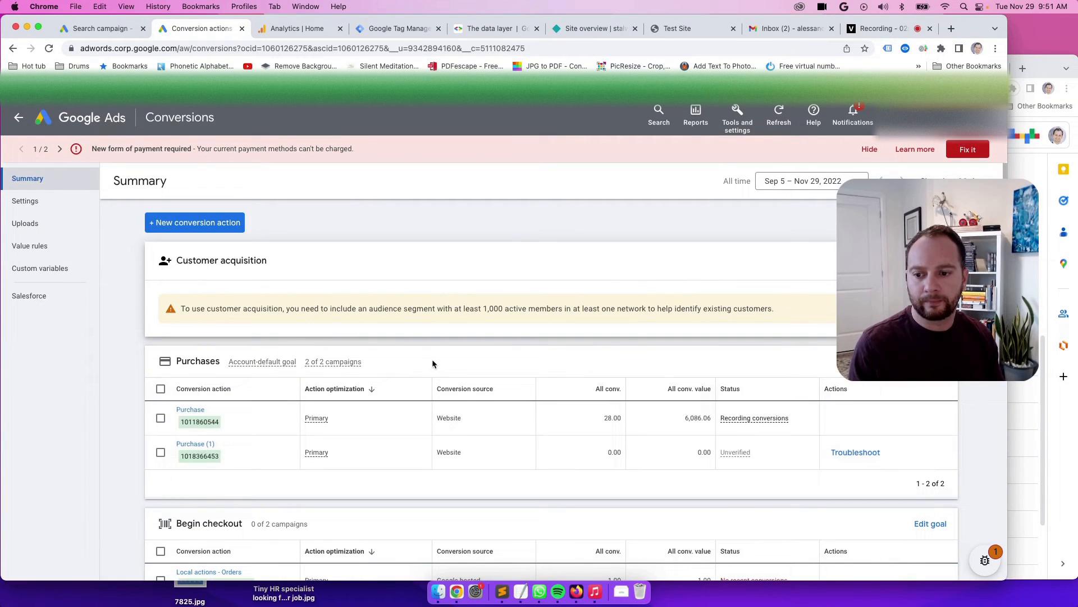
scroll(down, 3)
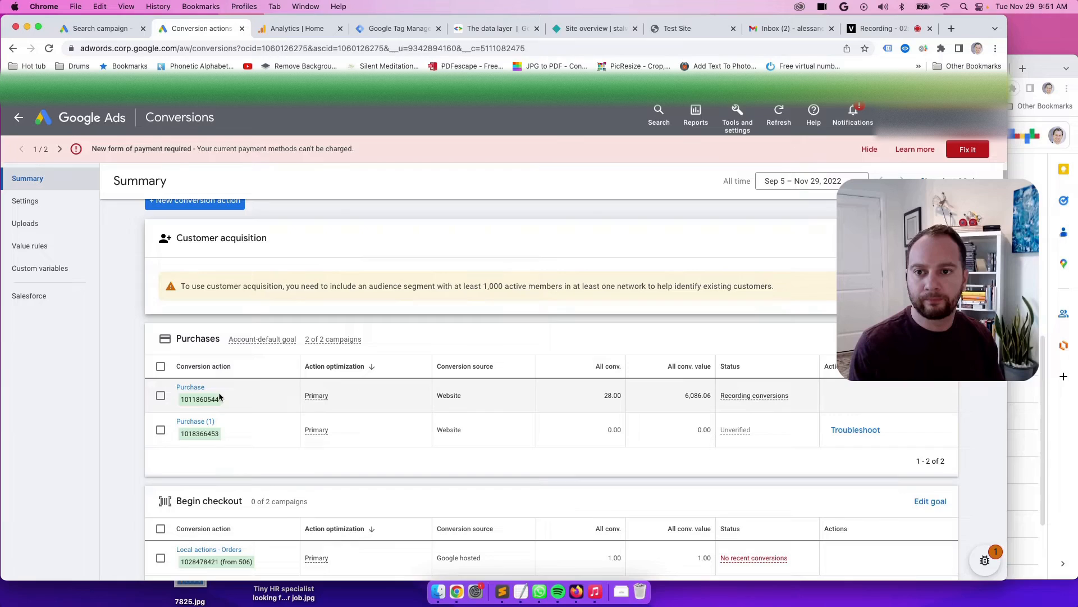
click(190, 386)
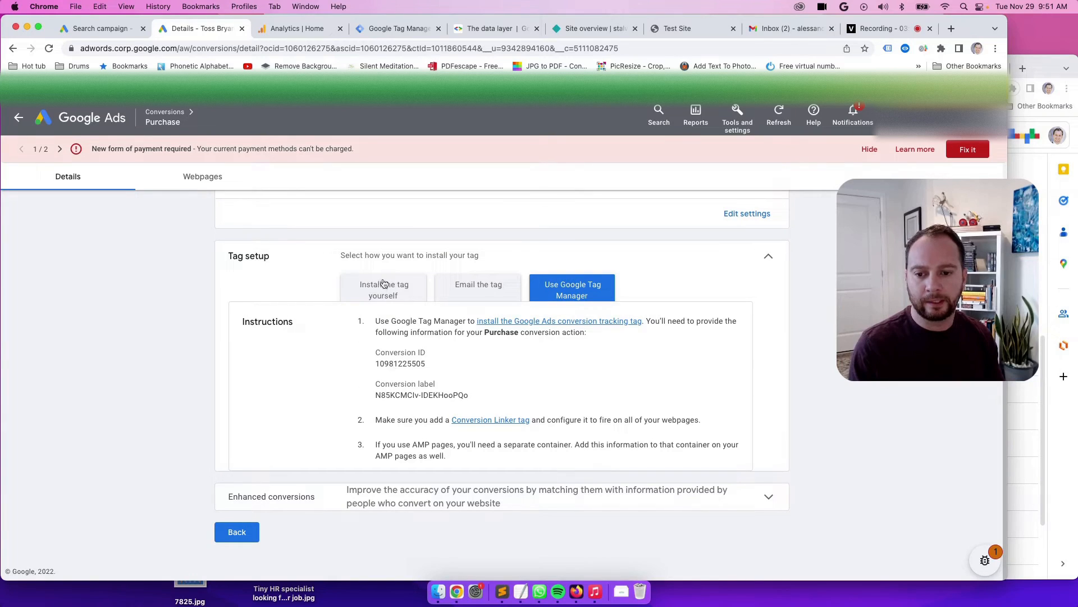
click(396, 28)
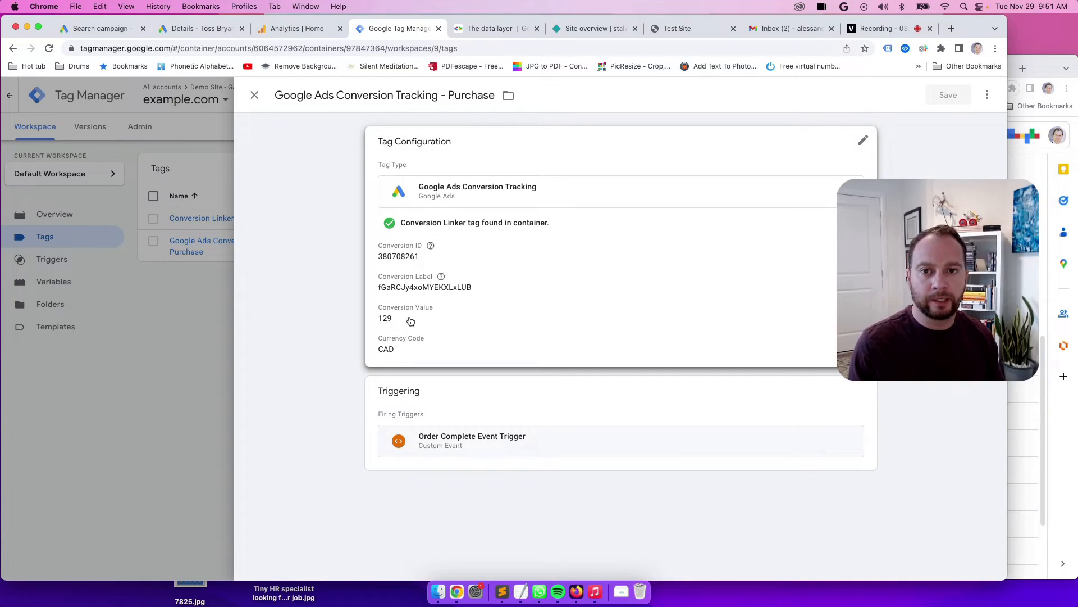
- Switch to the Test Site tab showing the Order Summary page
click(678, 30)
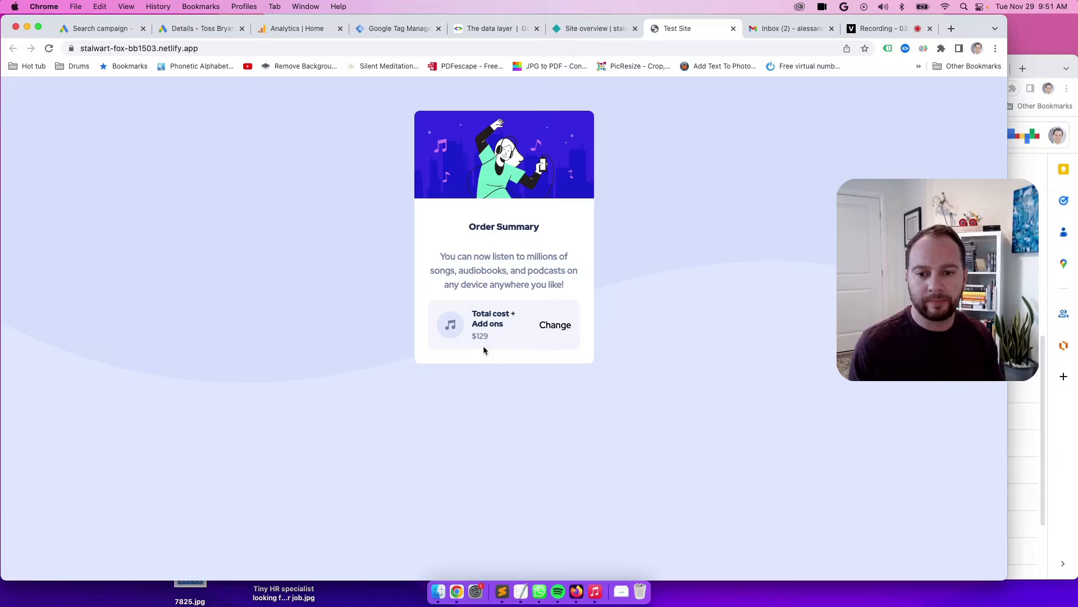
double_click(482, 336)
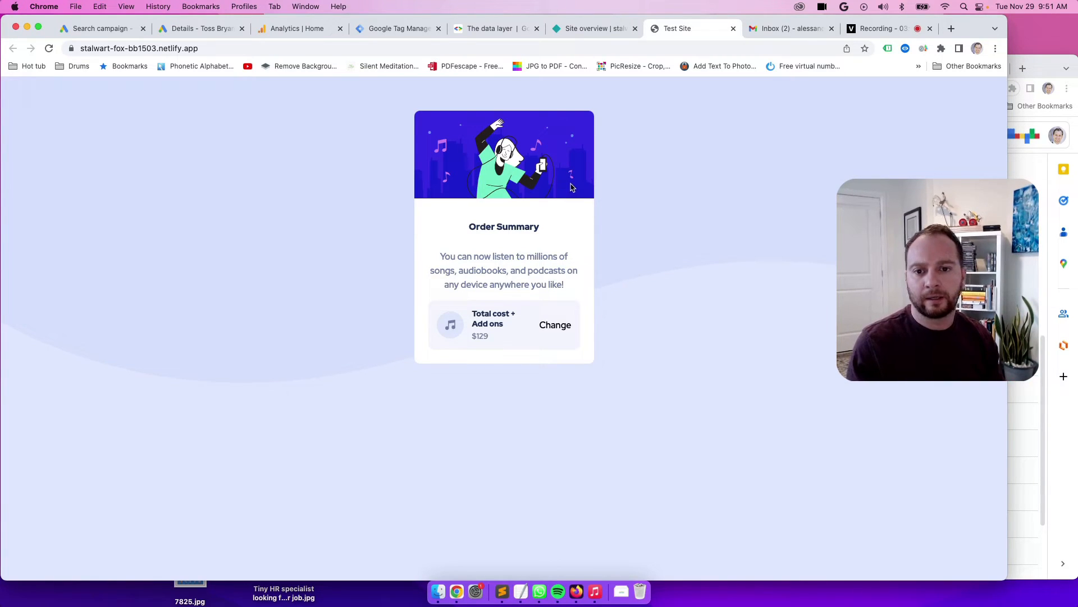
mouse_move(306, 162)
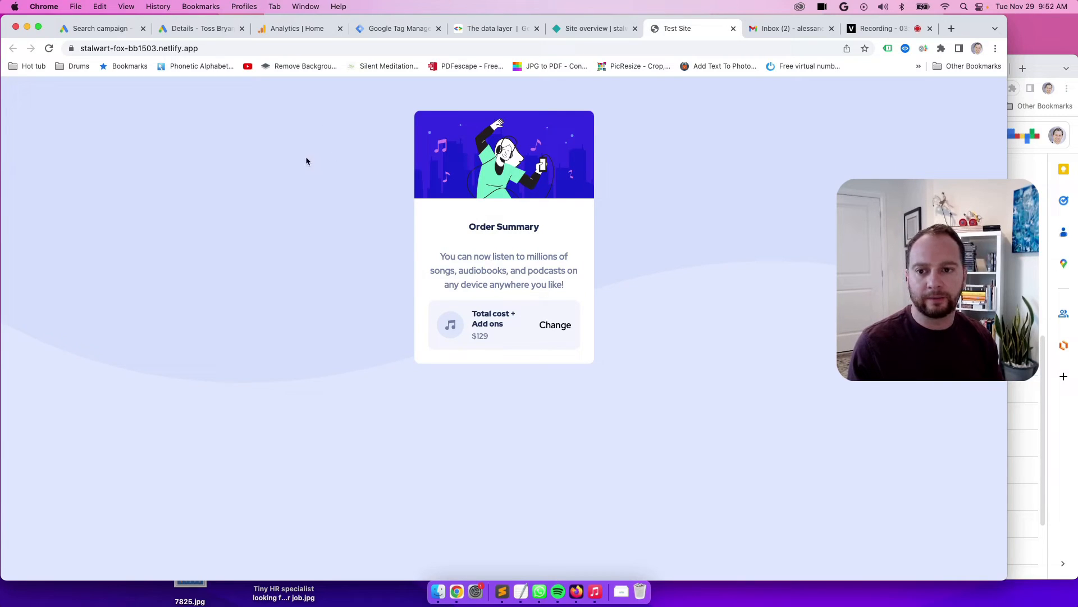
- View the page source to check the dataLayer email and phone values, then return to the order page
right_click(307, 162)
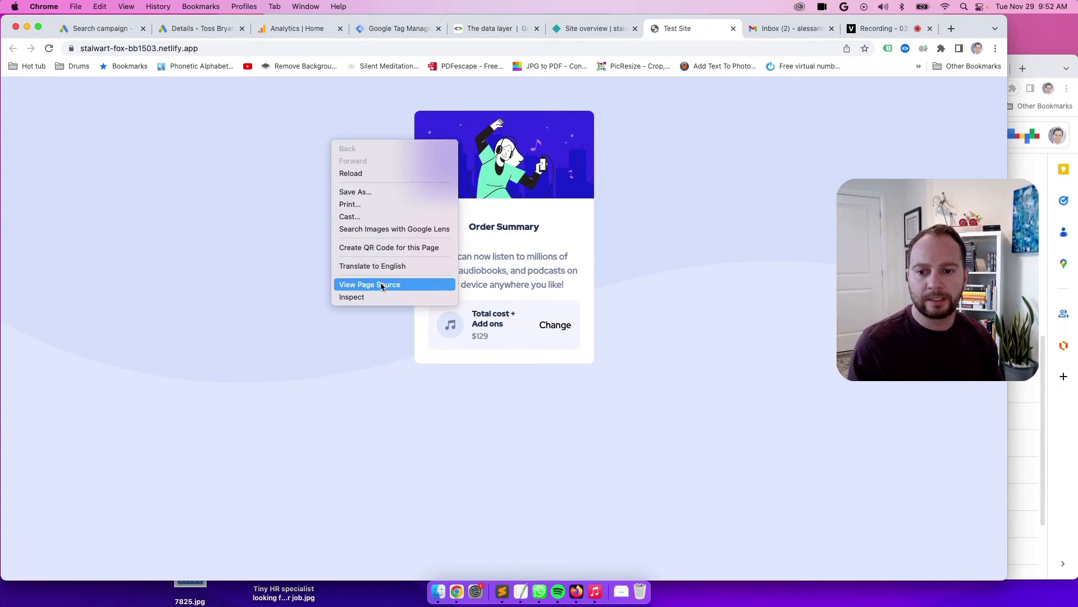
click(369, 284)
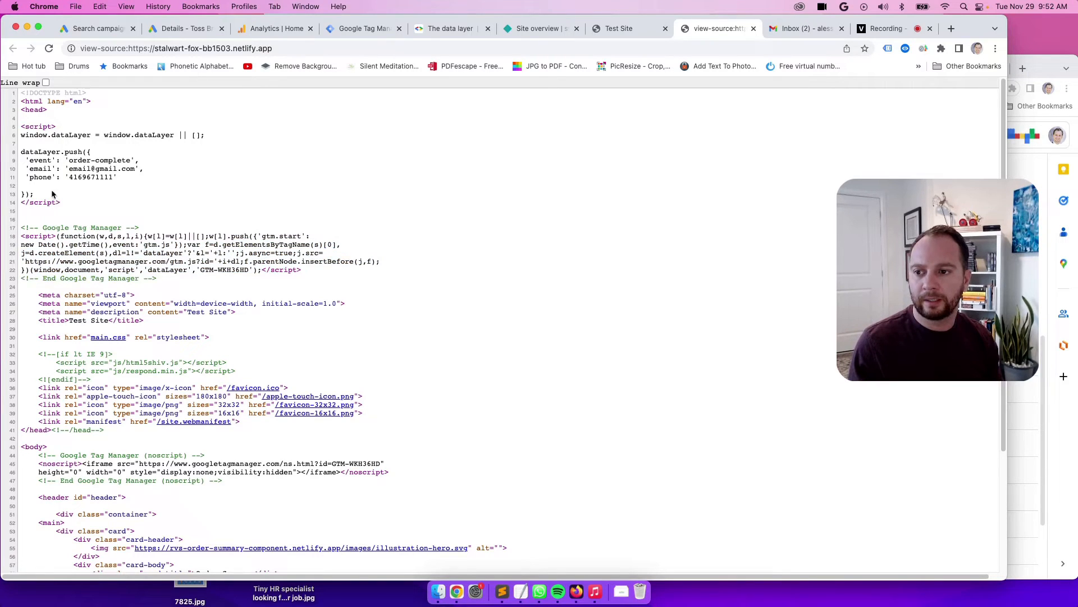
mouse_move(58, 163)
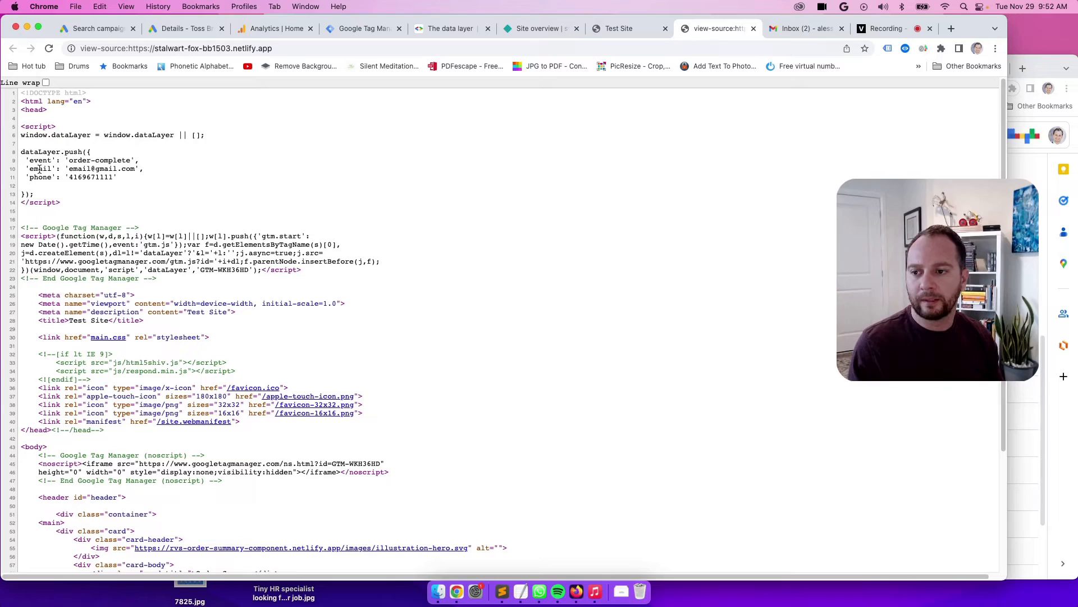
double_click(40, 177)
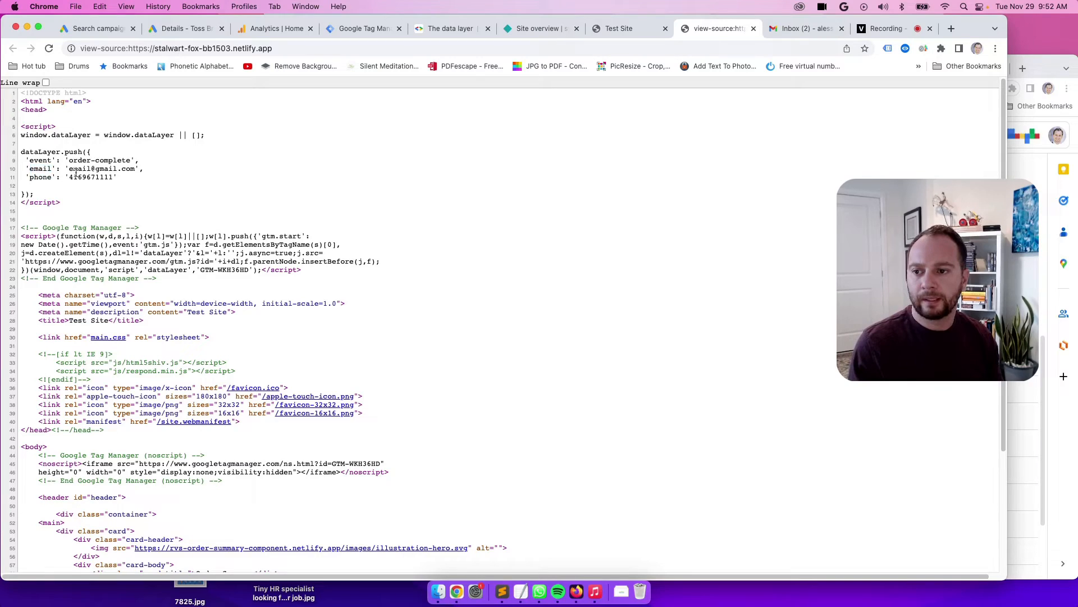
double_click(102, 168)
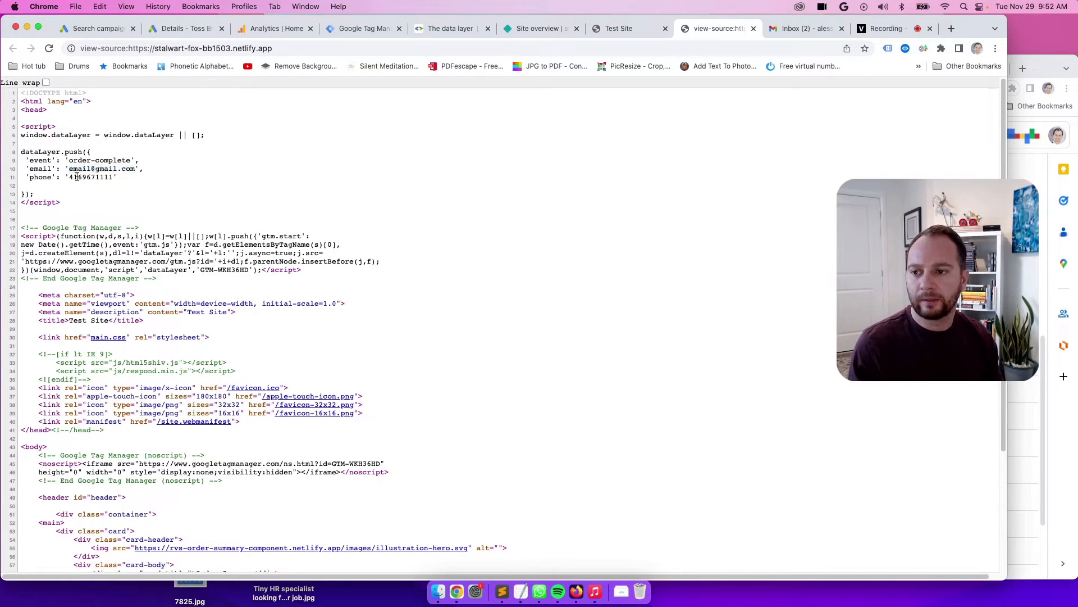
double_click(83, 178)
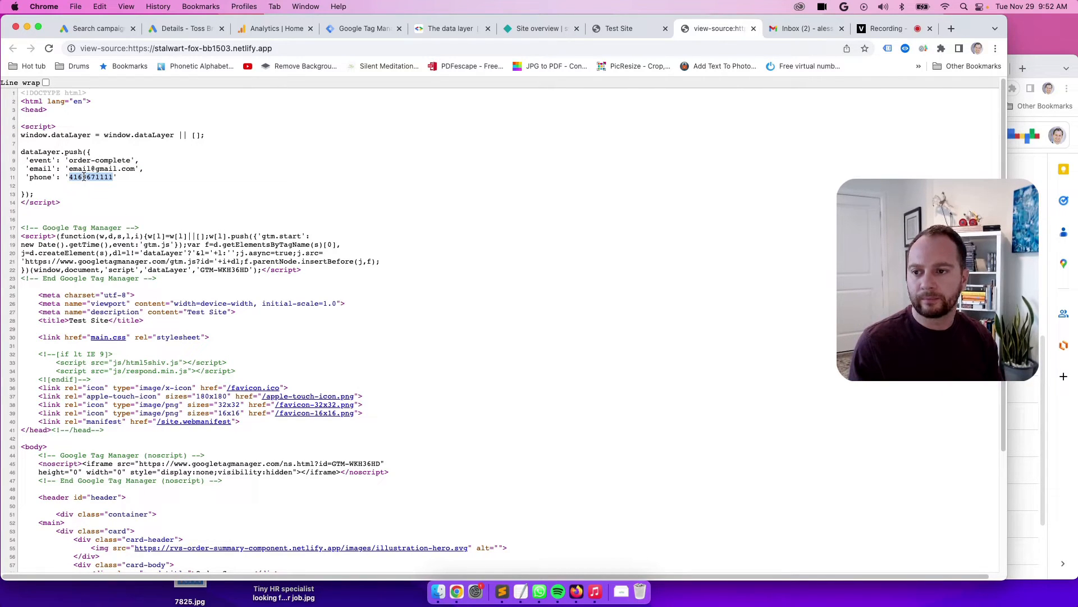
click(126, 164)
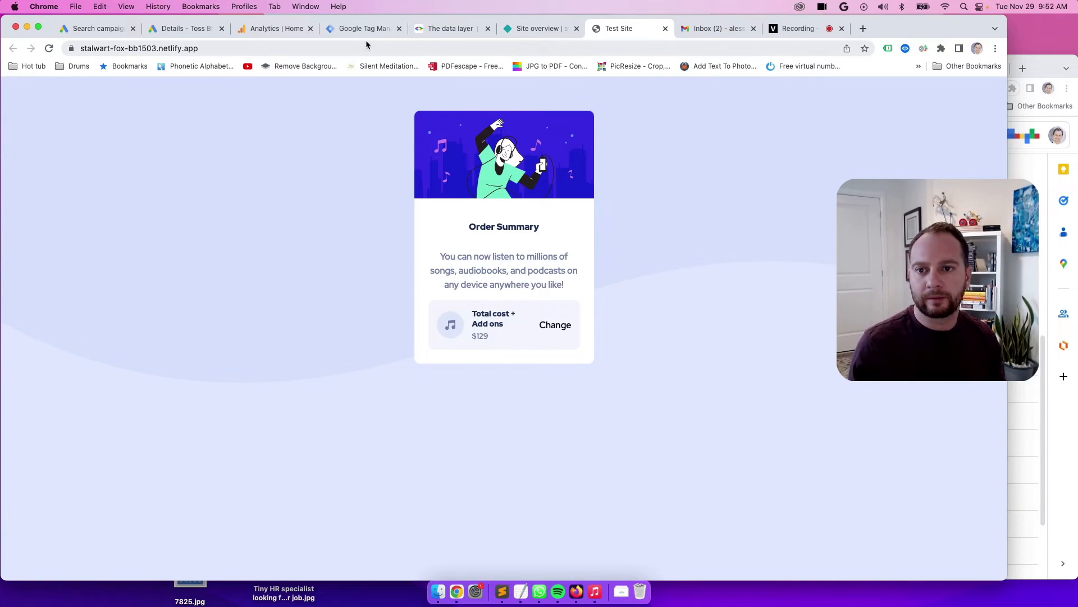
- Edit the Purchase tag to provide new customer data sourced from the Data Layer
click(360, 29)
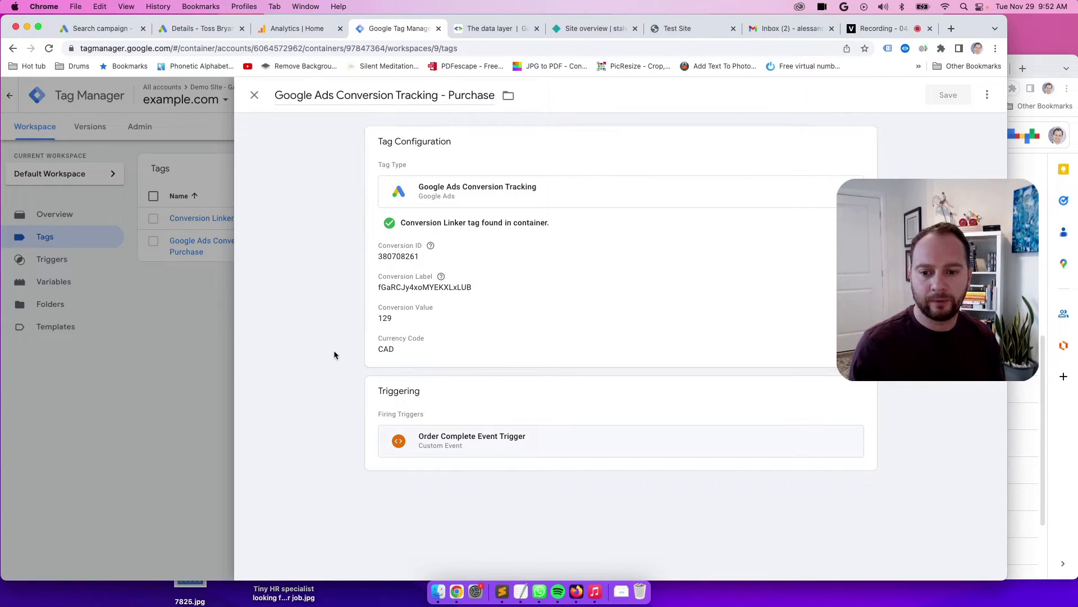
mouse_move(310, 141)
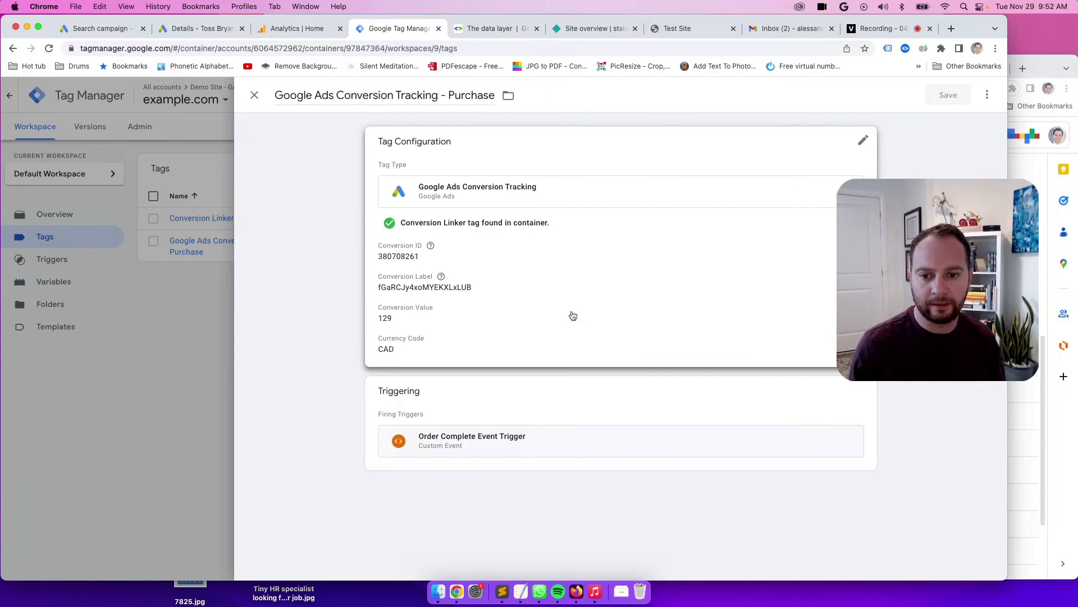
click(863, 139)
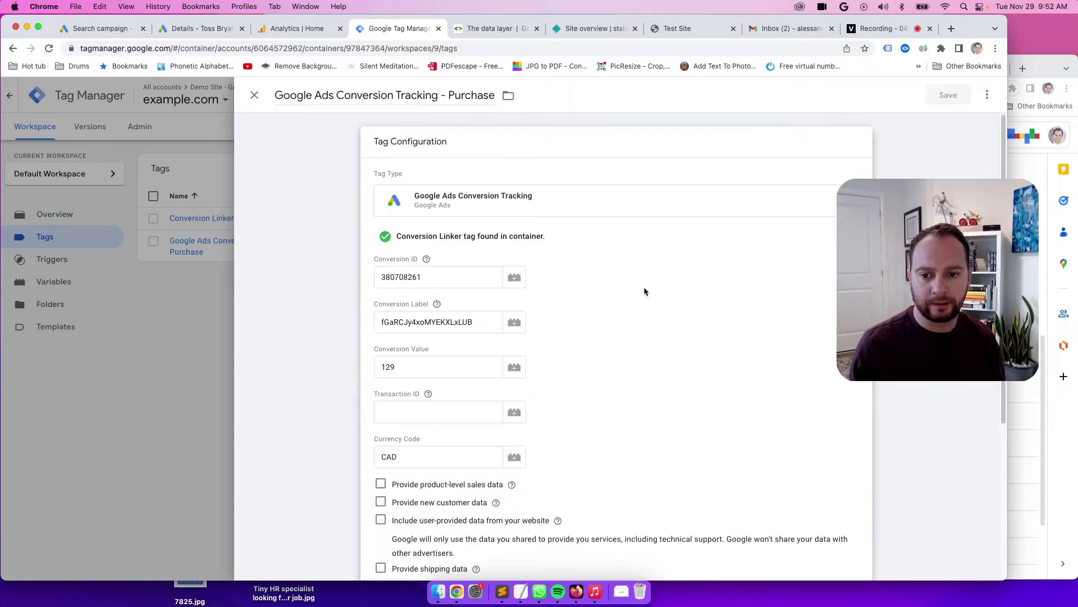
scroll(down, 3)
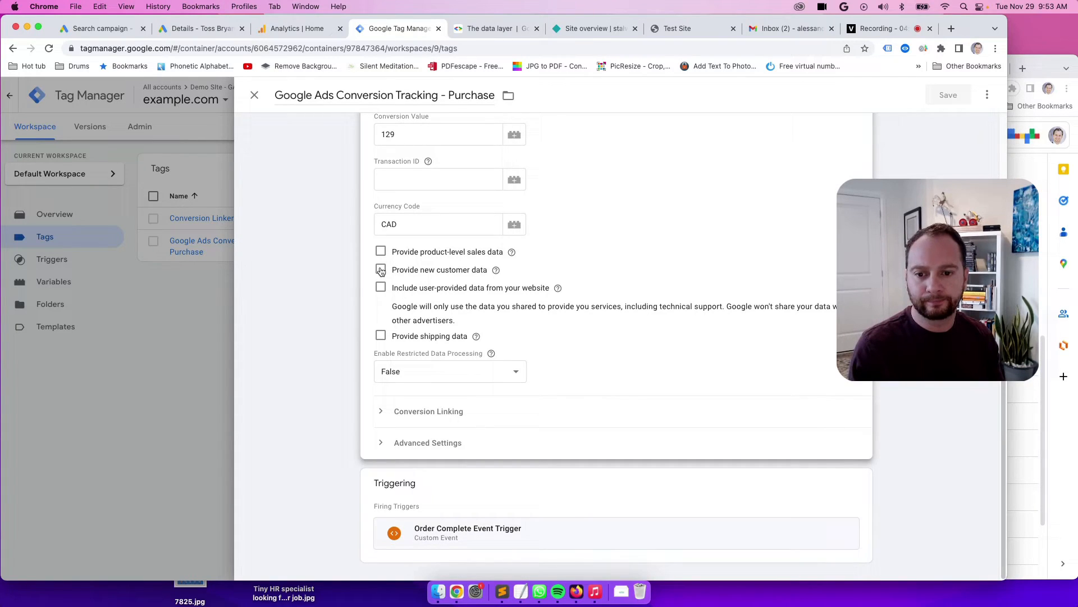
click(380, 270)
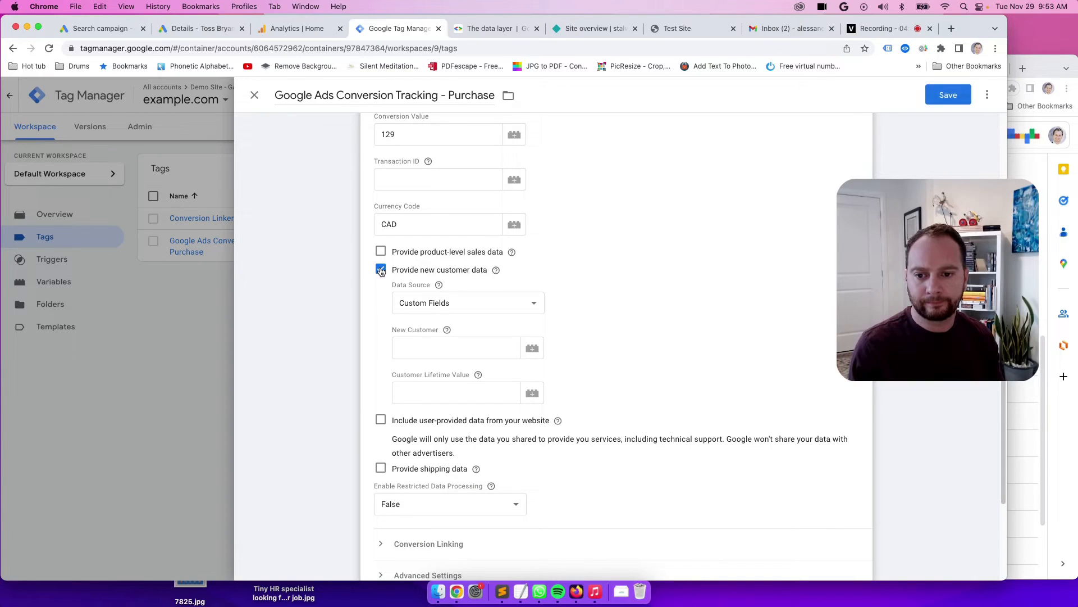
click(380, 251)
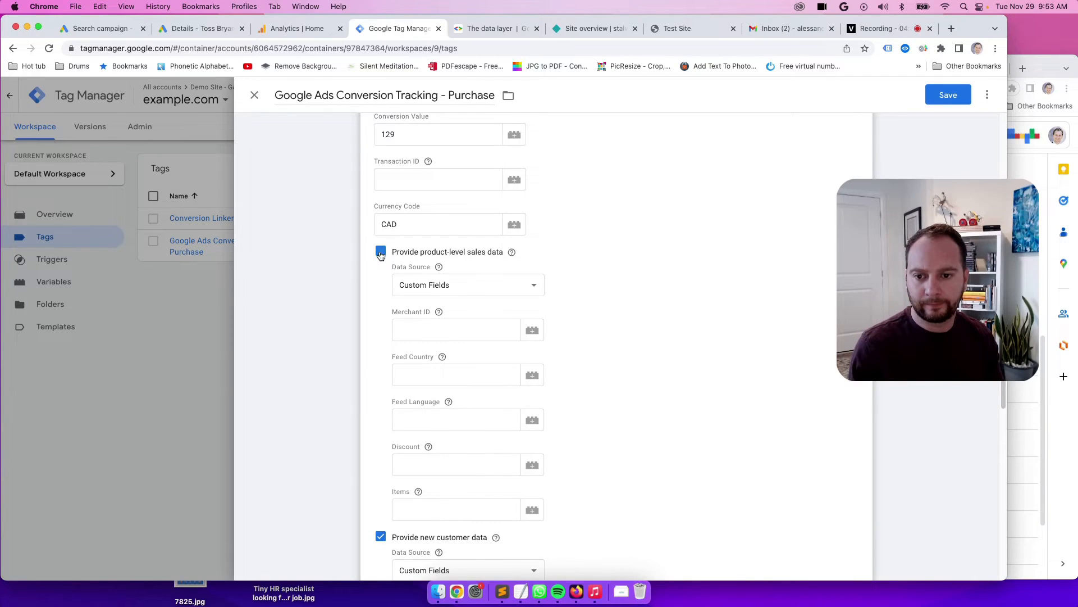
click(380, 252)
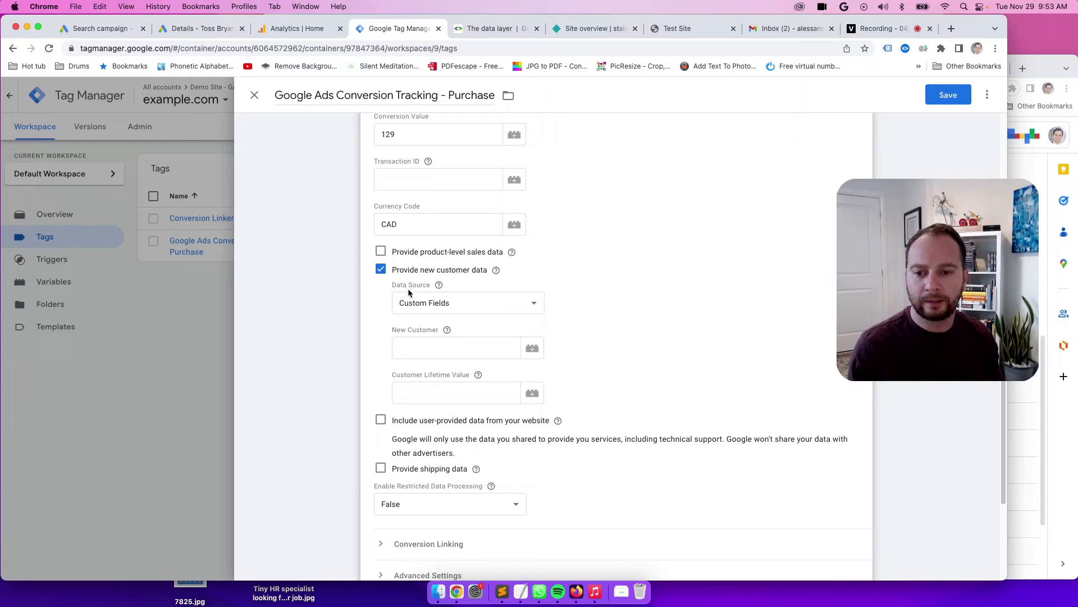
click(467, 303)
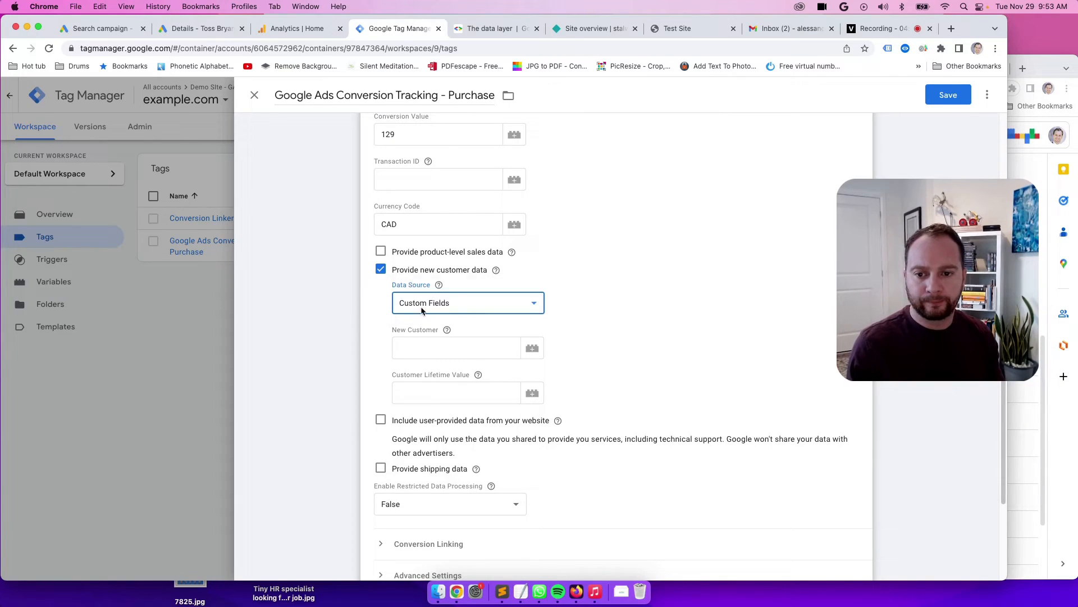
click(467, 303)
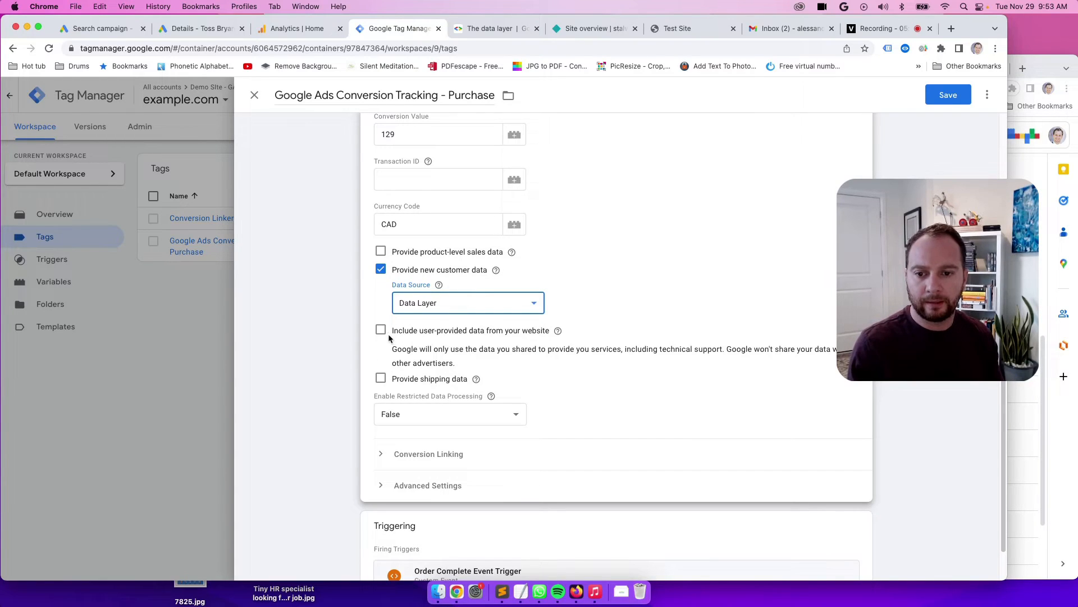
mouse_move(393, 335)
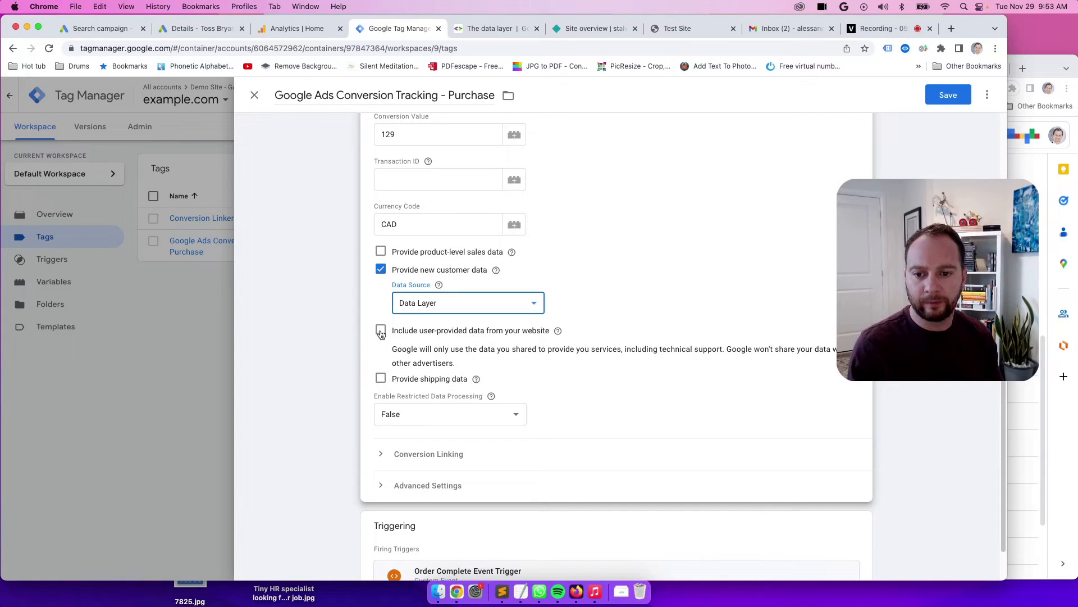
- Include user-provided data and start a New Variable for it
click(379, 330)
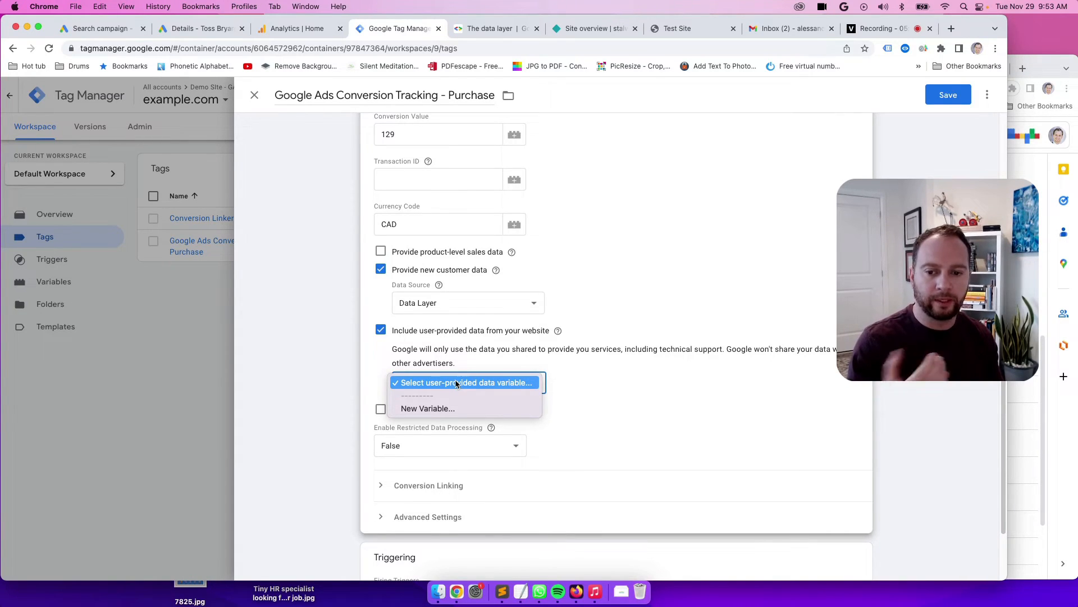
mouse_move(456, 409)
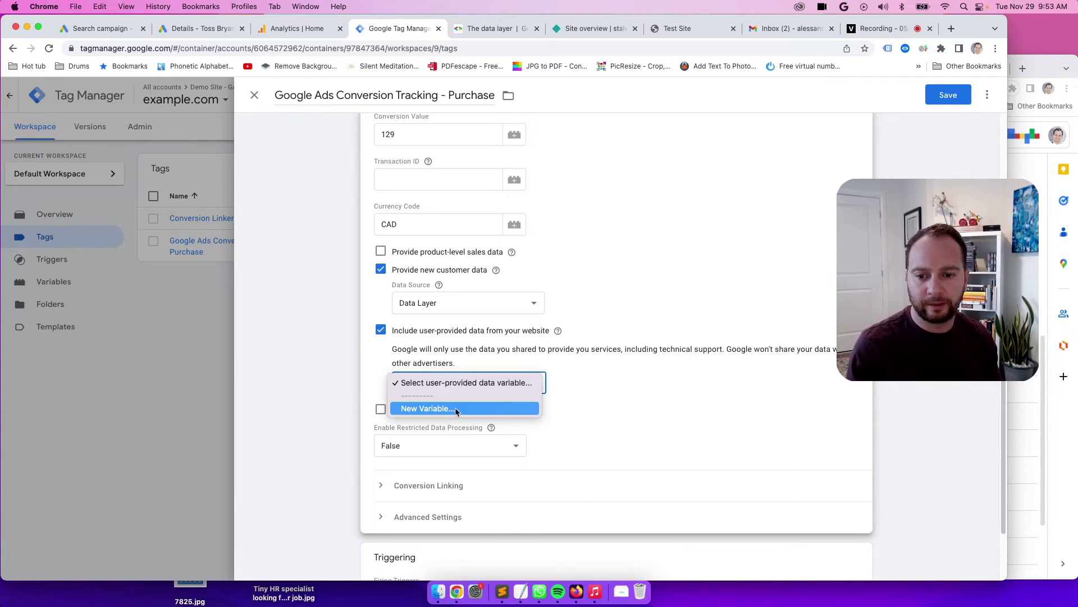
click(427, 408)
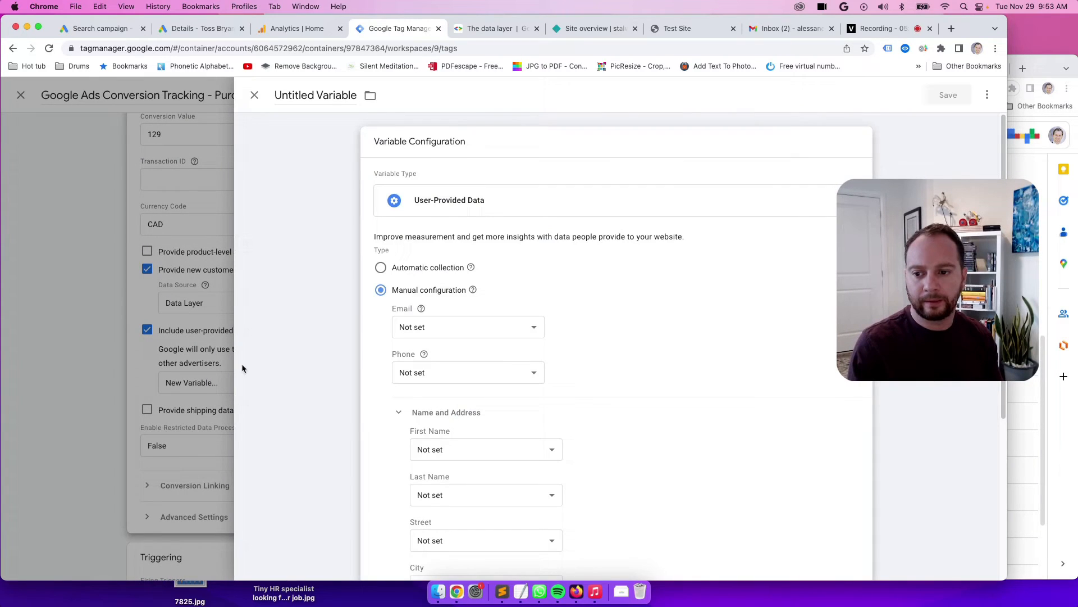
- Create the manual User-Provided Data variable named 'Enhanced Conversion DataLayer'
click(255, 95)
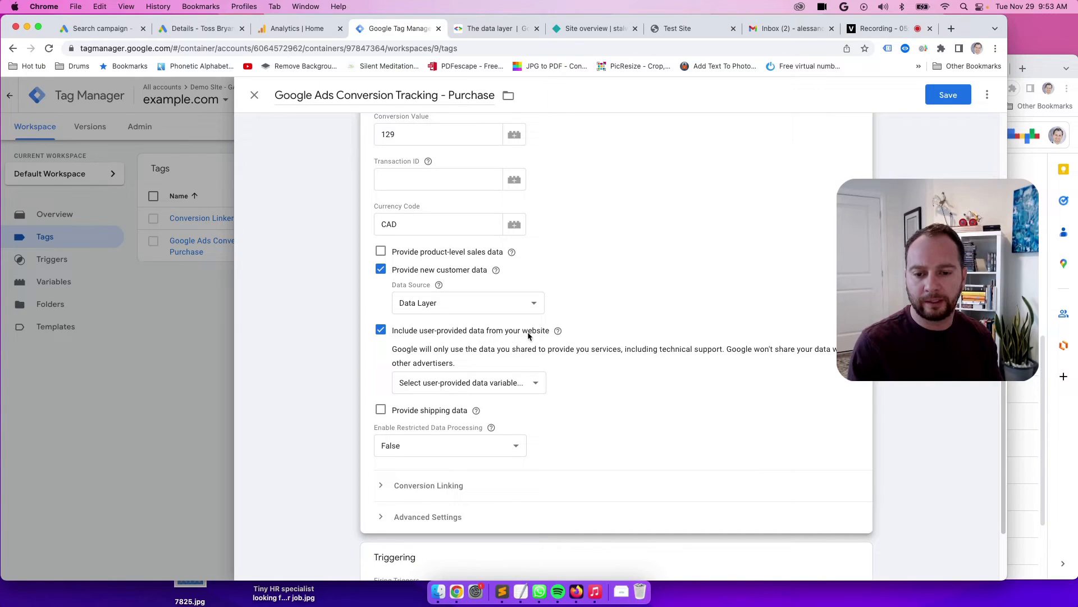
click(467, 382)
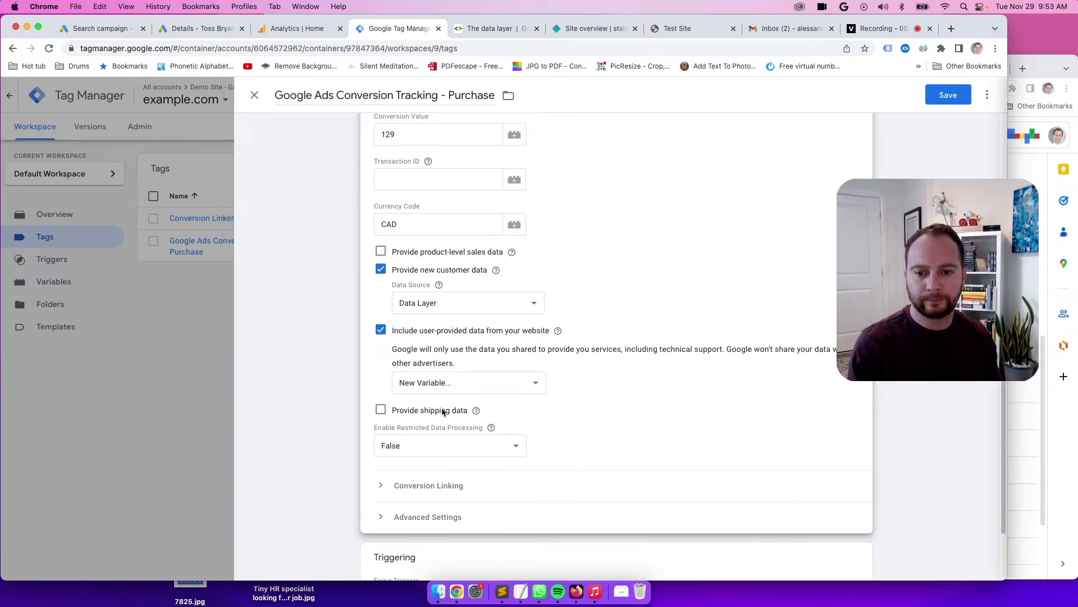
click(468, 382)
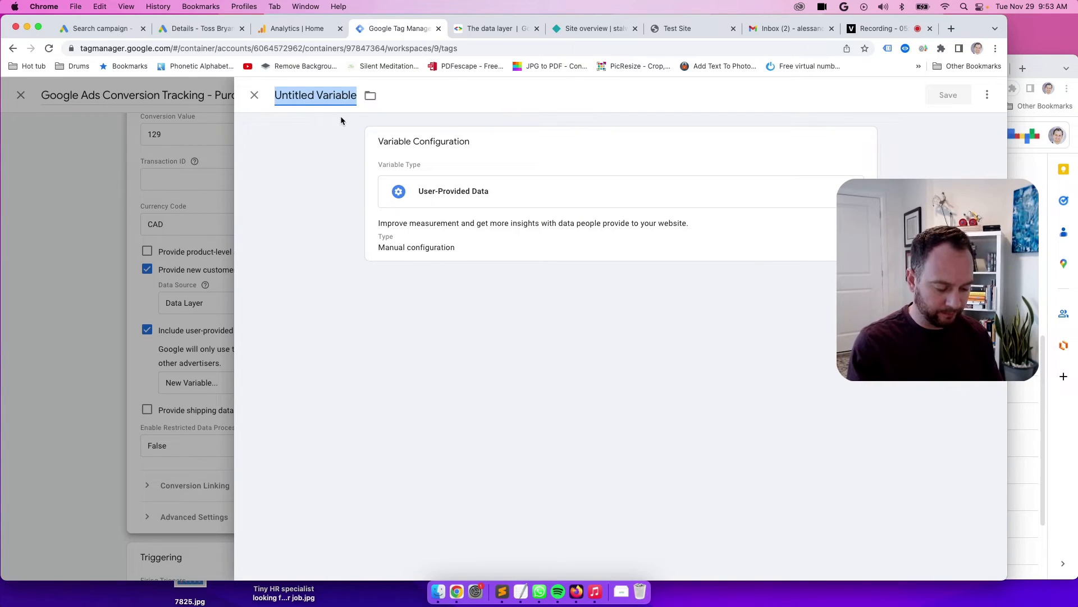
text(Enhanced Conversion)
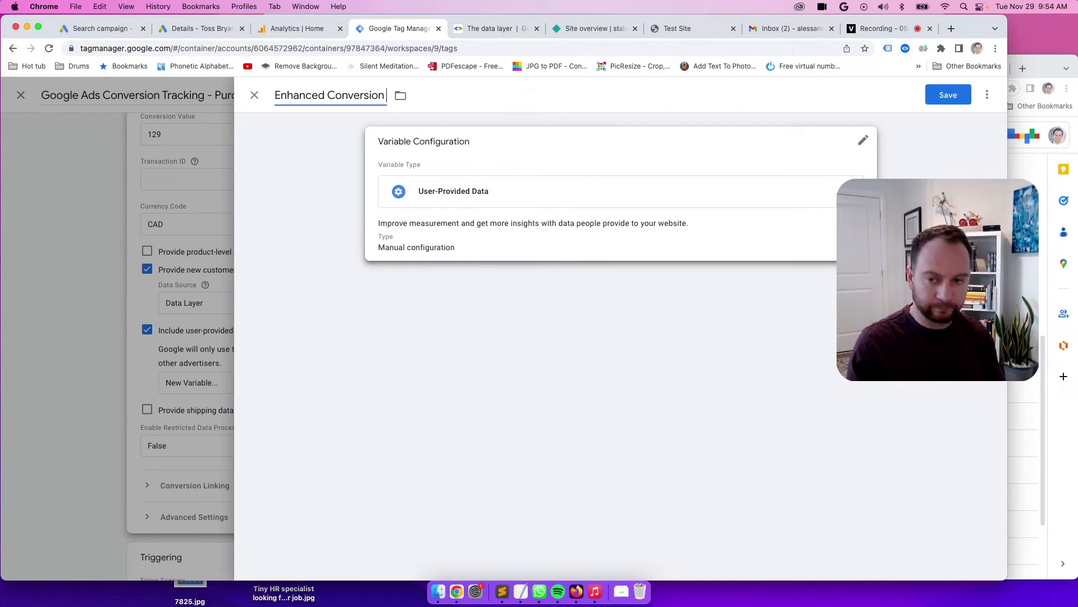
text(DataLayer)
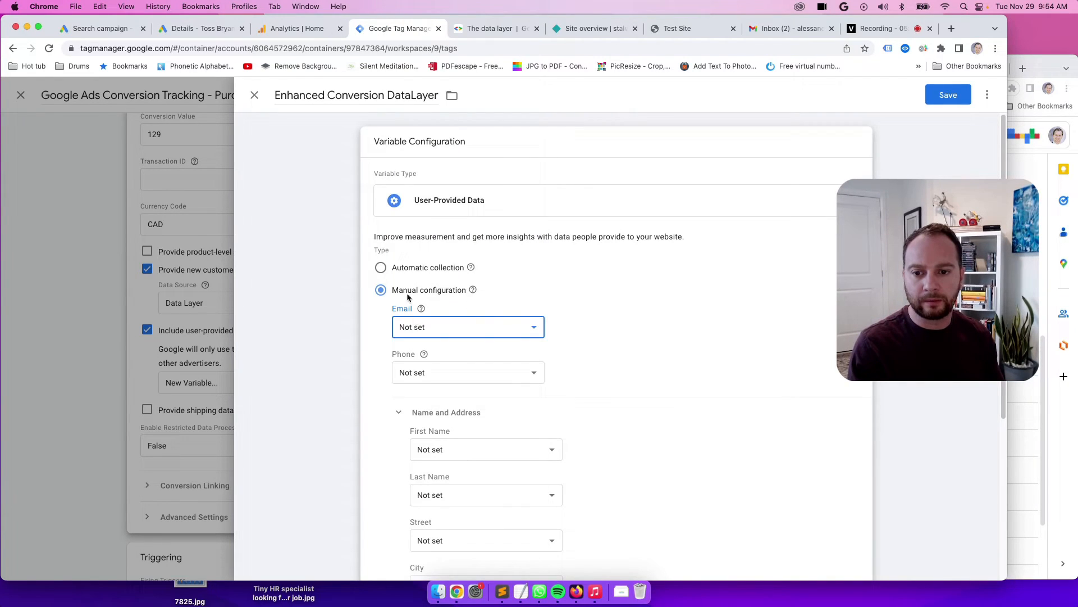
- Create the Email field's new variable 'Email dataLayer Variable' of type Data Layer Variable
click(468, 326)
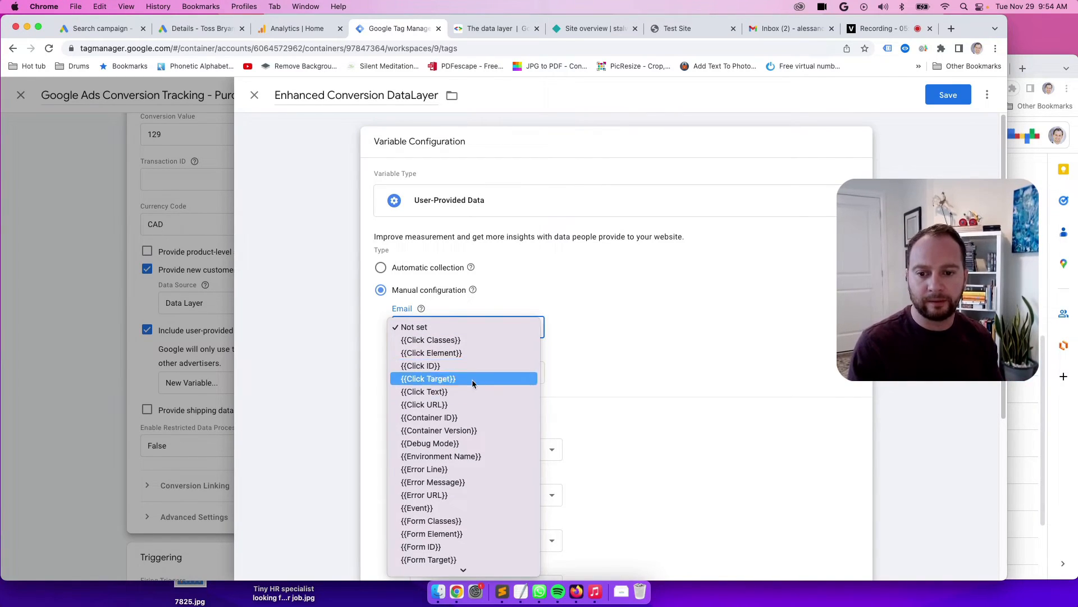
scroll(down, 3)
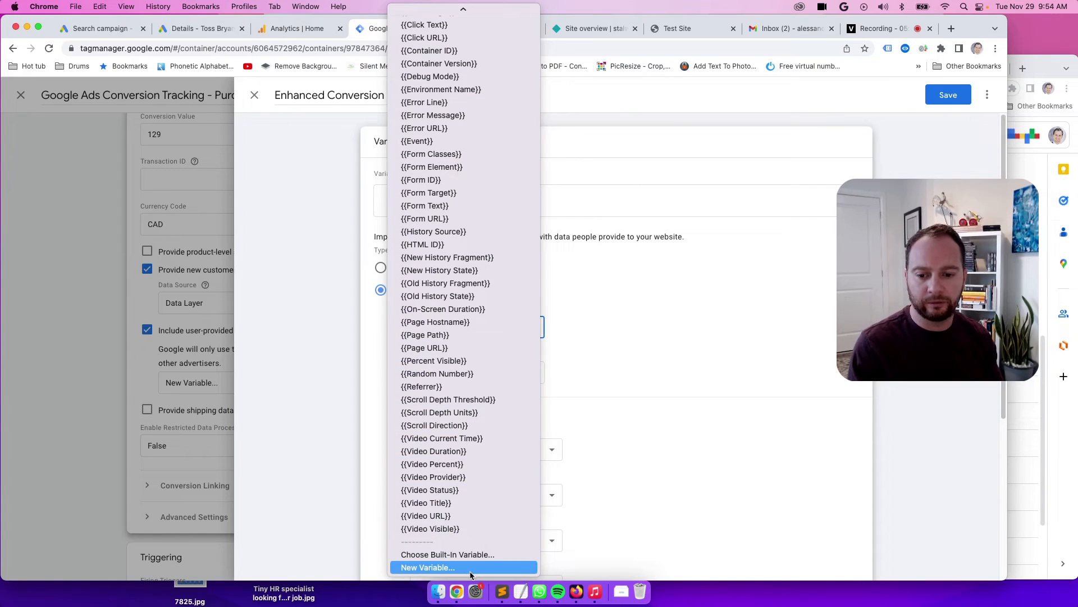
click(426, 567)
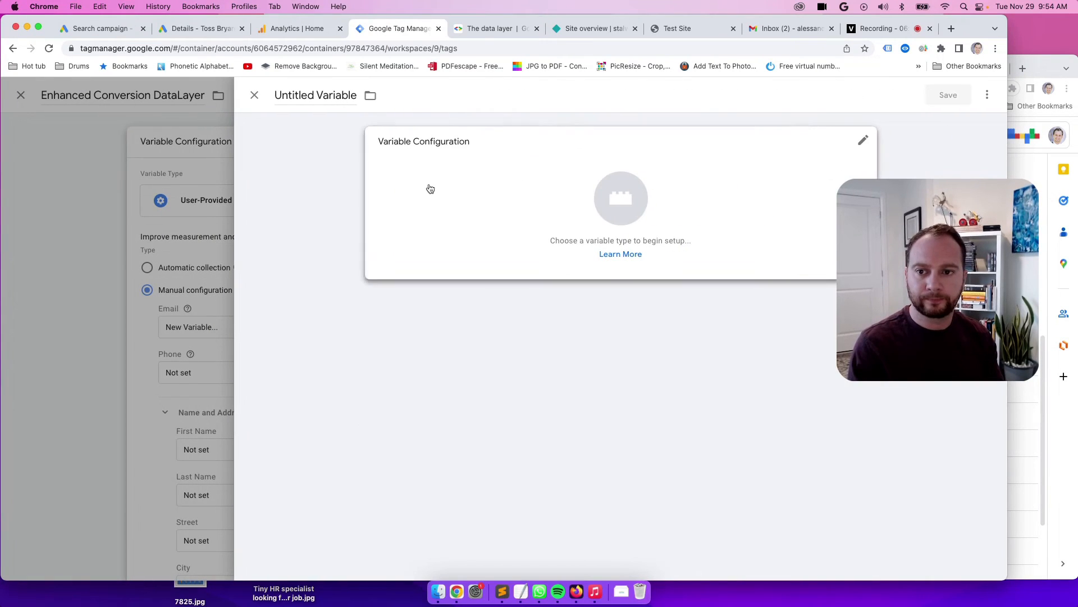
double_click(314, 96)
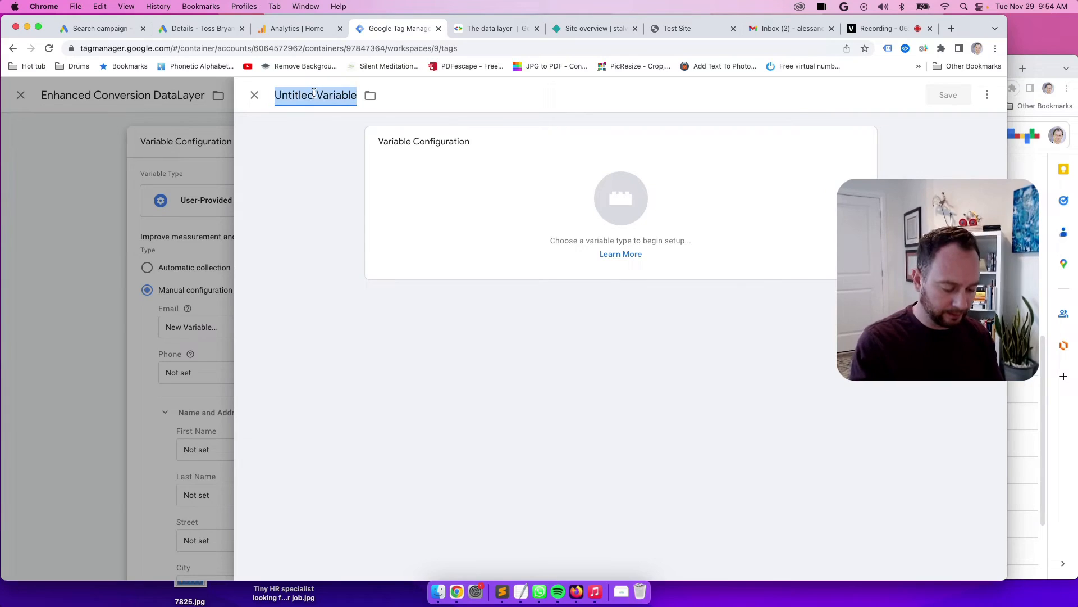
text(Email d)
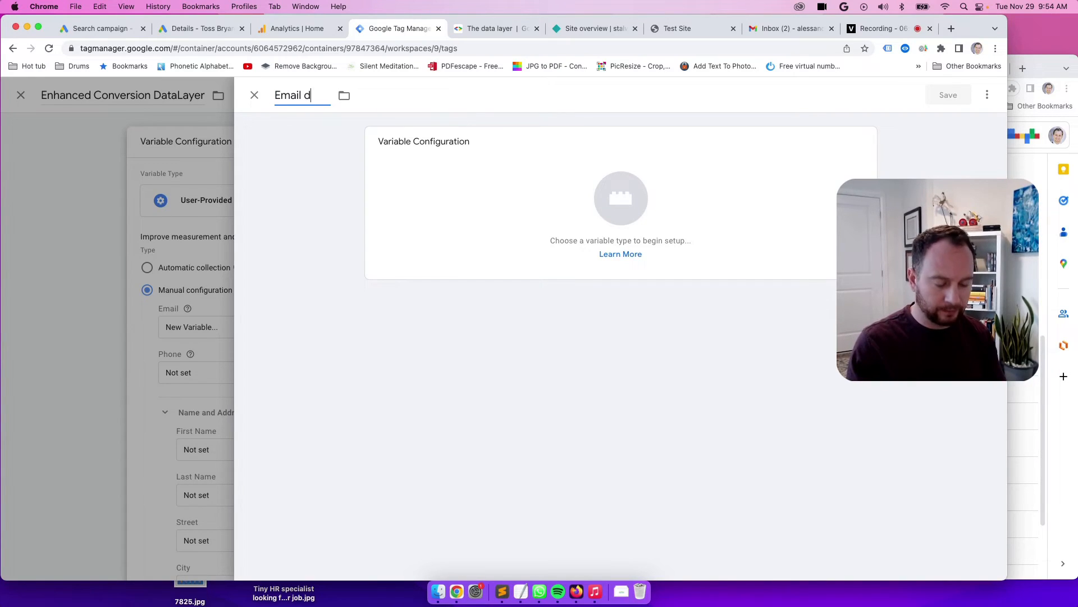
text(ataLayer Variable)
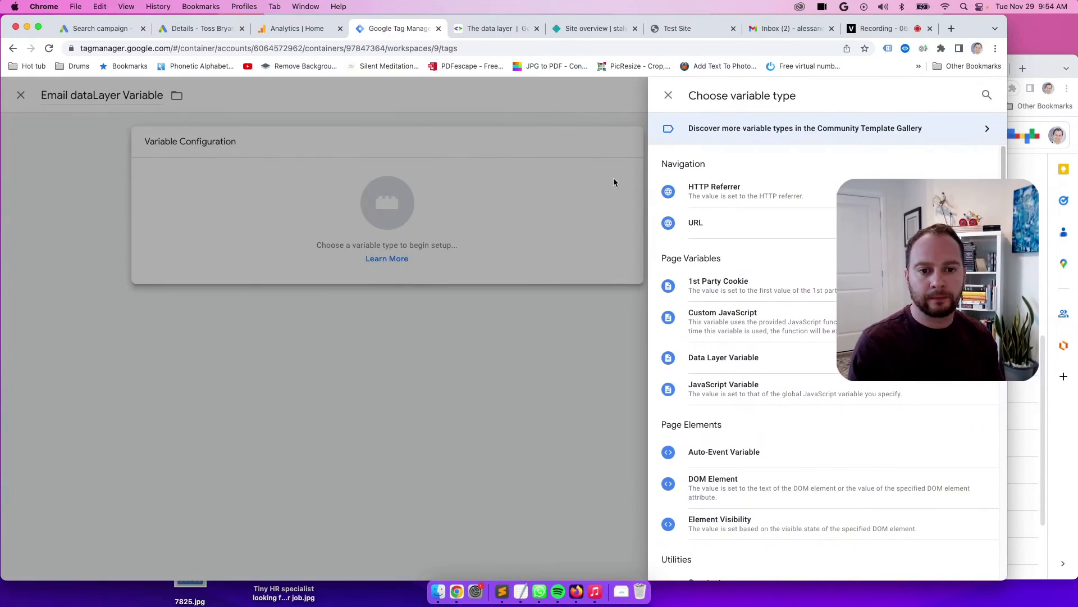
mouse_move(506, 331)
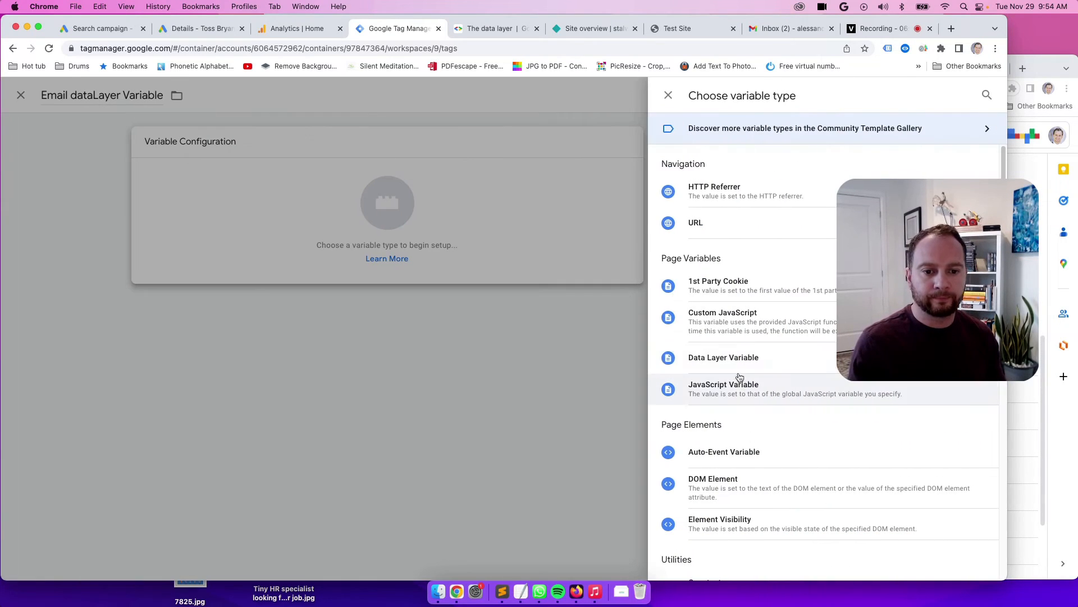
click(723, 358)
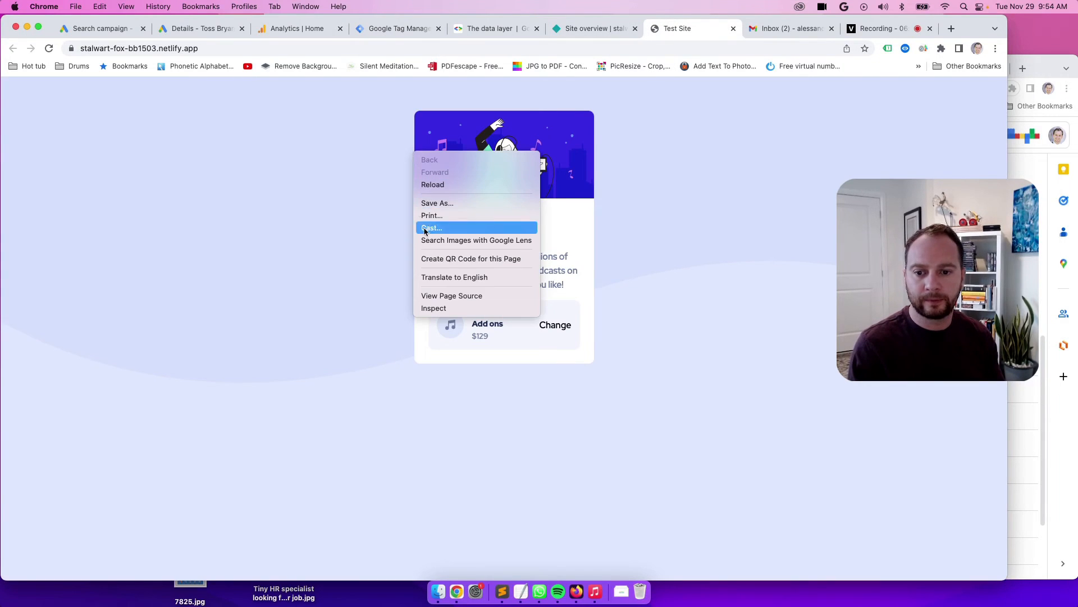
- Copy the 'email' key from the test site's page source into the Data Layer Variable Name
click(451, 295)
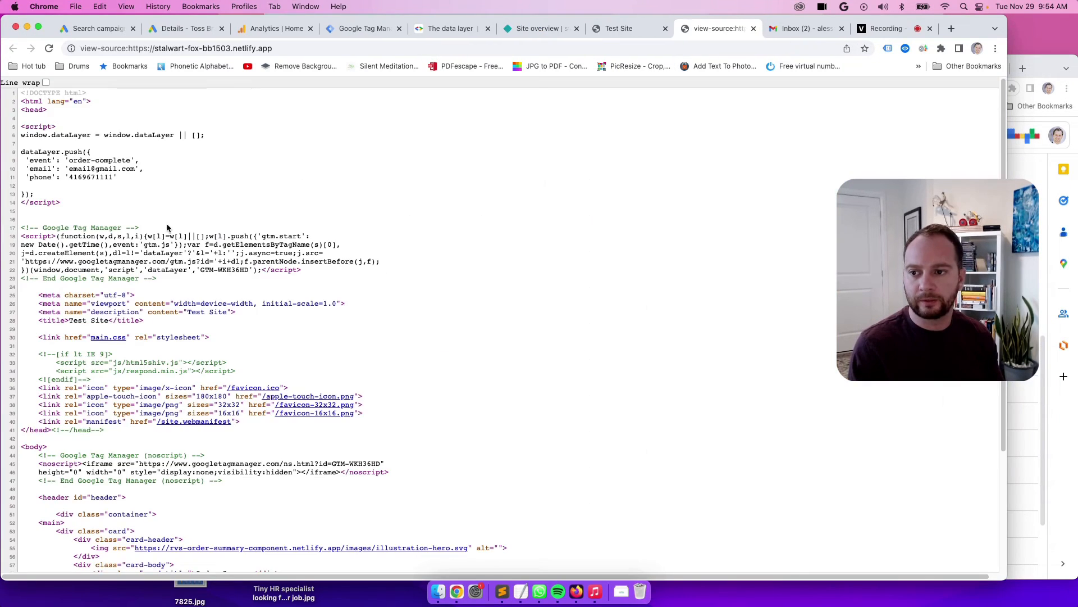
right_click(39, 168)
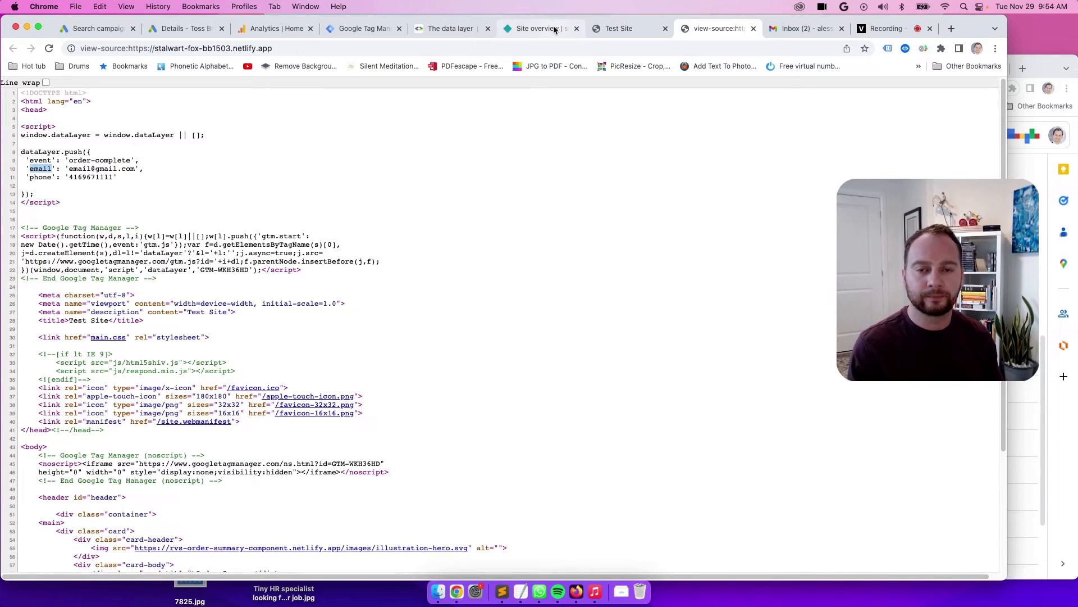
click(361, 29)
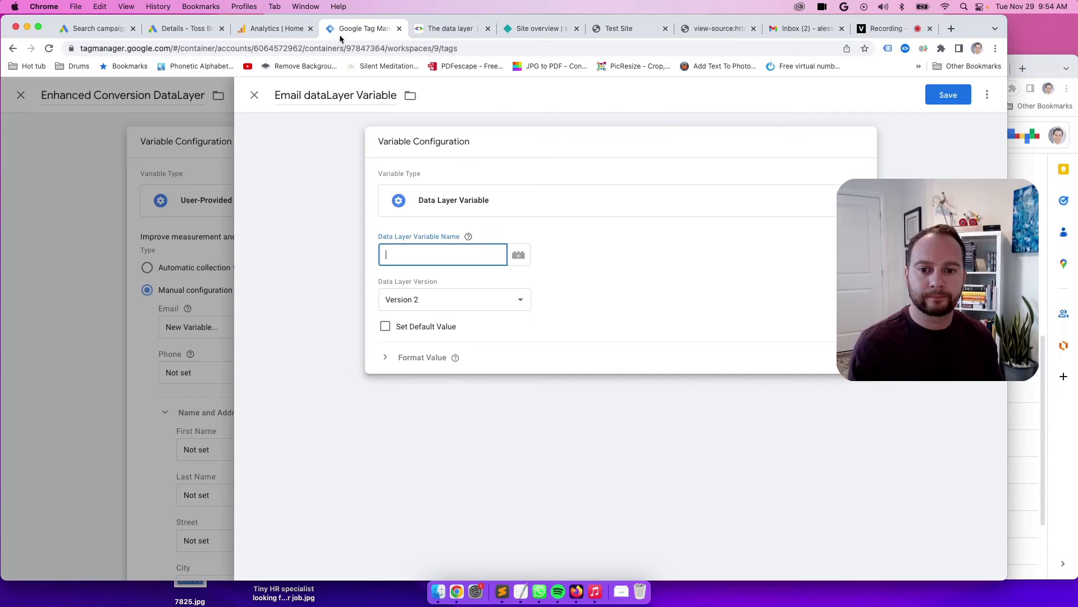
right_click(443, 254)
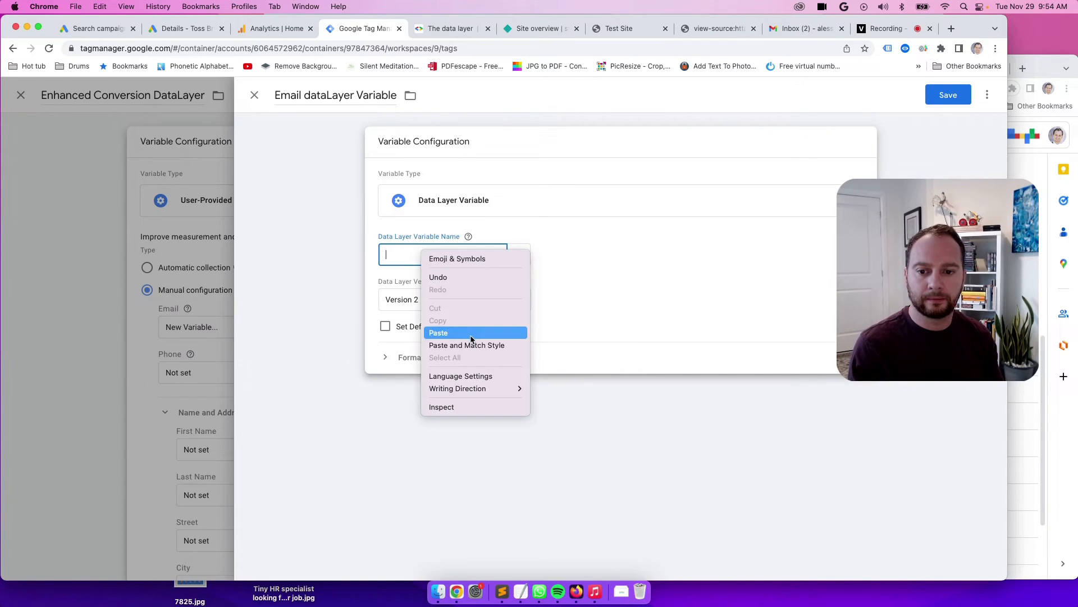
text(email)
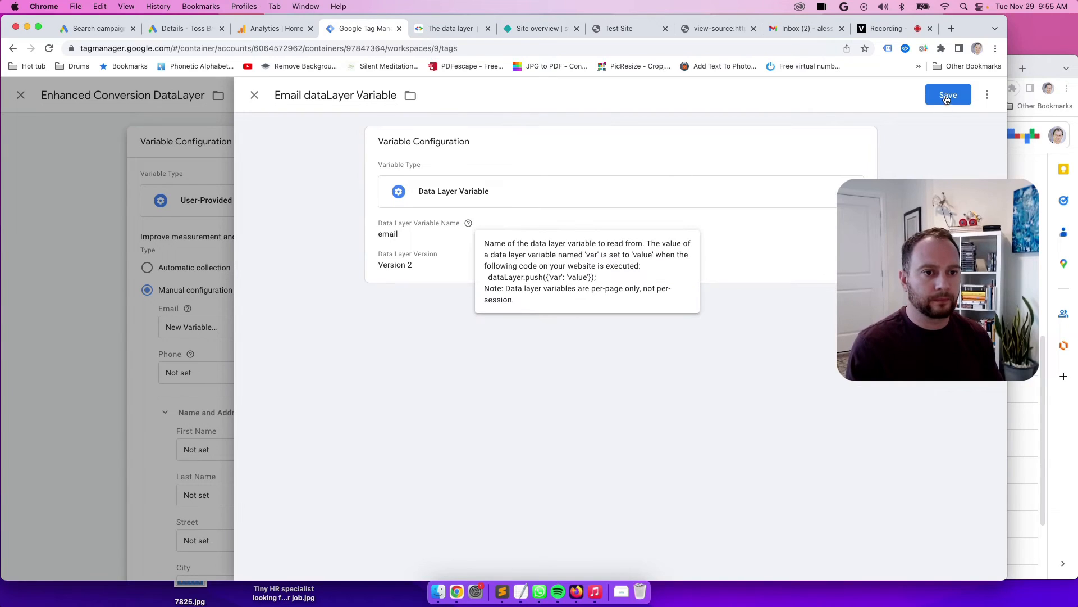
- Save the Email dataLayer Variable so it fills the Email field
click(948, 95)
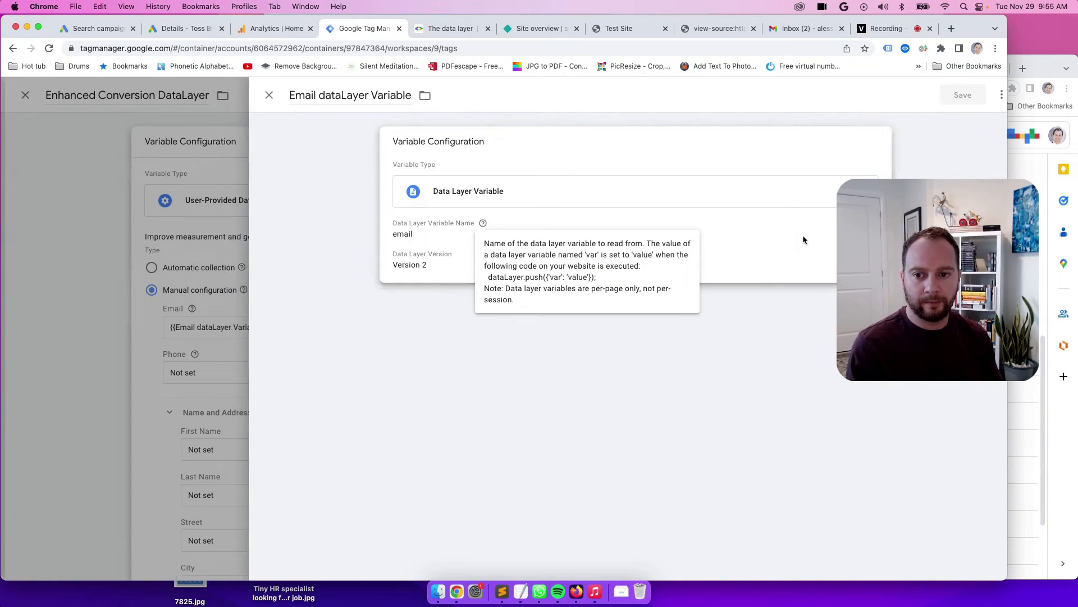
click(270, 95)
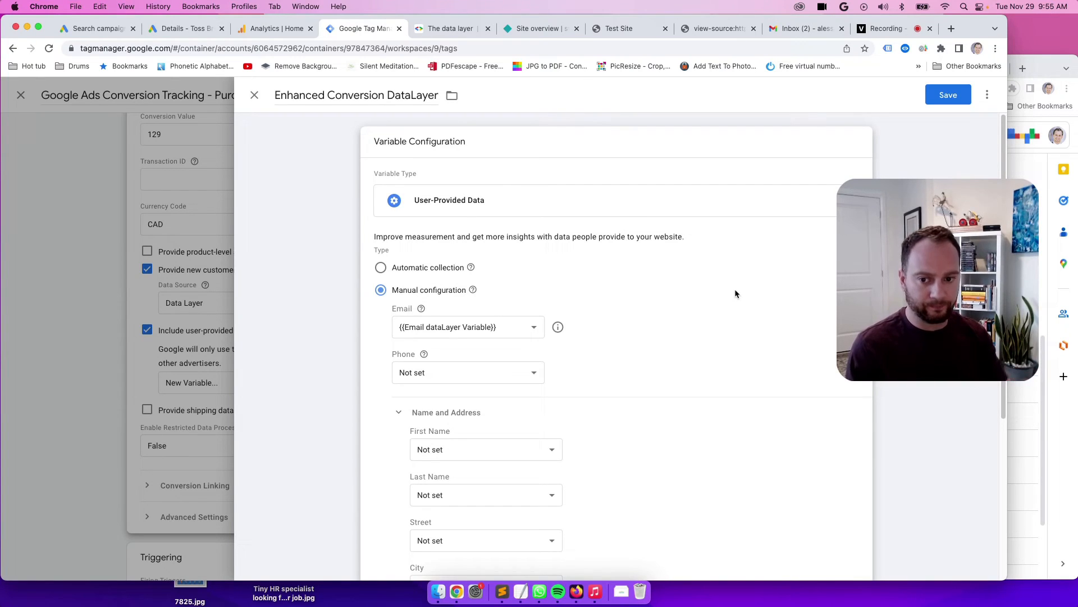
mouse_move(418, 361)
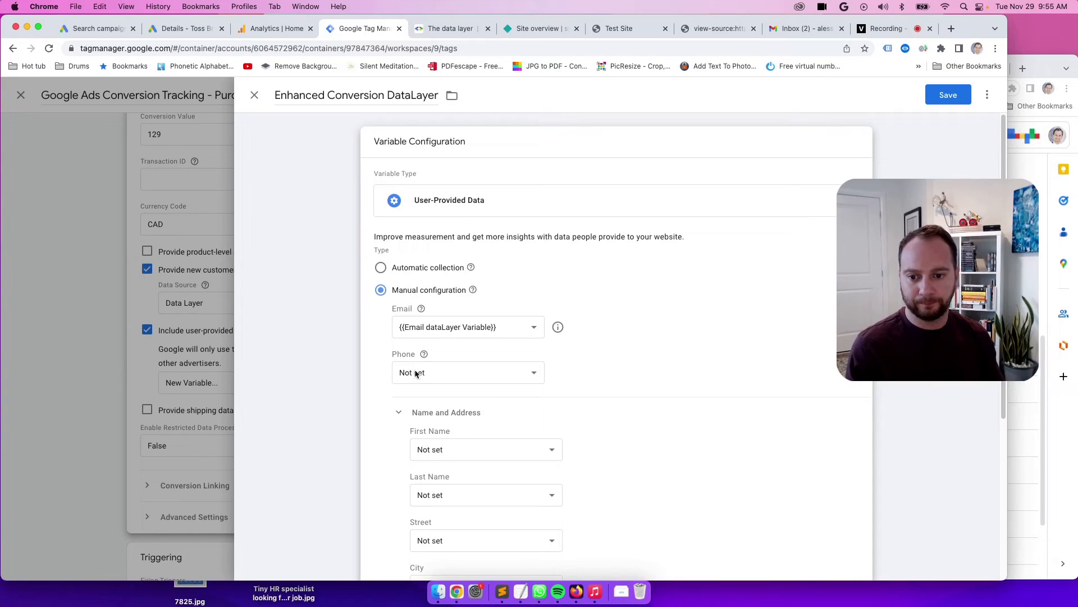
- Start a new variable for the Phone field named 'Phone dataLayer Variable'
click(467, 371)
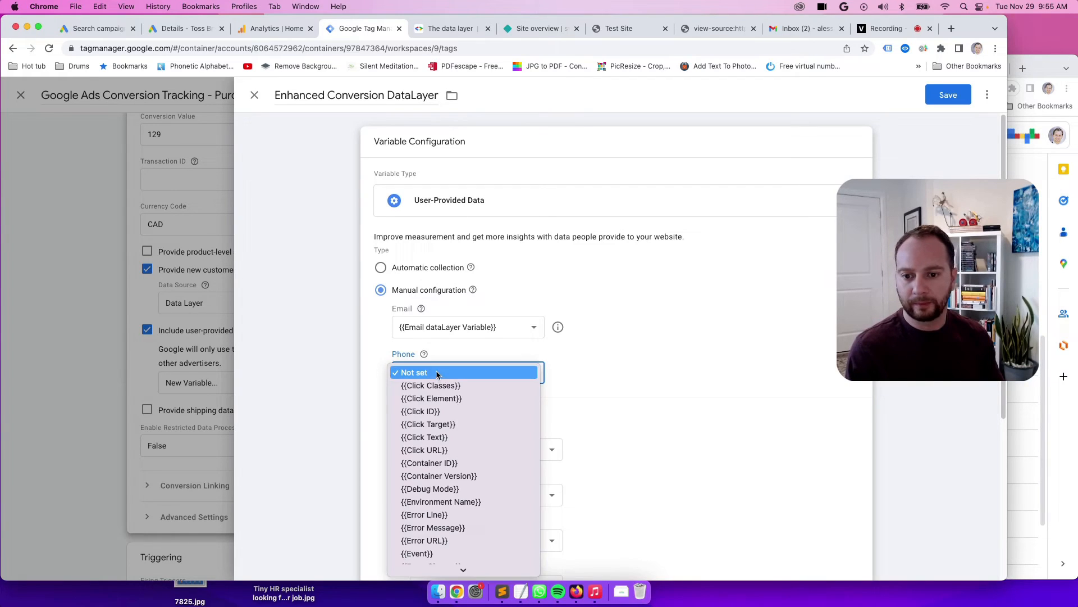
scroll(down, 3)
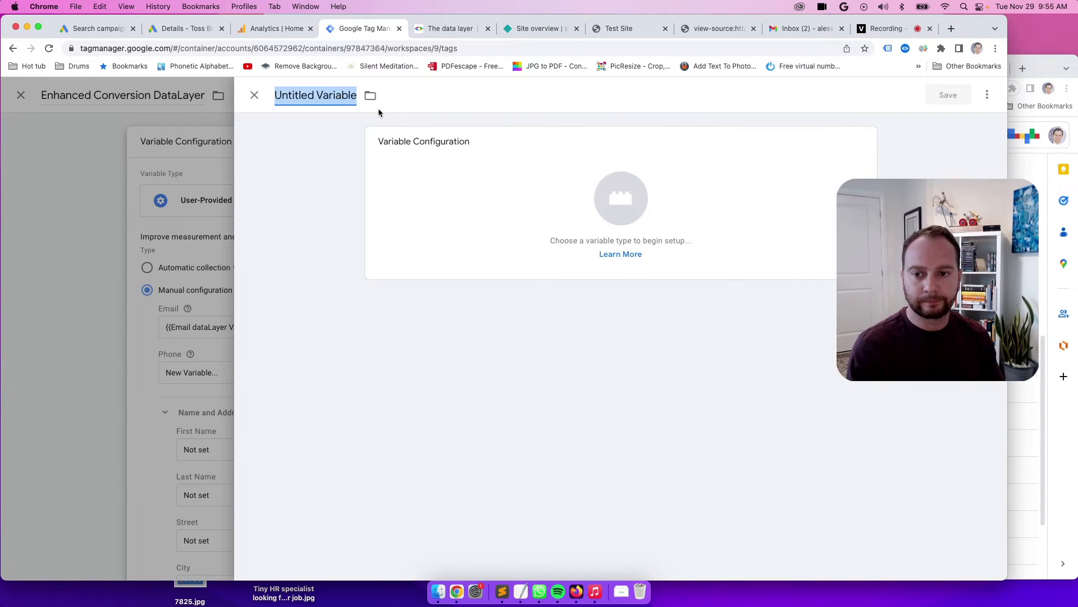
text(Phone)
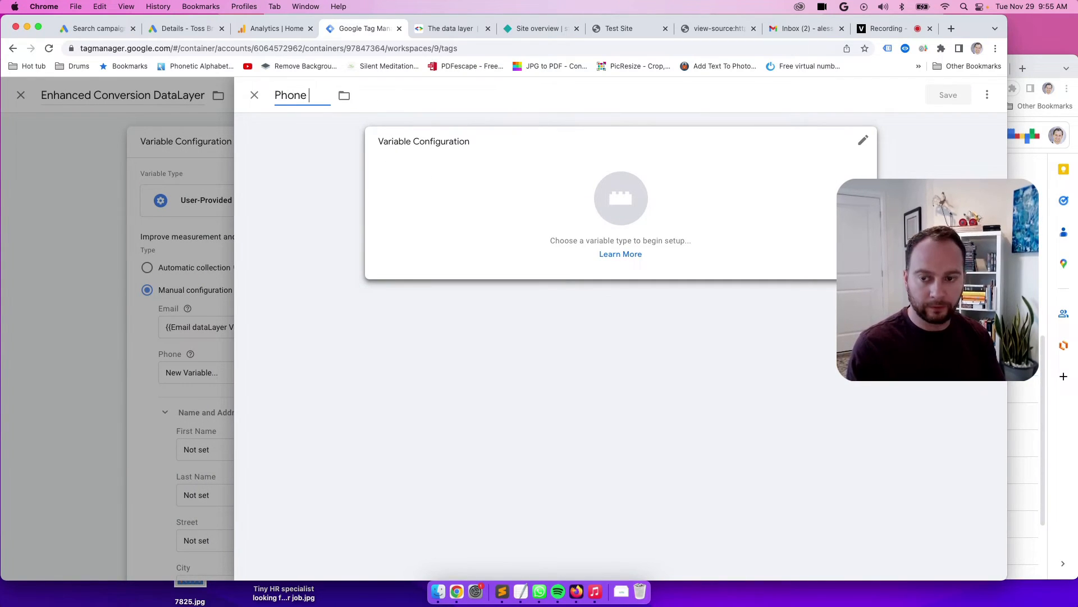
text(dataLayer)
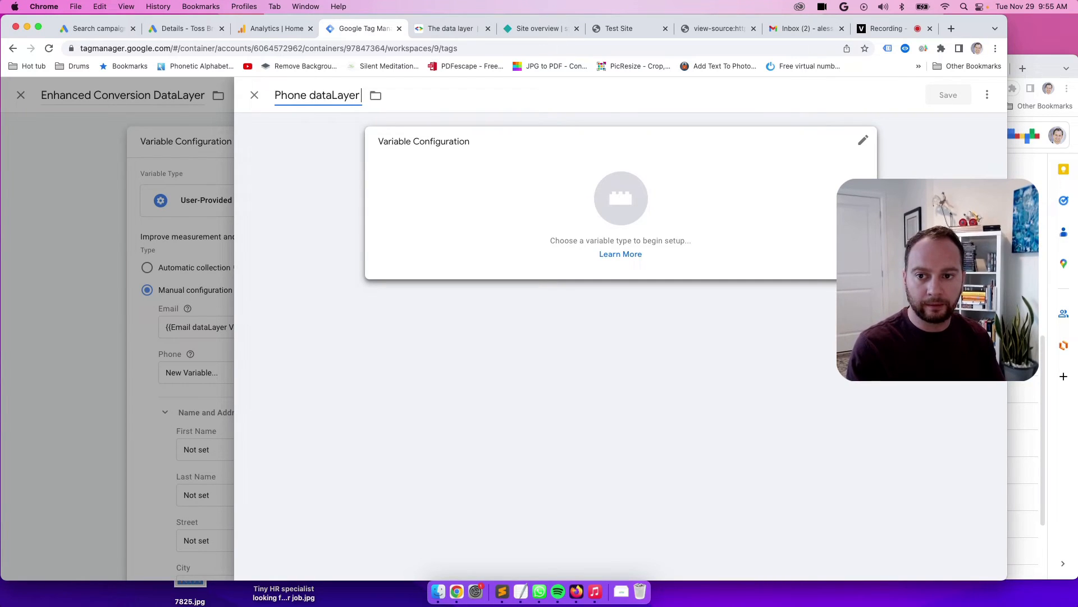
text(Var)
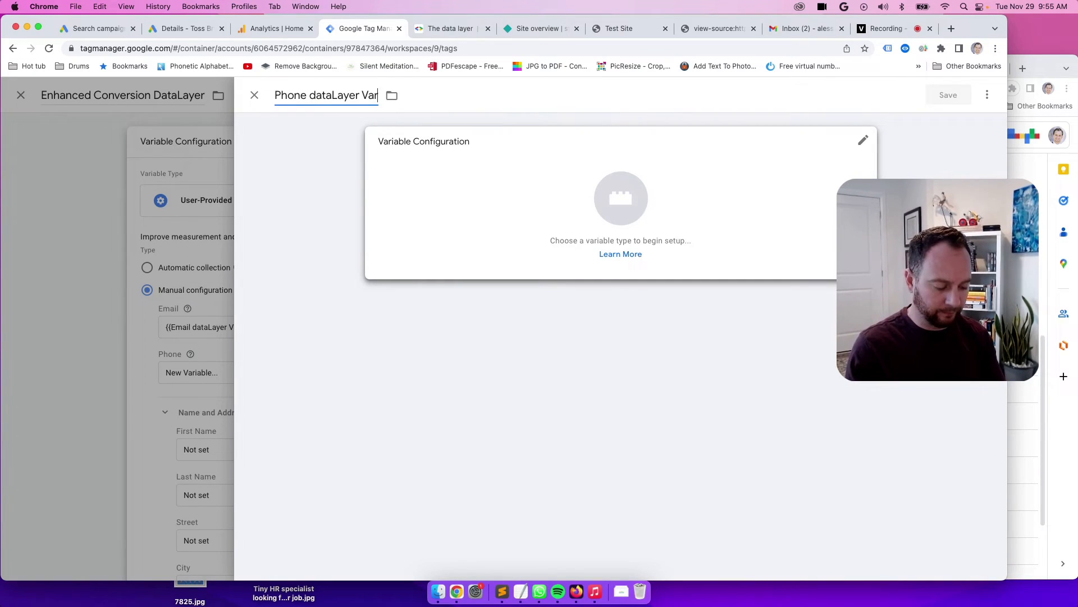
text(iable)
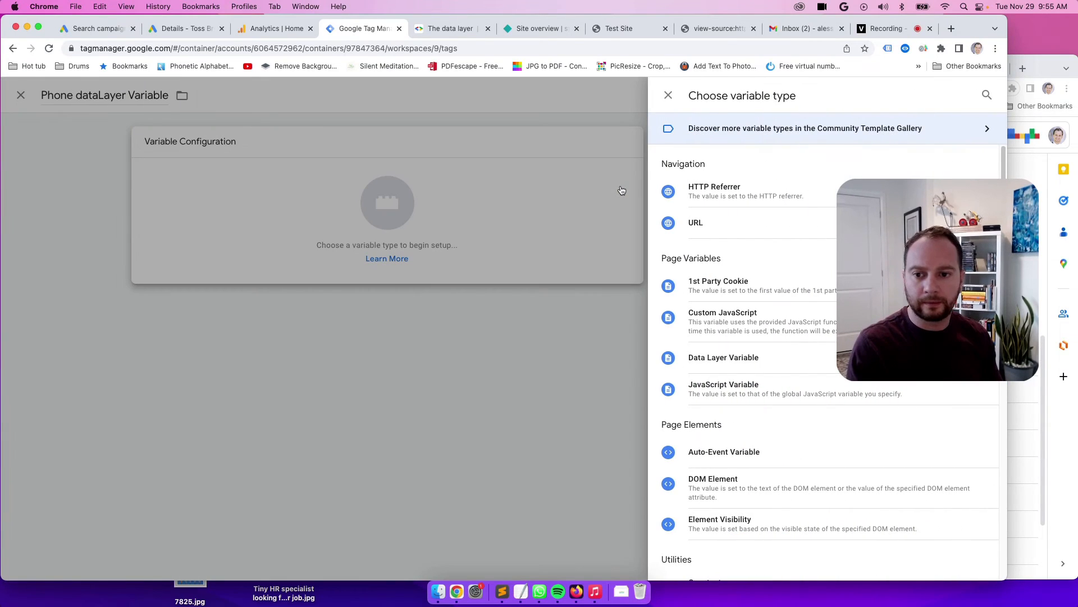
mouse_move(784, 344)
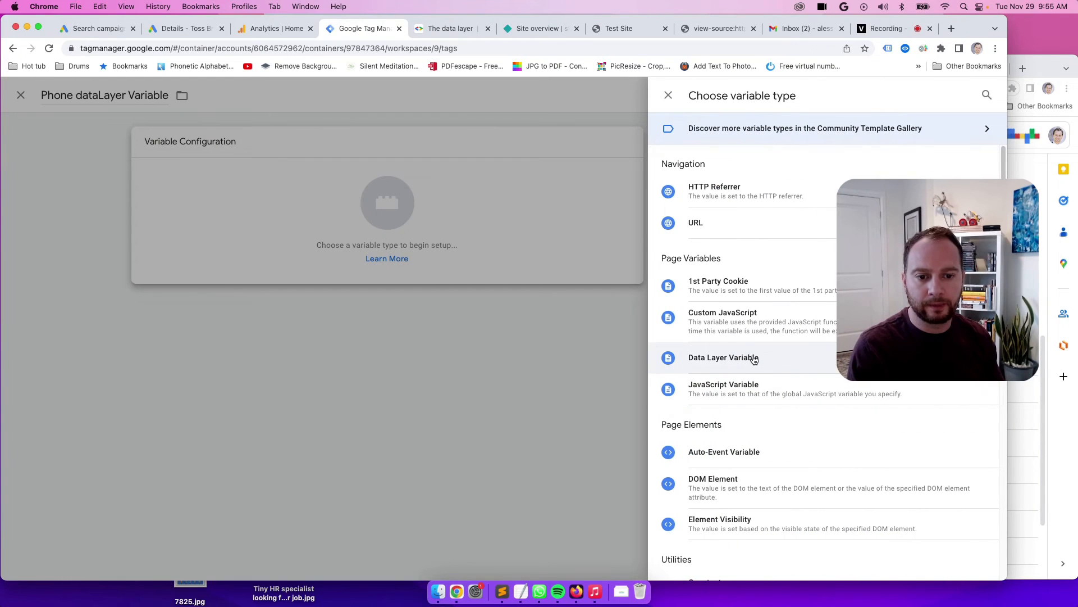
- Make it a Data Layer Variable reading the 'phone' key, verify against the page source, and save
click(723, 357)
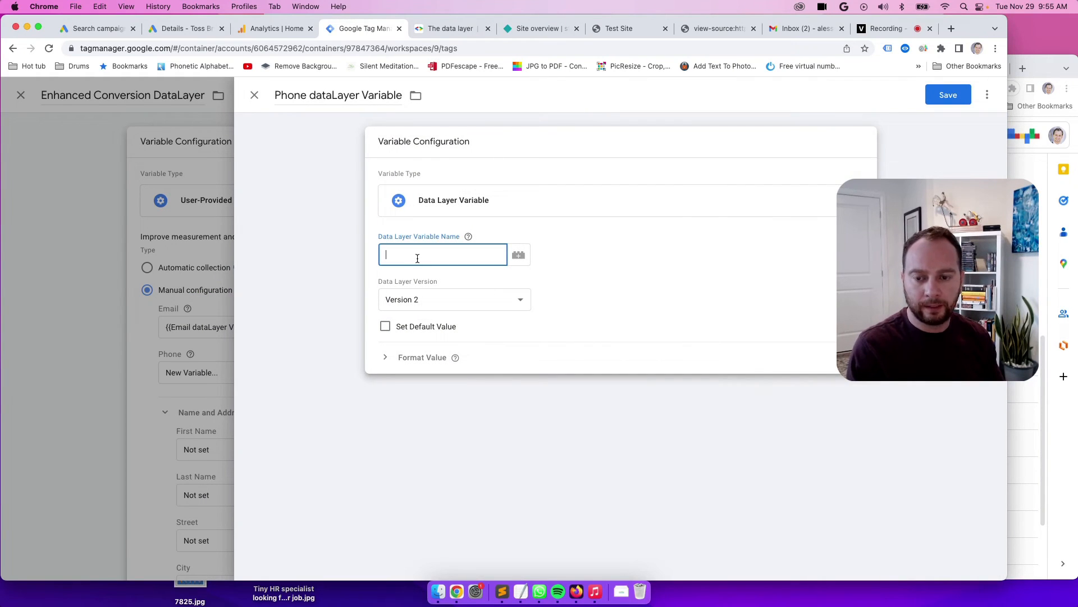
text(phone)
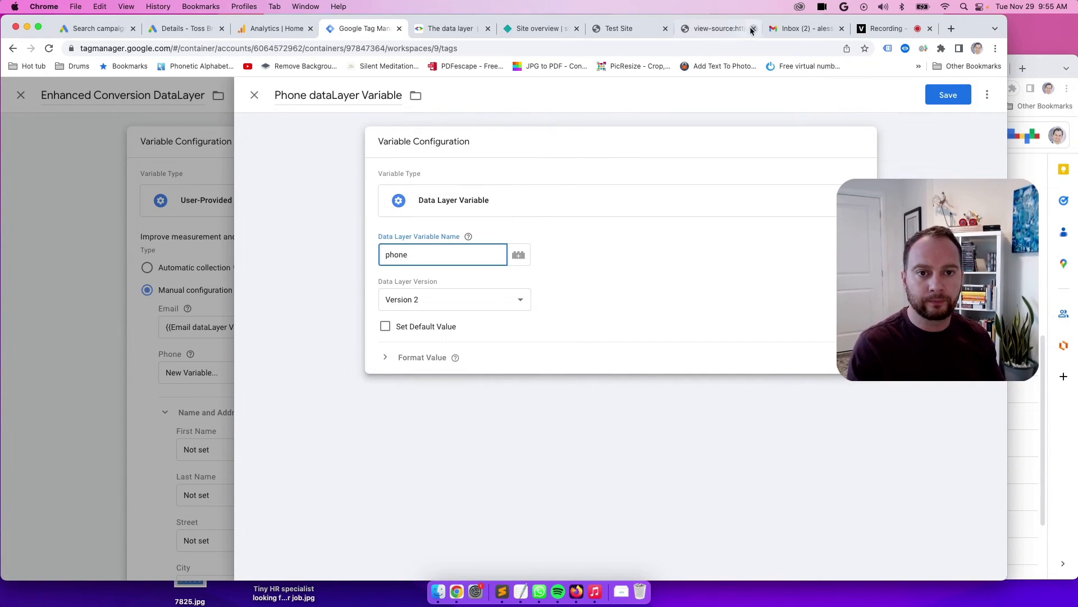
click(714, 28)
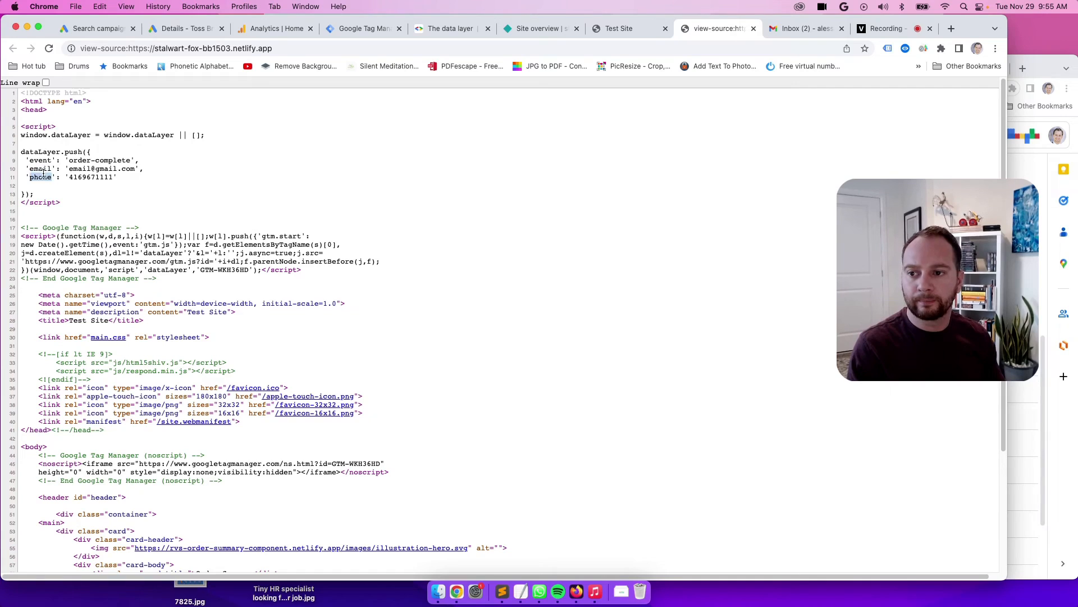
click(361, 29)
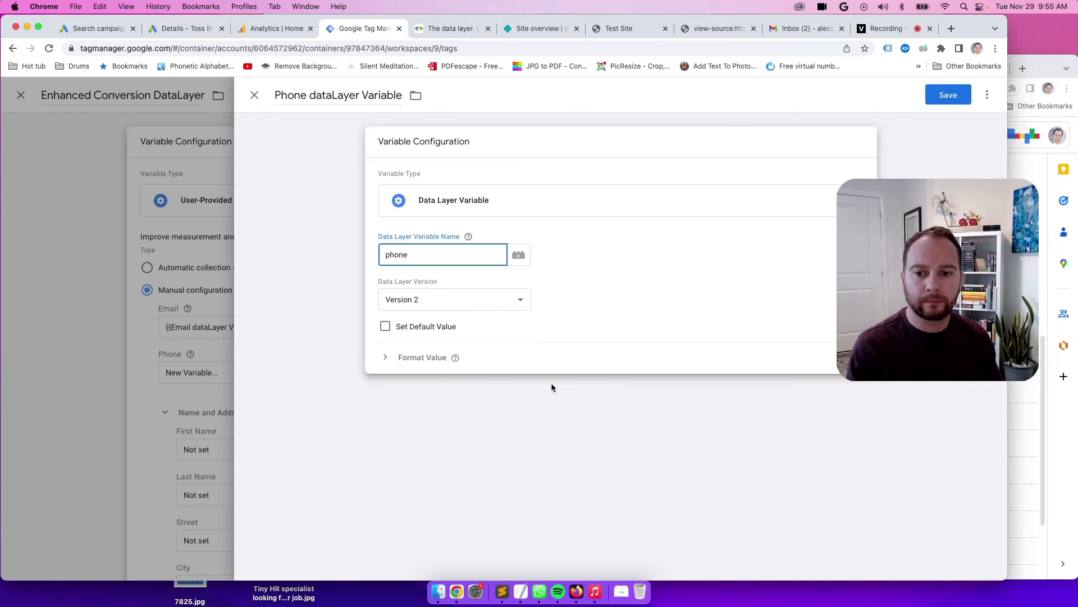
click(948, 94)
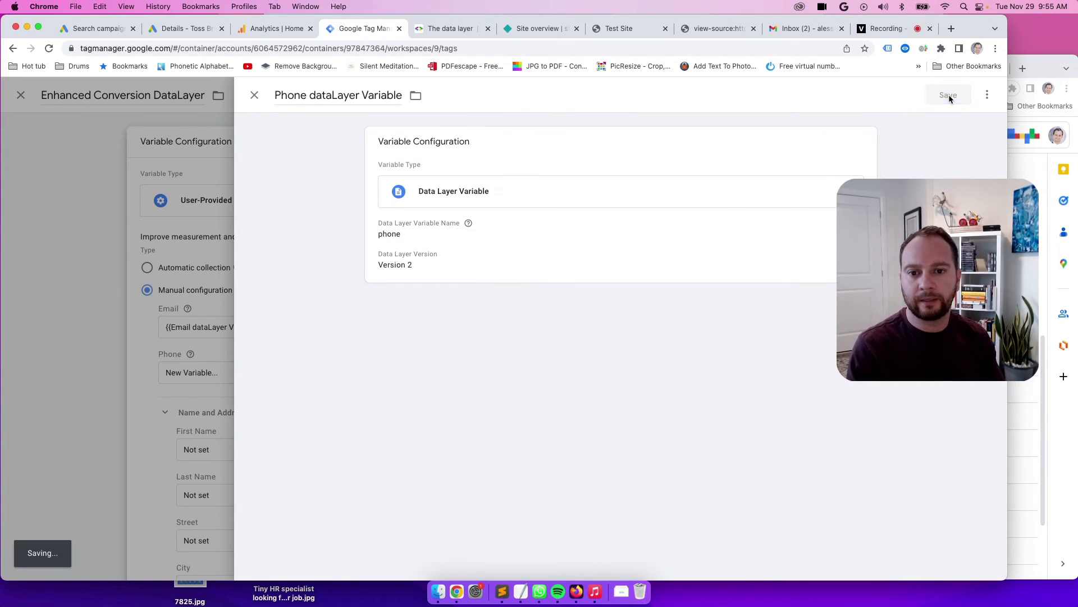
click(948, 95)
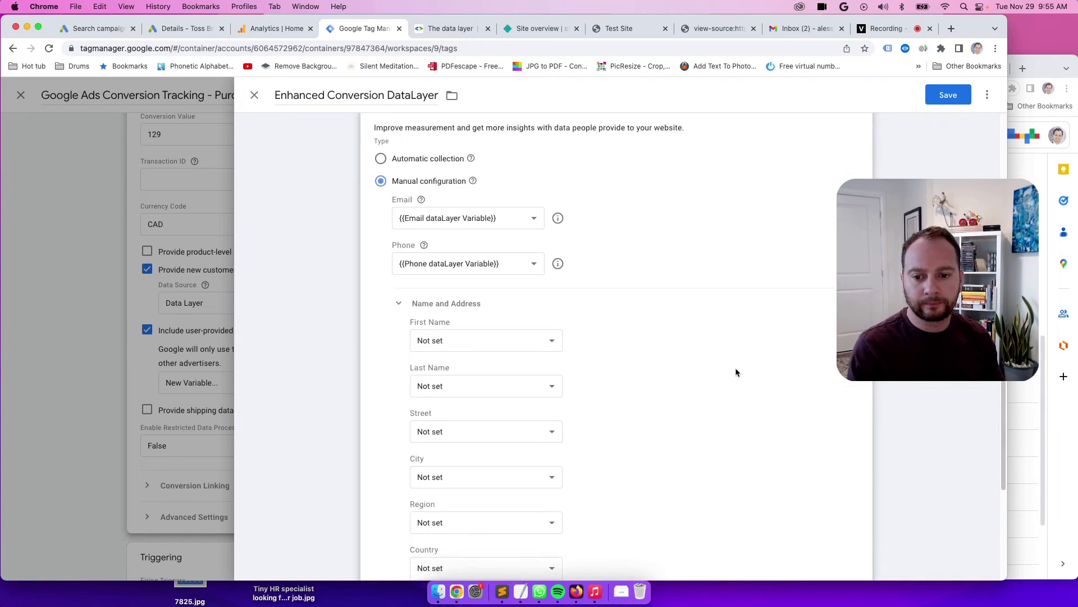
scroll(down, 3)
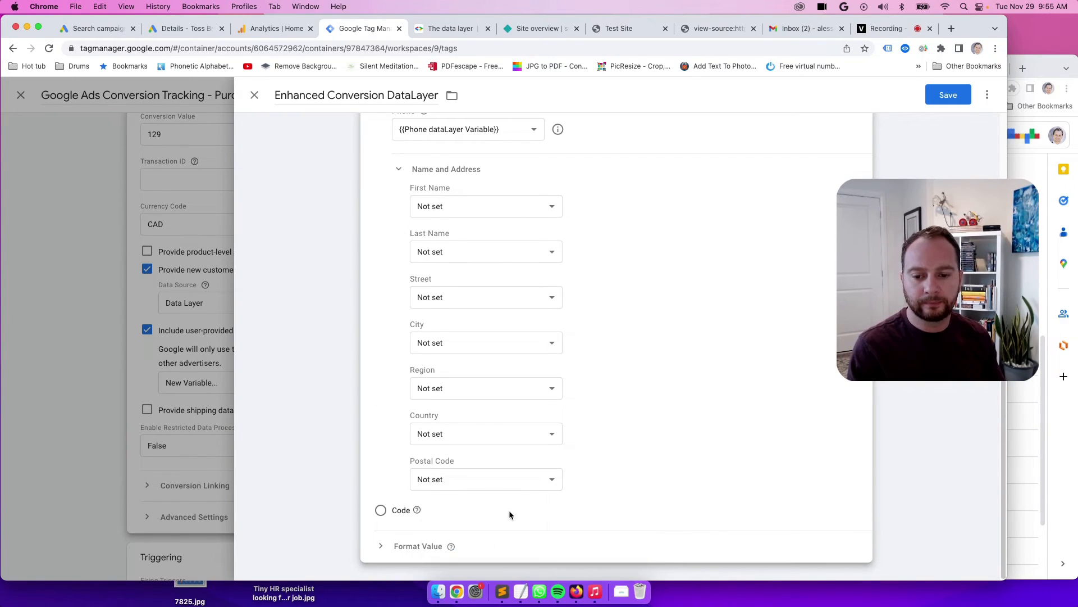
mouse_move(447, 184)
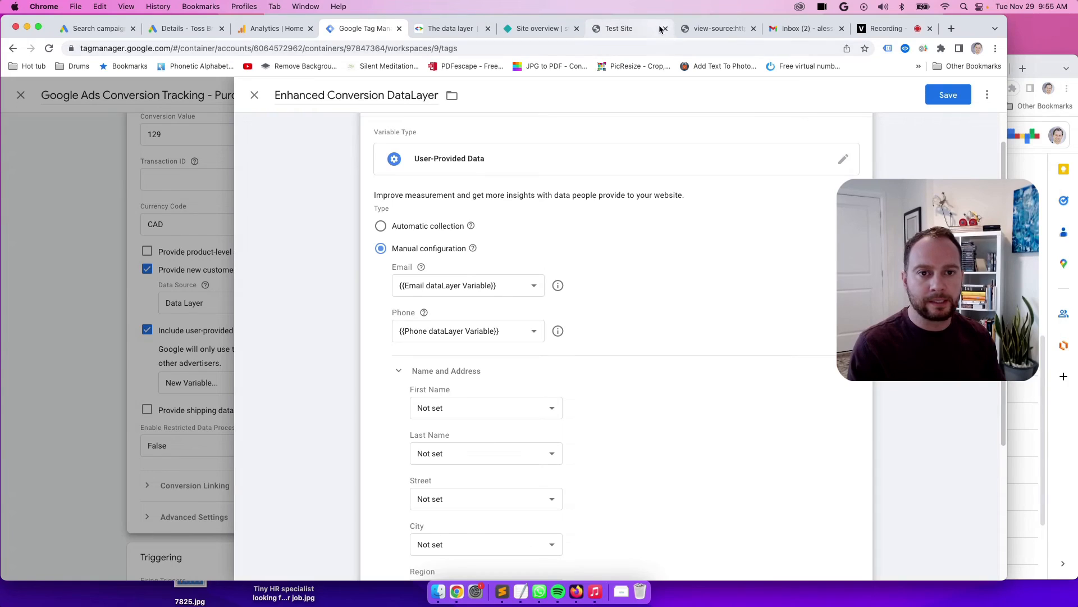
click(718, 29)
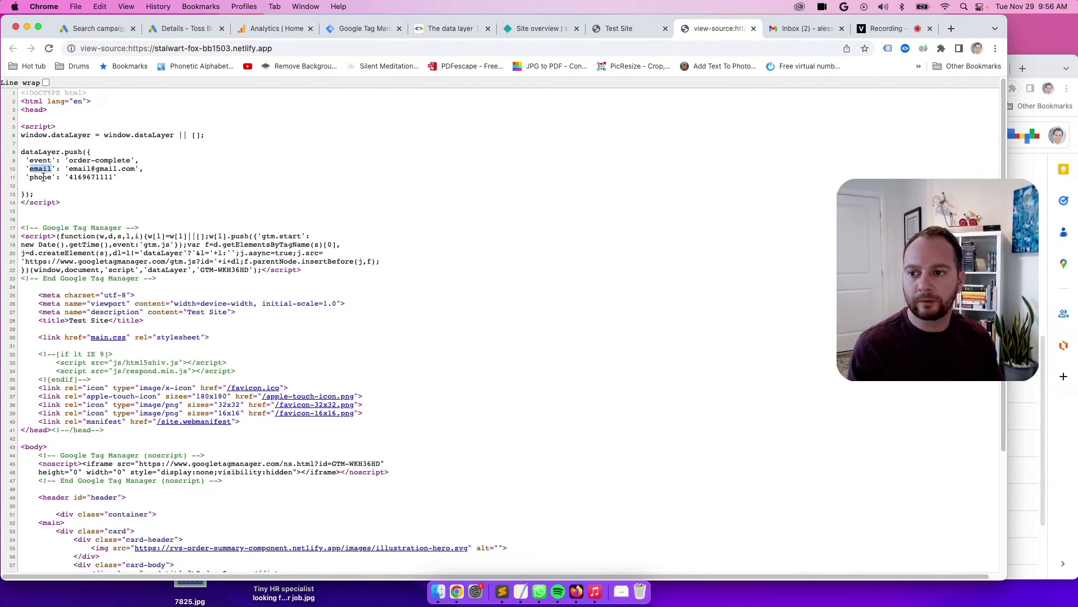
double_click(41, 178)
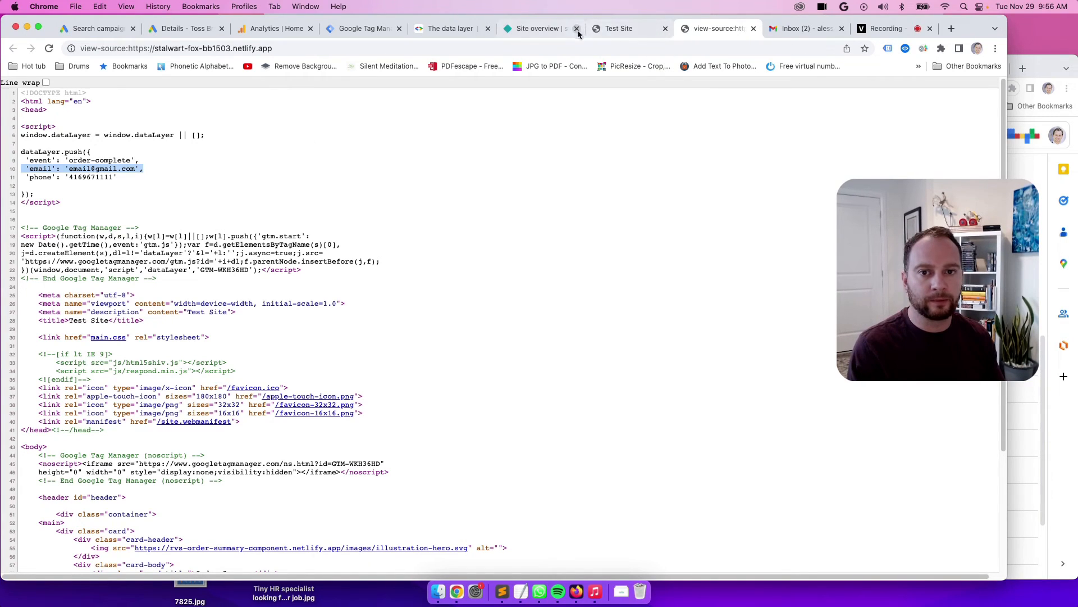
click(361, 29)
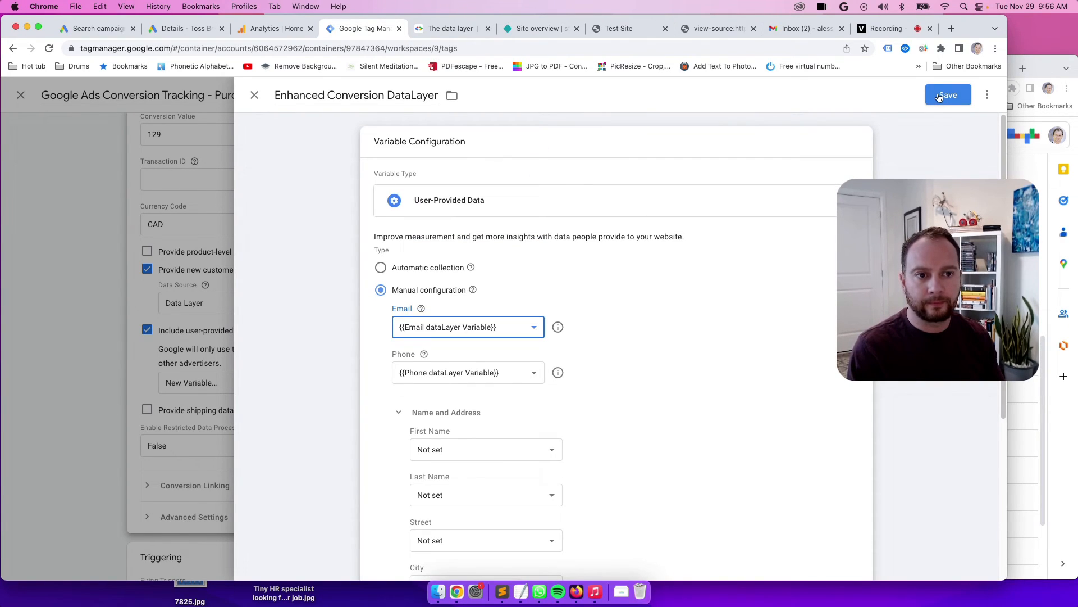
- Save the Enhanced Conversion DataLayer variable and the Google Ads Purchase tag, returning to the Tags list
click(948, 94)
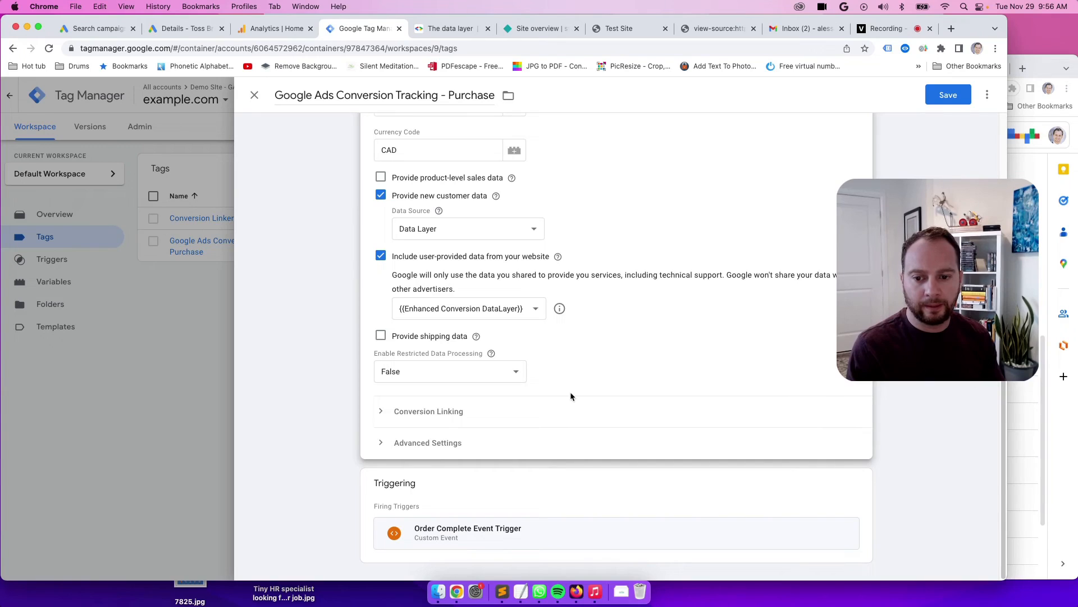
click(948, 94)
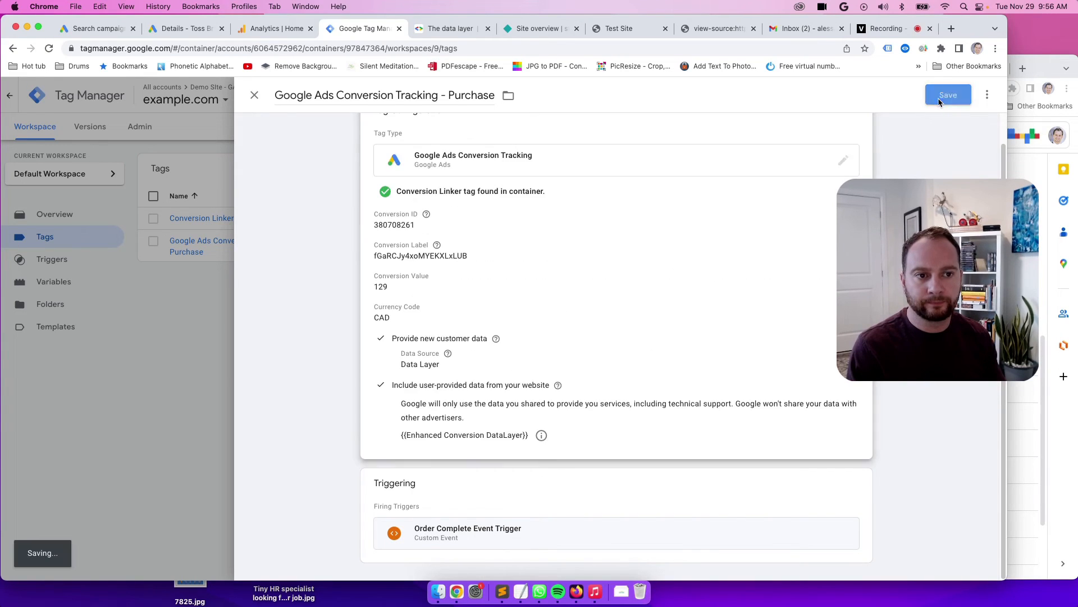
click(948, 95)
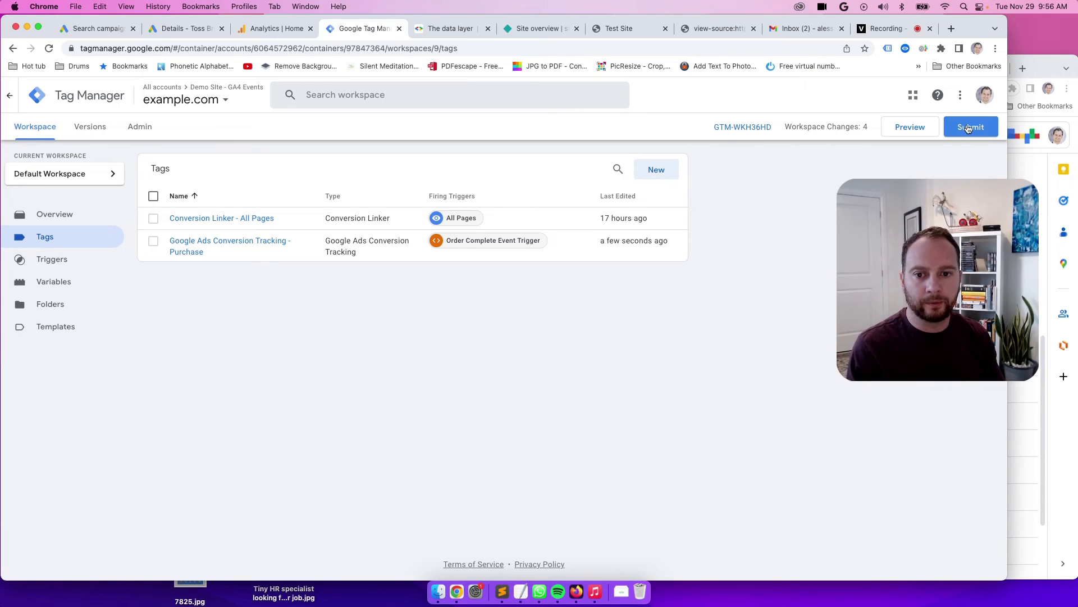
- Begin submitting workspace changes with the version name 'Implemented Enhanced Conversions'
click(970, 126)
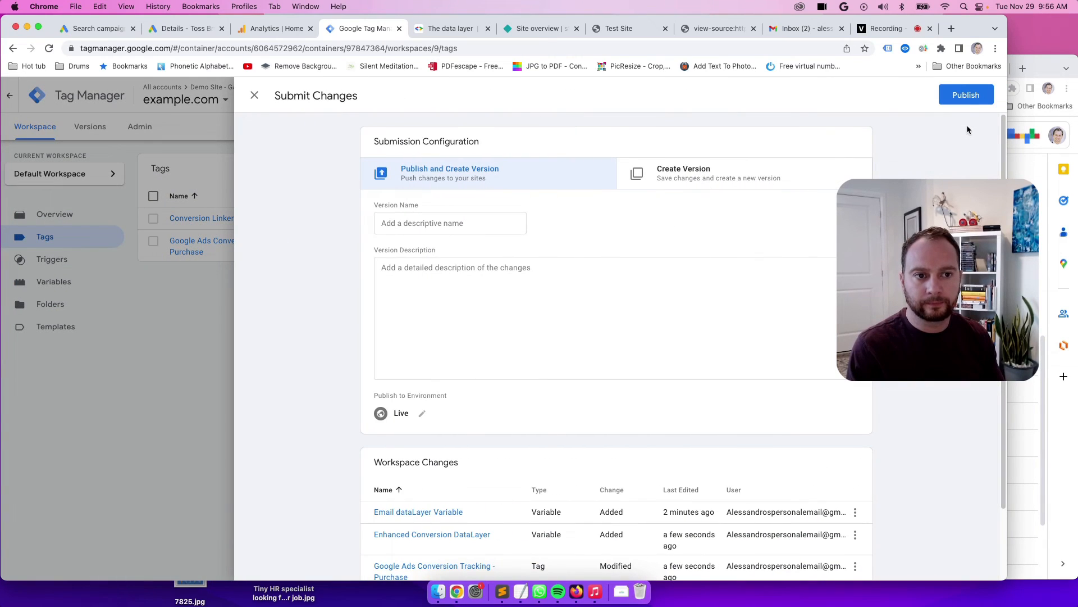
mouse_move(554, 243)
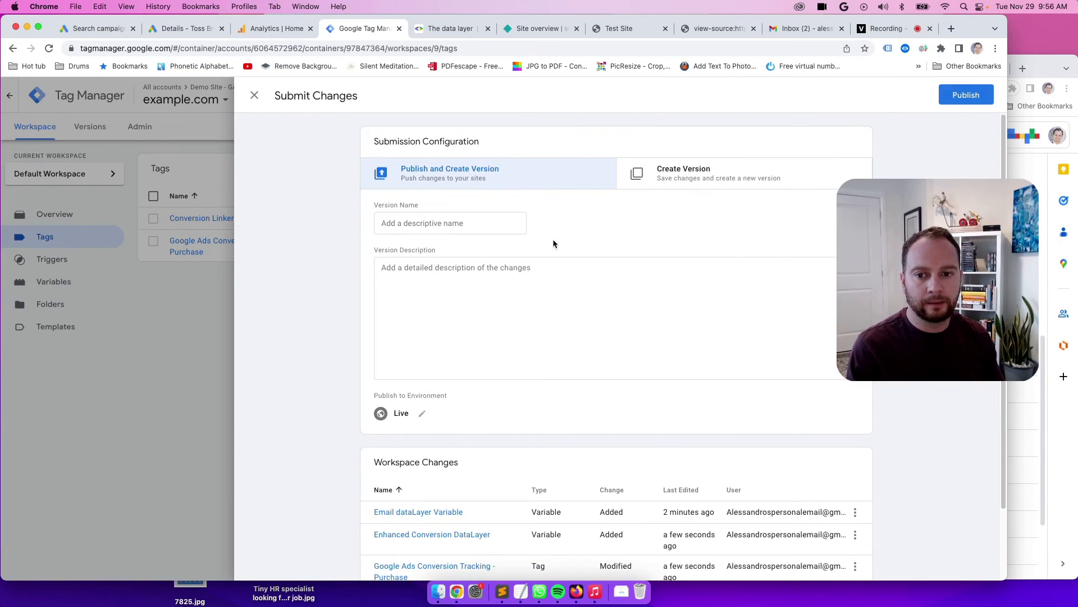
click(449, 223)
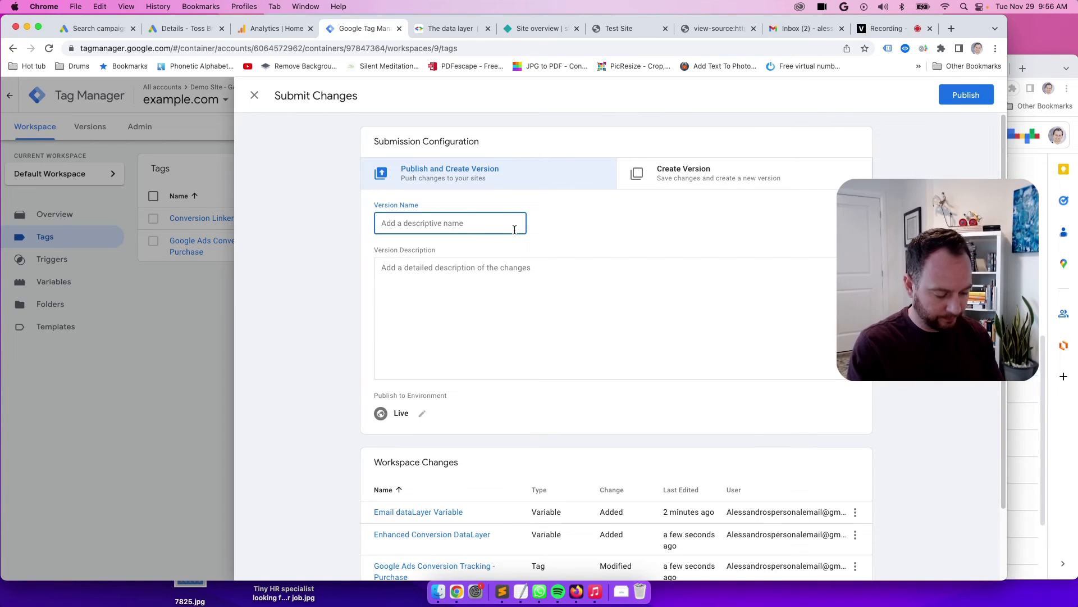
text(Implemented)
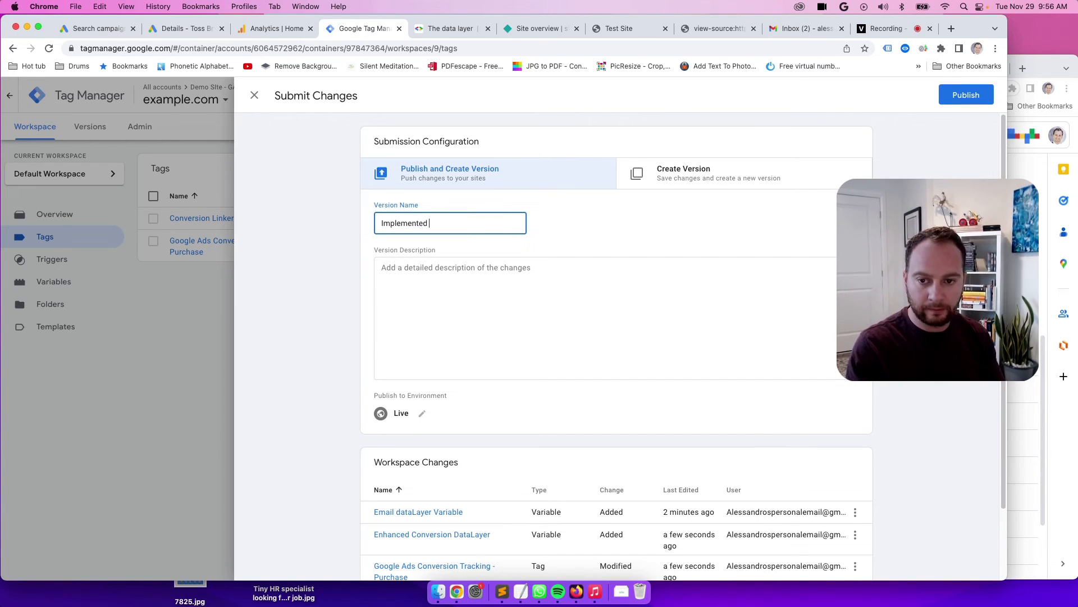
text(Enhanced)
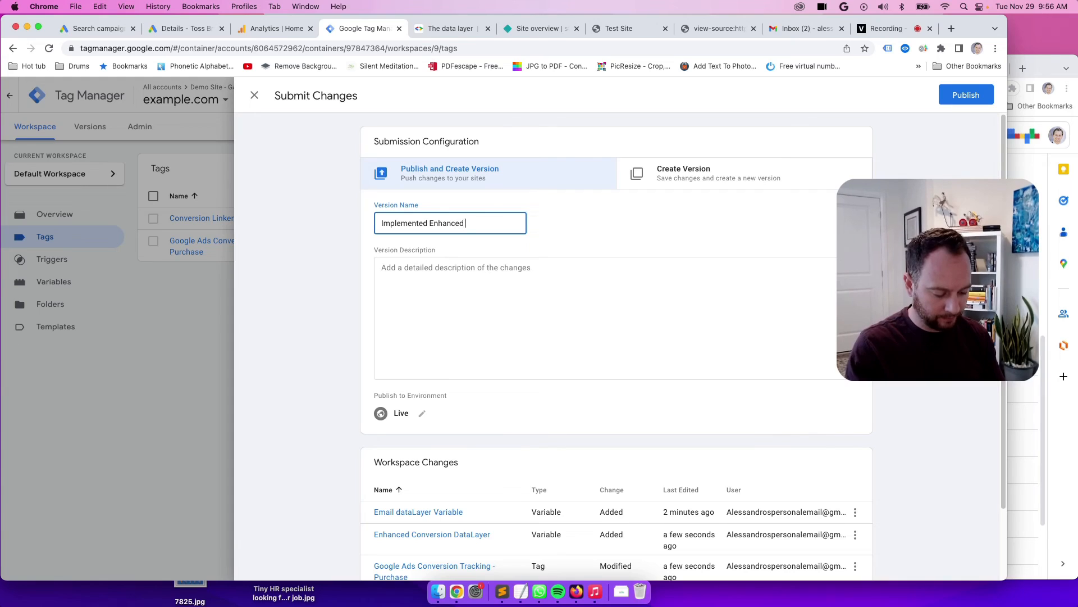
text(Conversion)
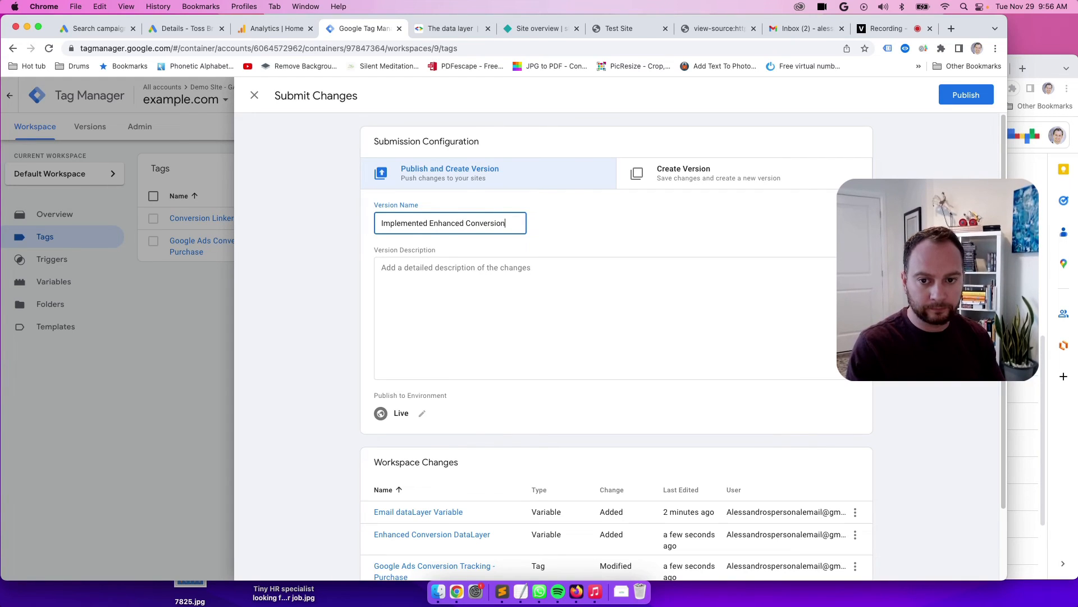
- Write a bulleted description: added phone and email dataLayer variables, added them to the Google Ads conversion tracking tag
click(582, 268)
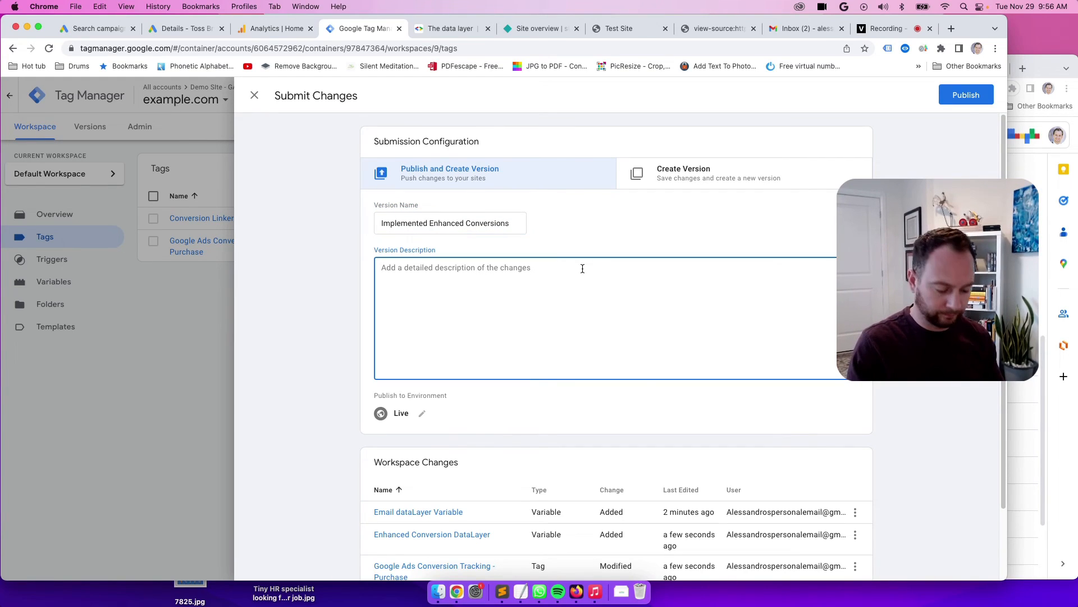
text(Added)
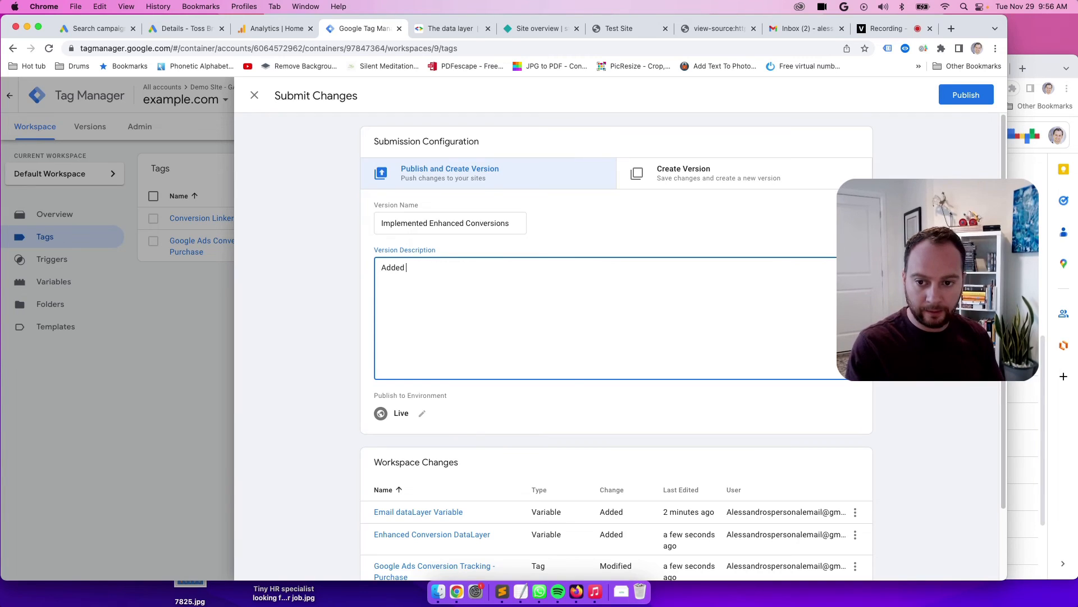
double_click(393, 267)
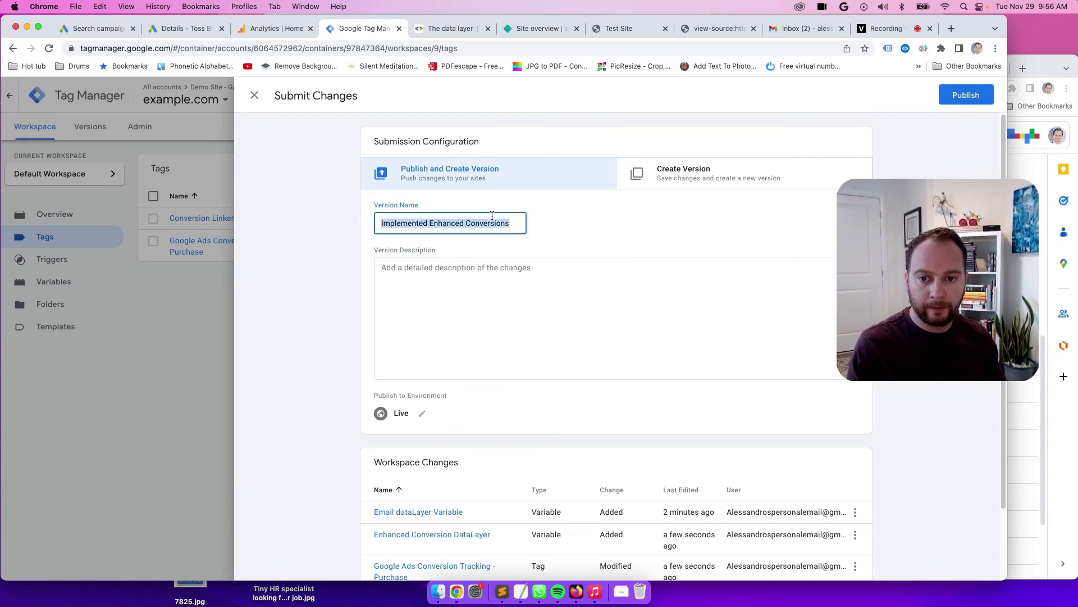
text(Implemented Enhanced Conversions)
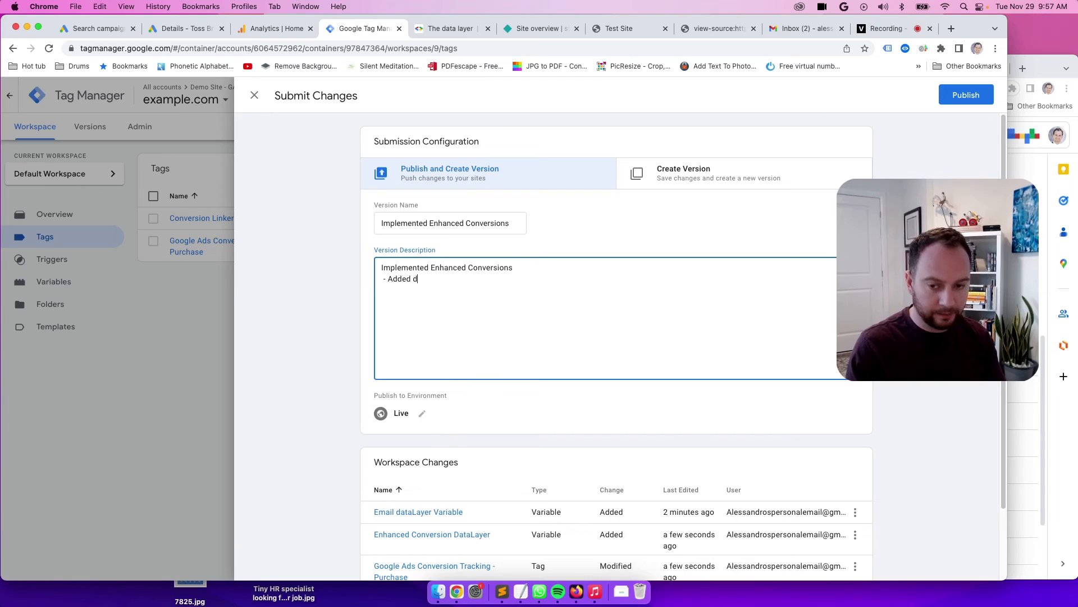
text(ataLayer)
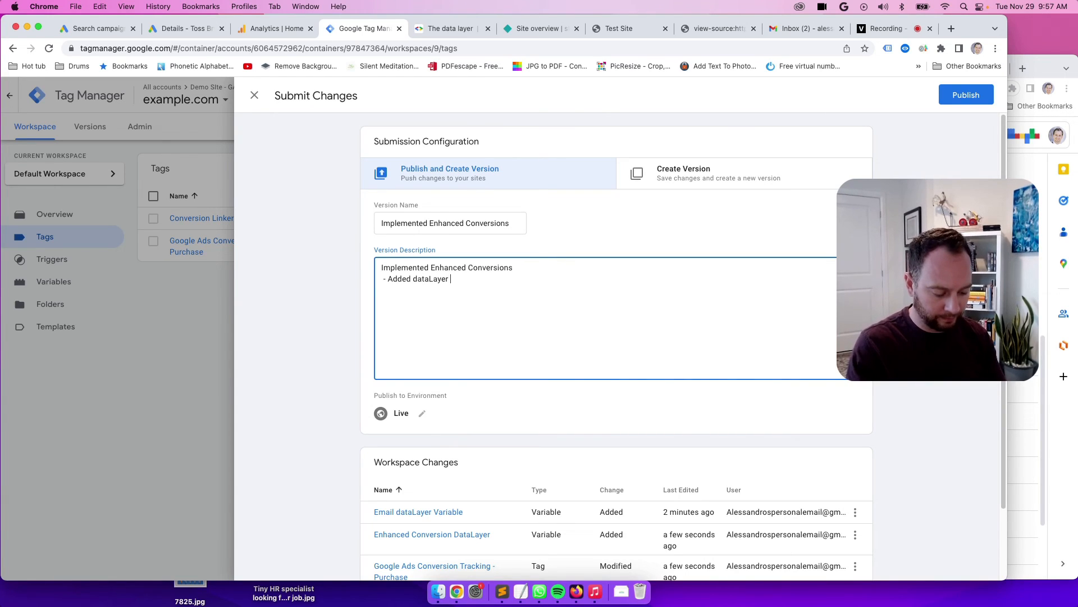
text(Variables - p)
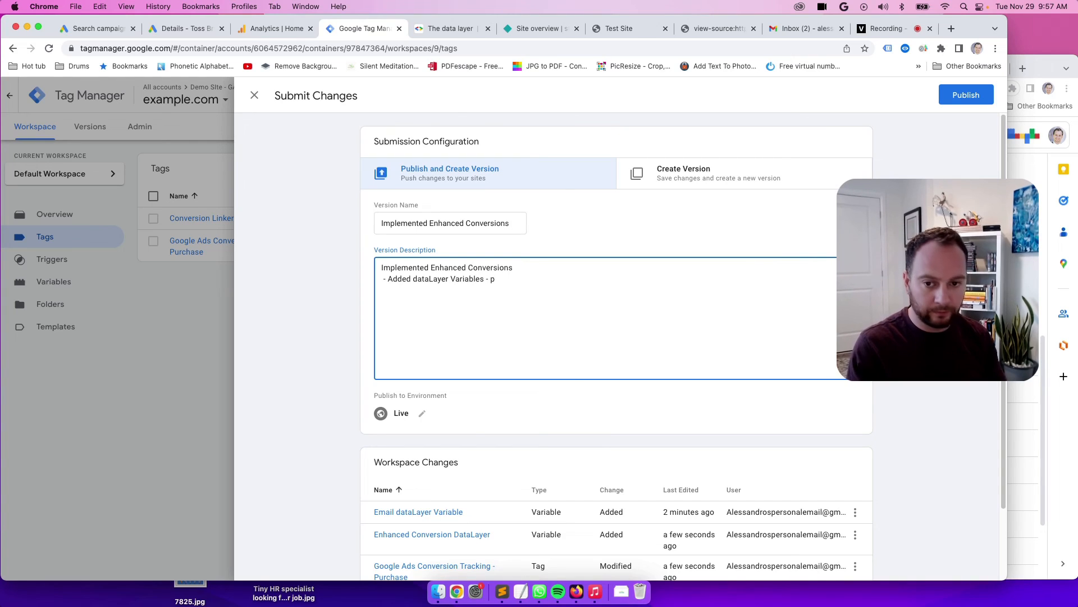
text(hone and e)
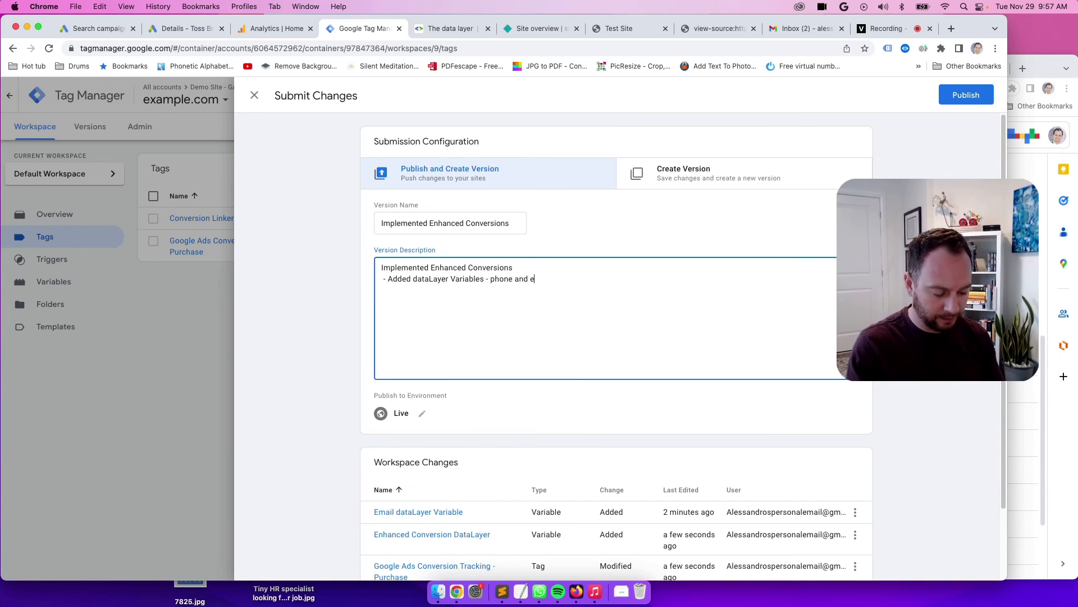
text(mail)
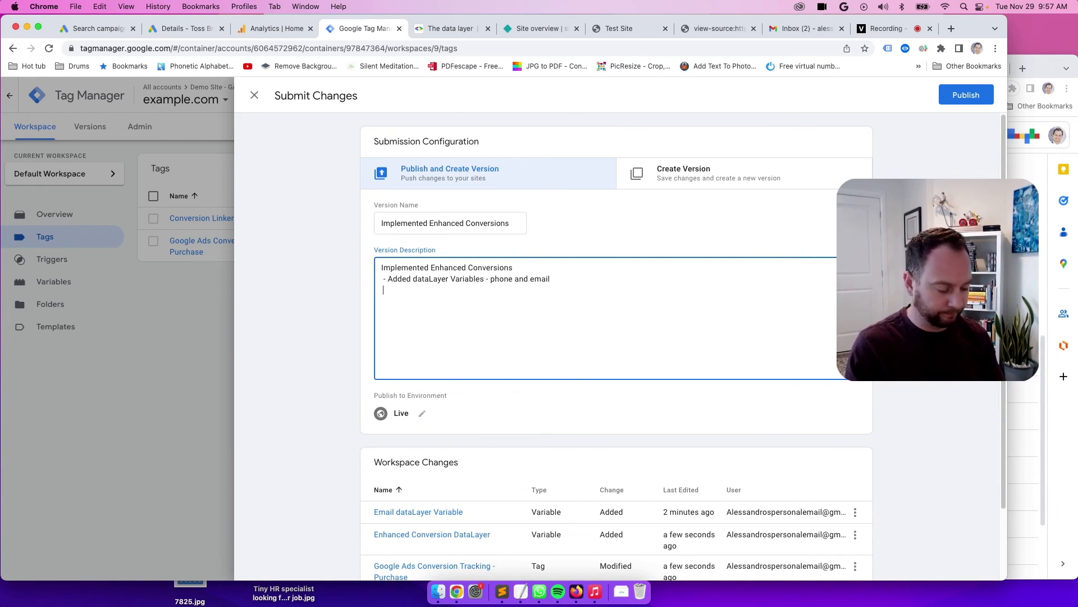
text(- Added)
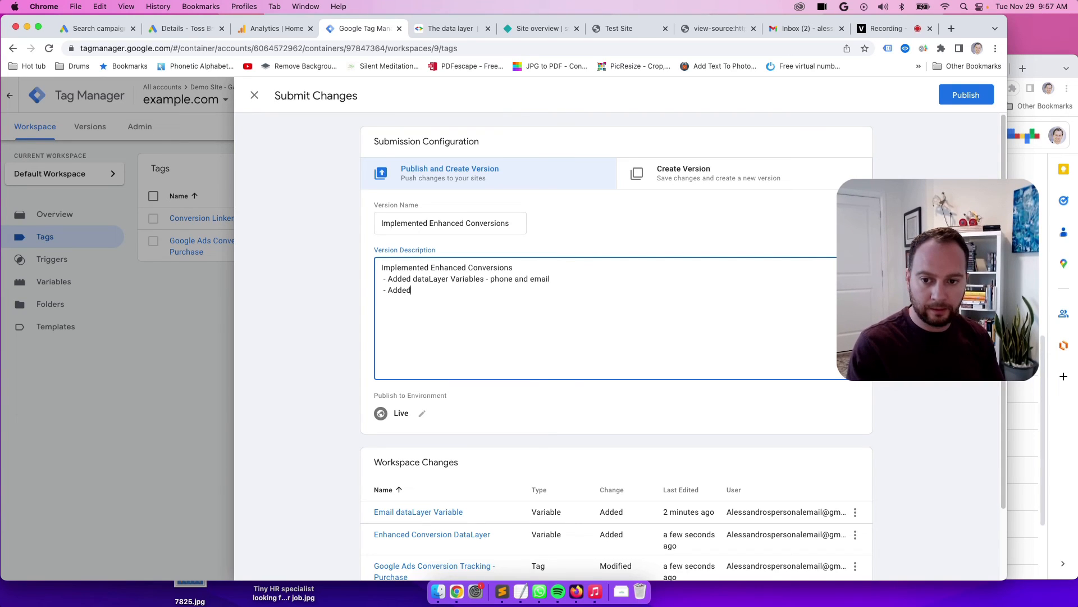
text(them to the)
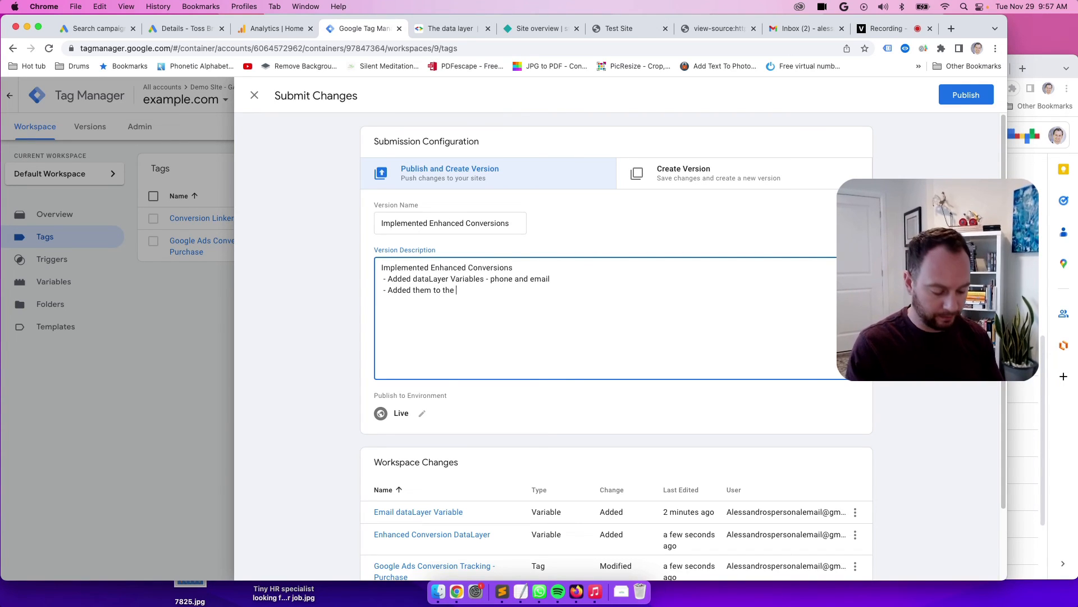
text(gogole)
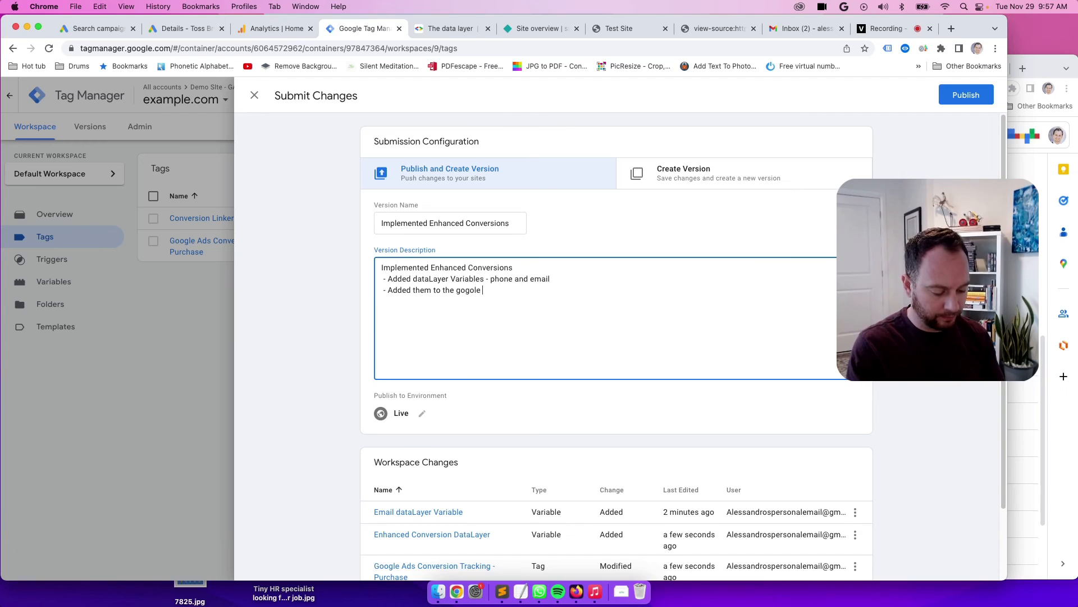
text(ads conversion)
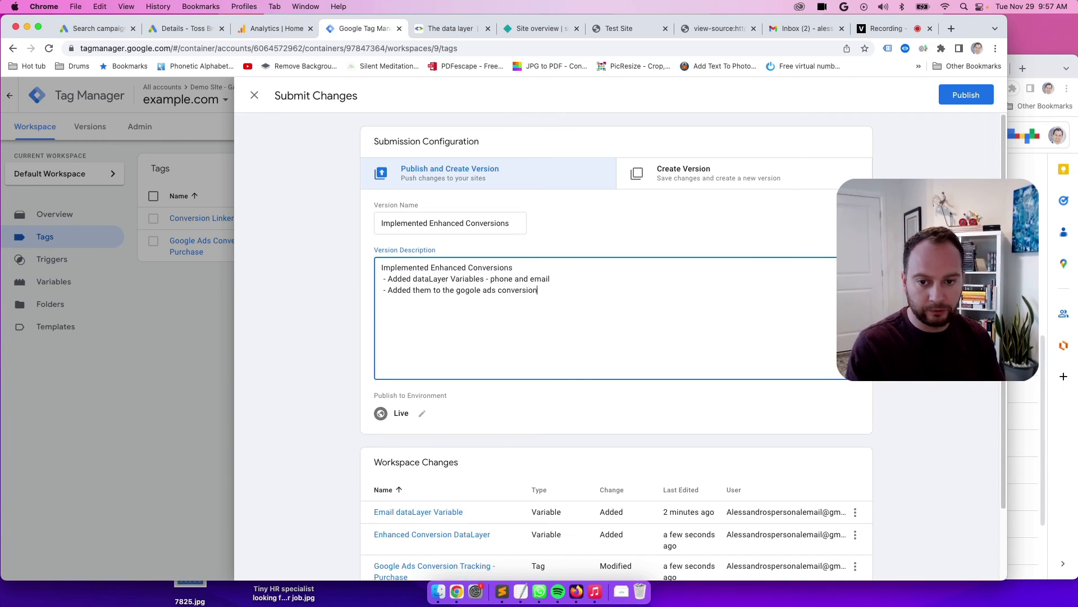
text(tracking tag)
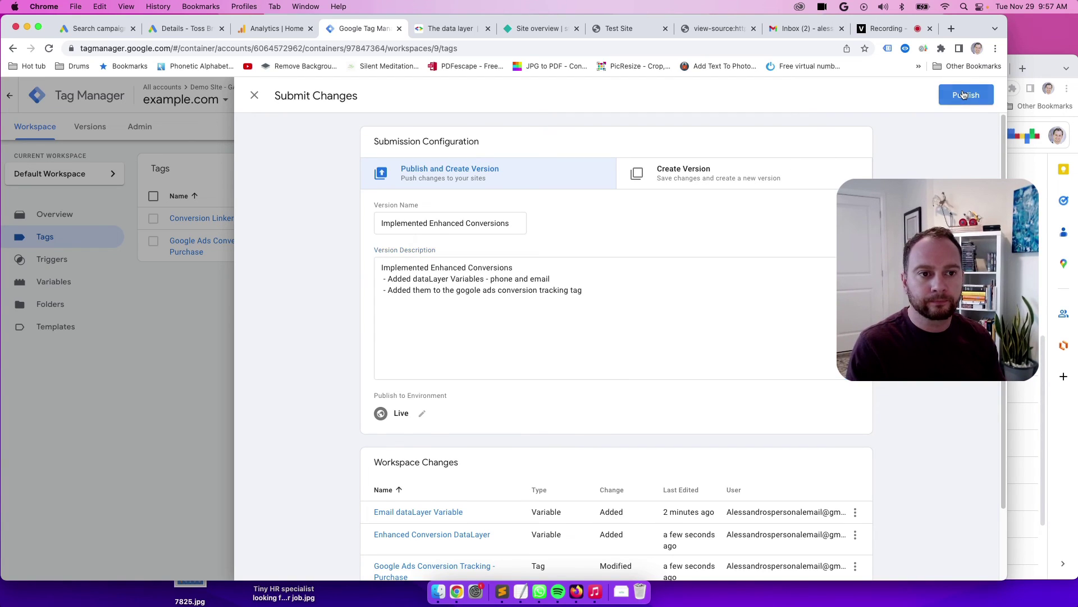
- Publish Version 9 and close its summary to view the Versions list
click(966, 94)
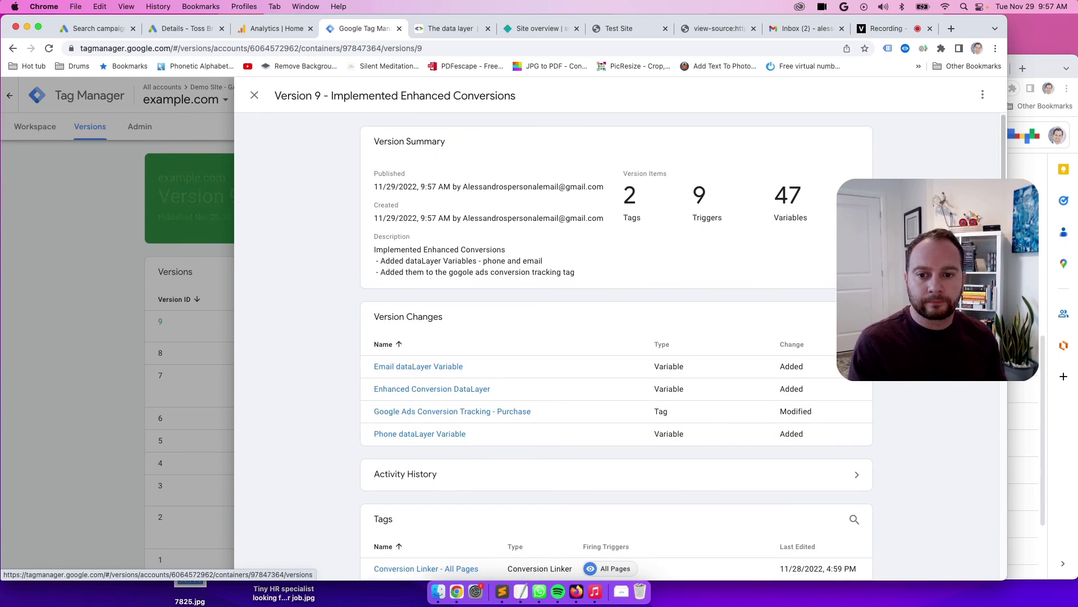
click(254, 95)
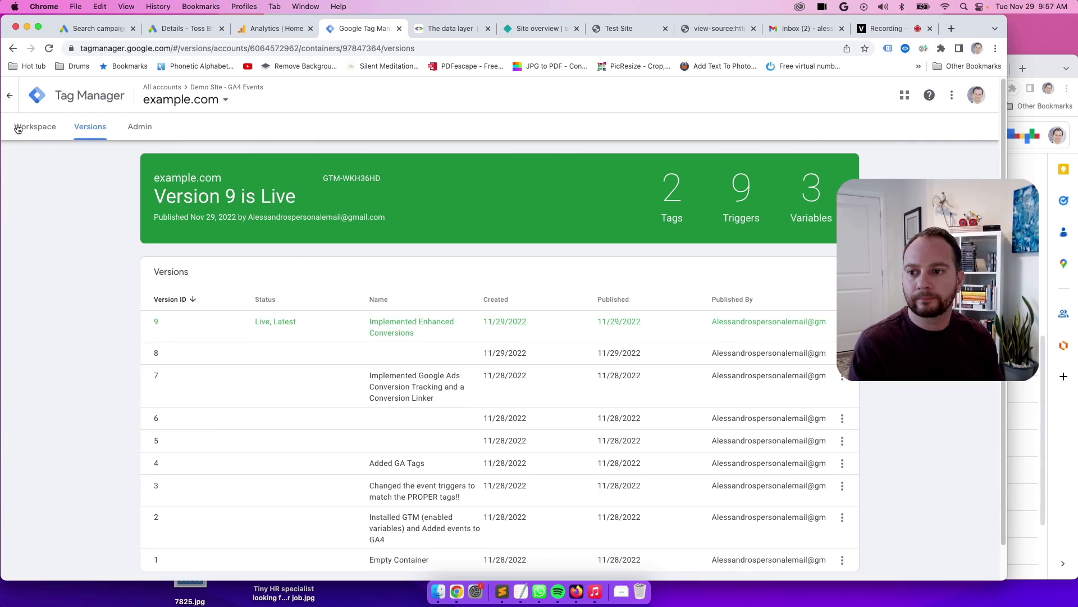
mouse_move(47, 131)
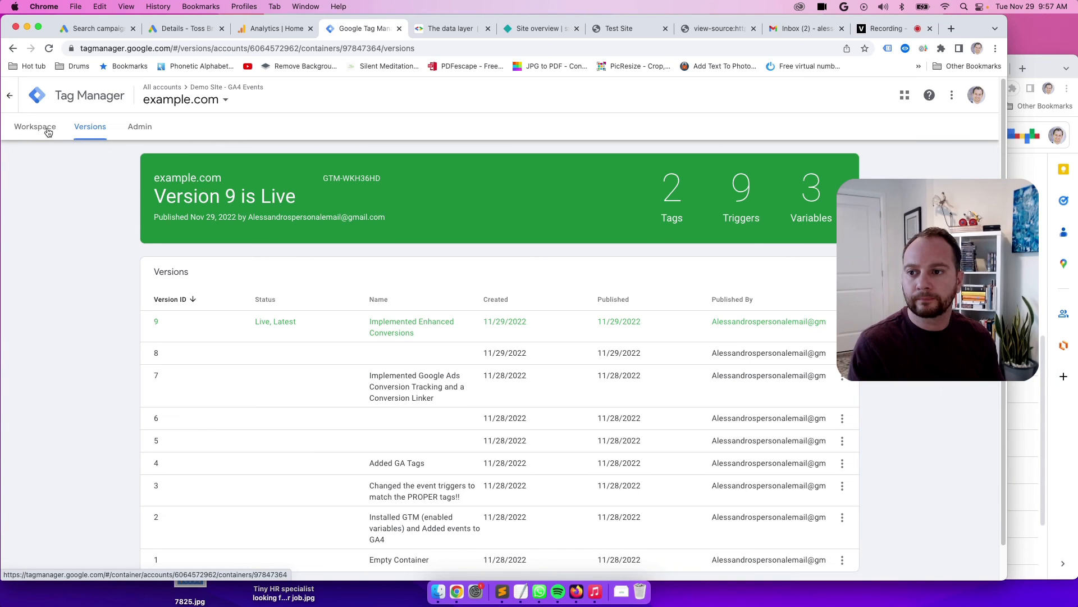
- Return to the workspace Overview showing no pending changes and Version 9 live
click(33, 126)
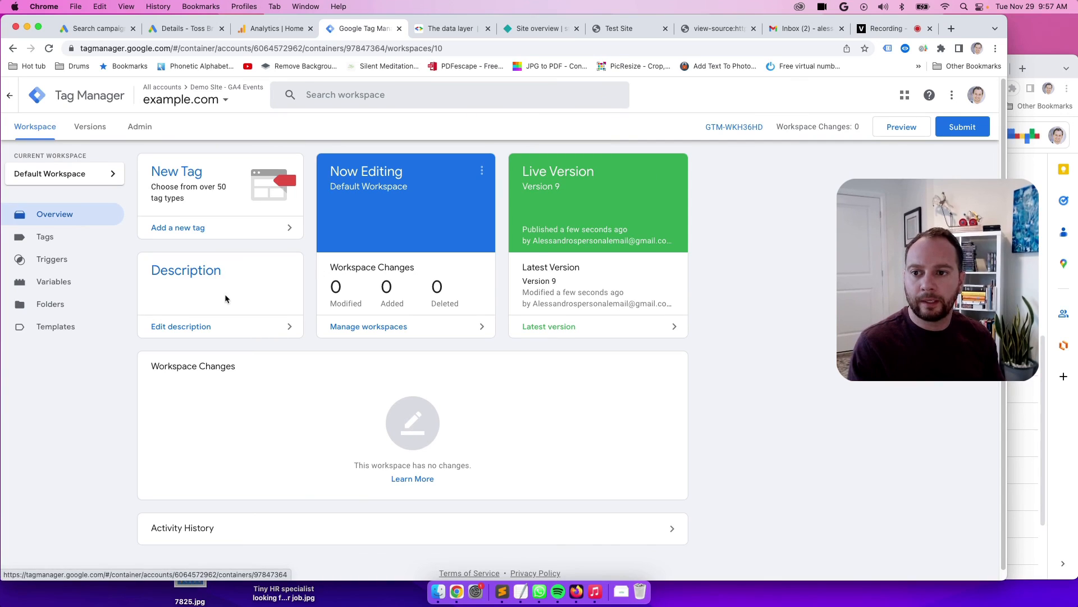
mouse_move(287, 298)
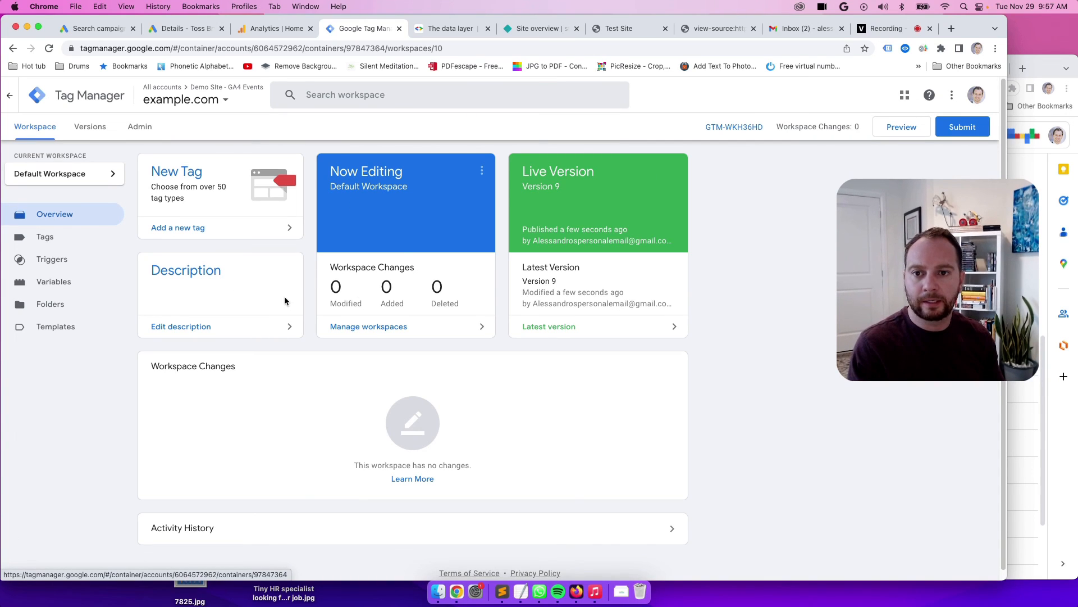
mouse_move(220, 189)
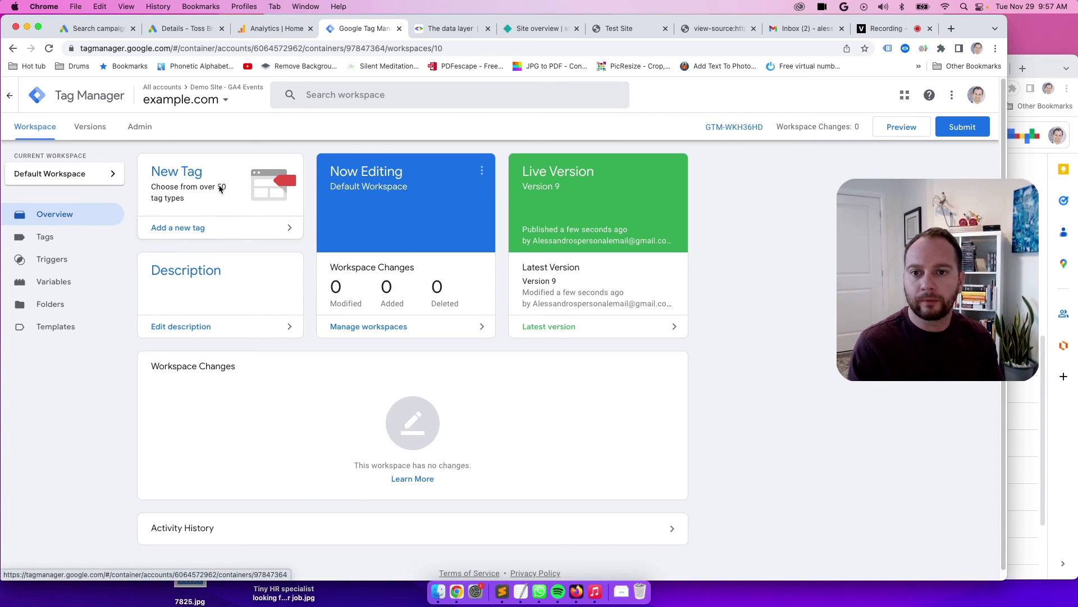
mouse_move(389, 308)
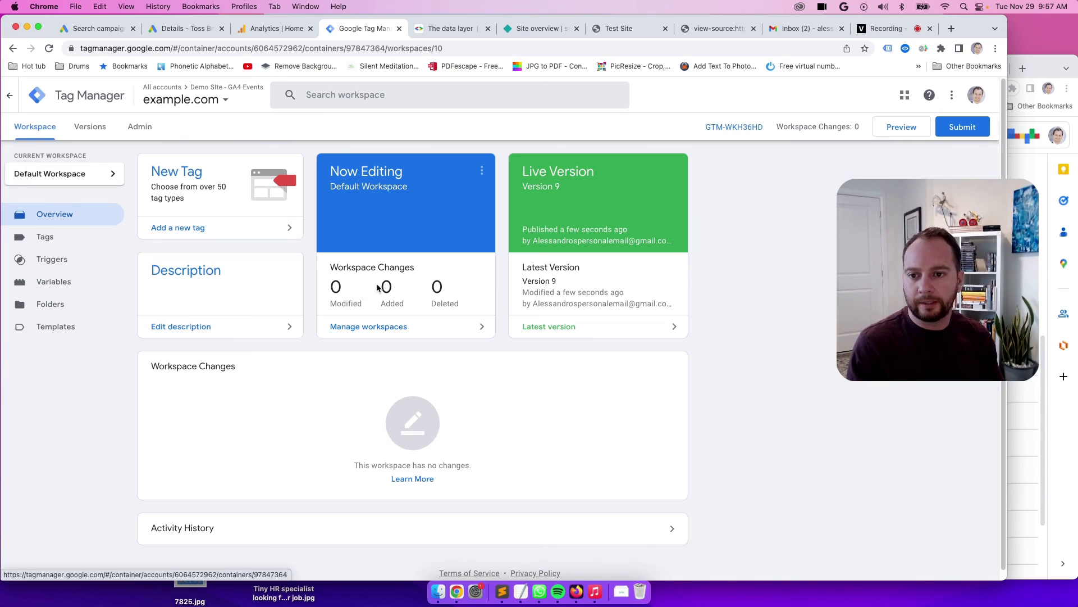
mouse_move(819, 211)
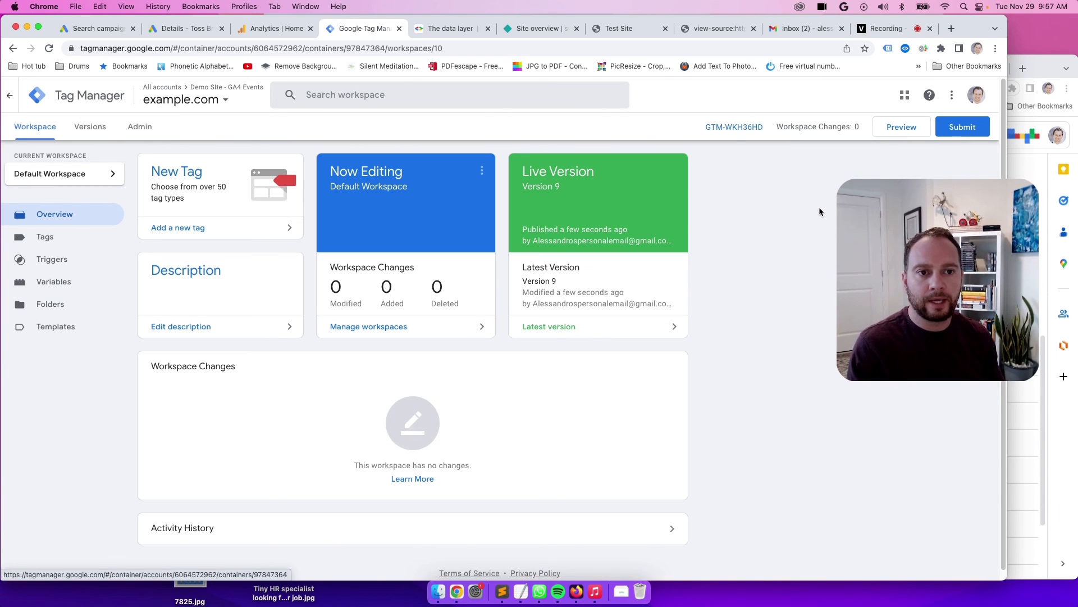